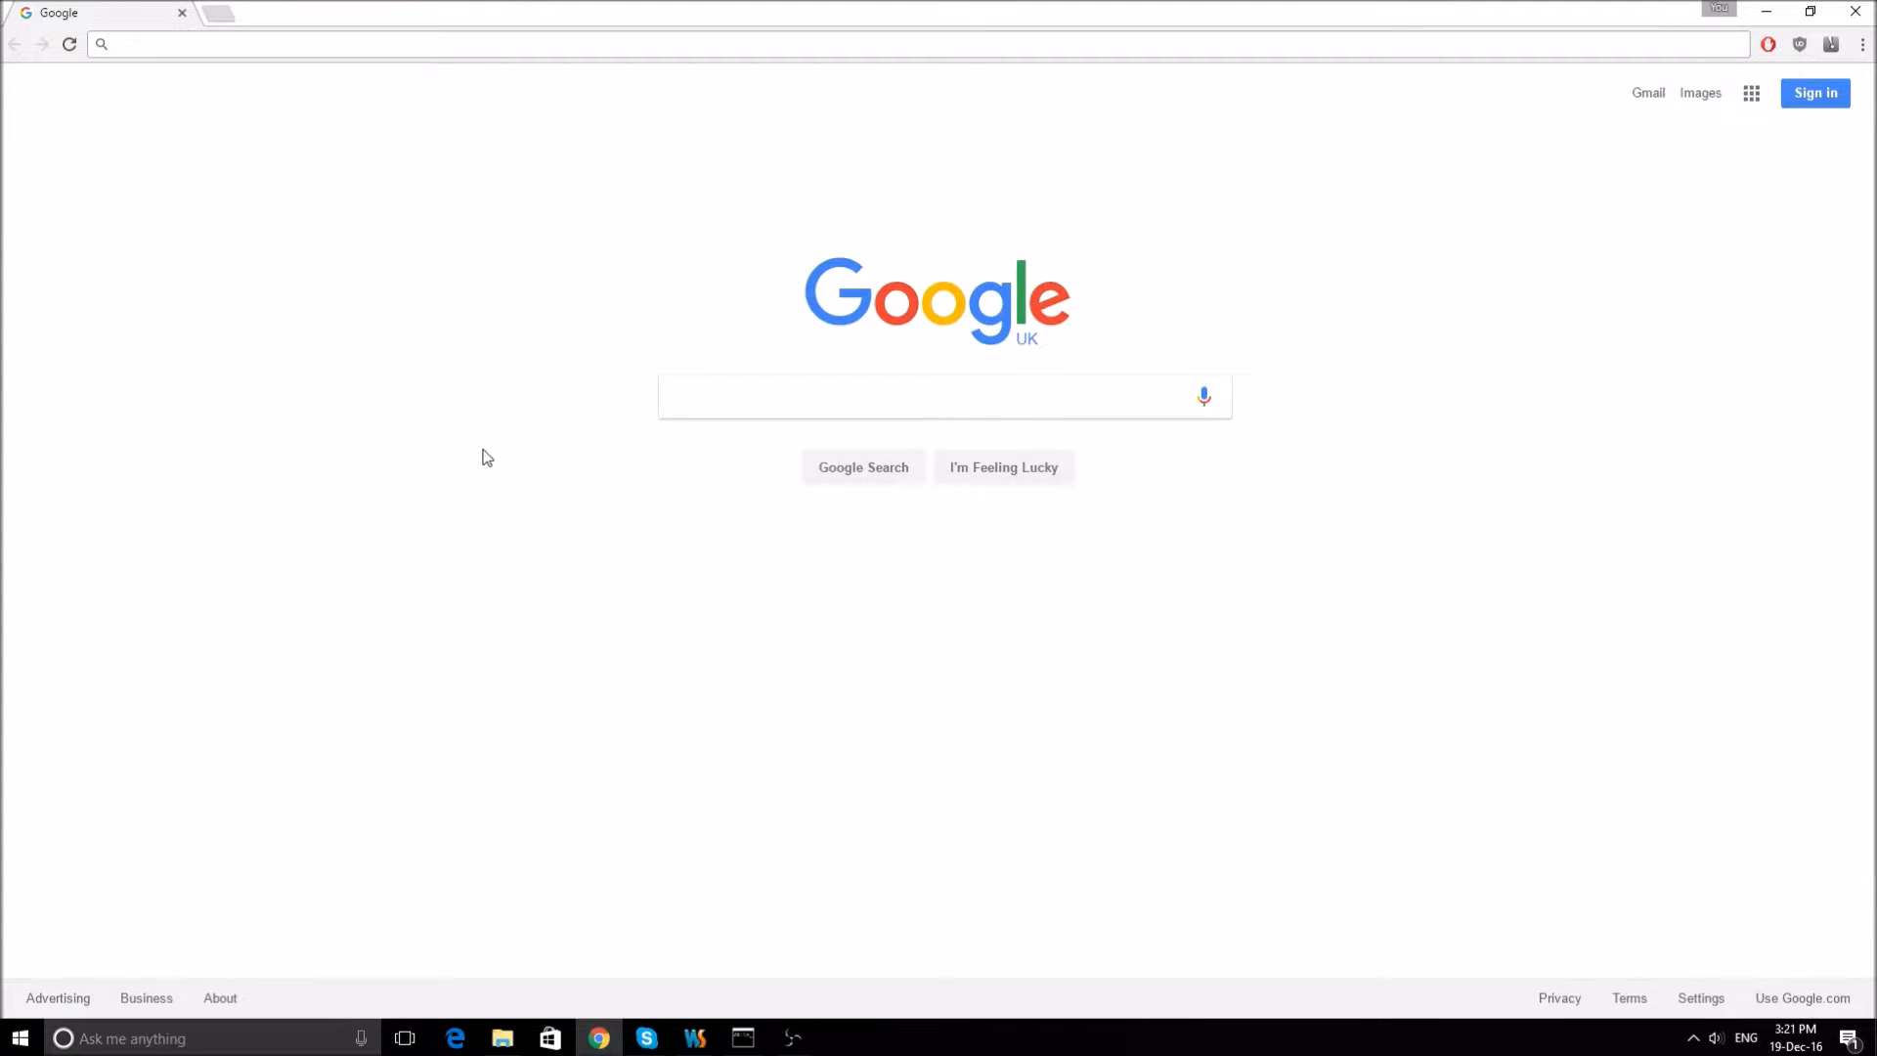
{"action": "mouse_move", "coordinate": [473, 157]}
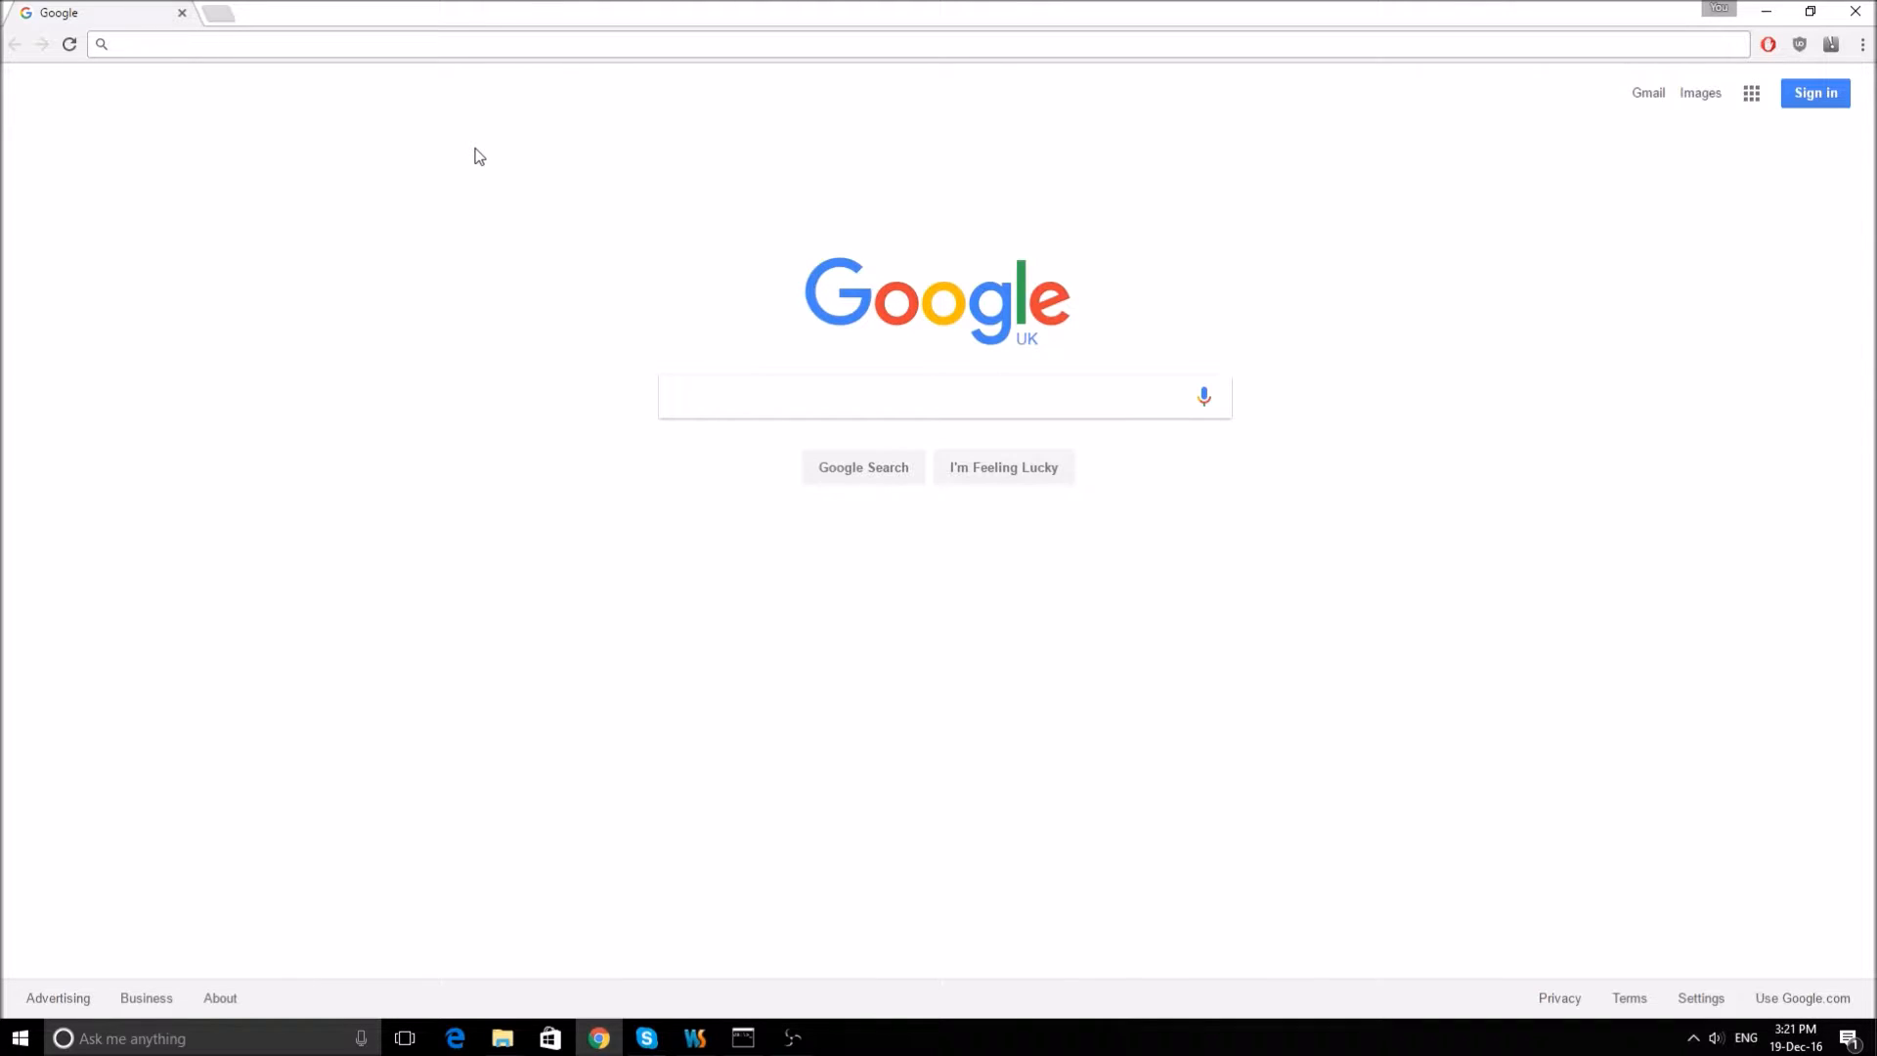
{"action": "mouse_move", "coordinate": [459, 72]}
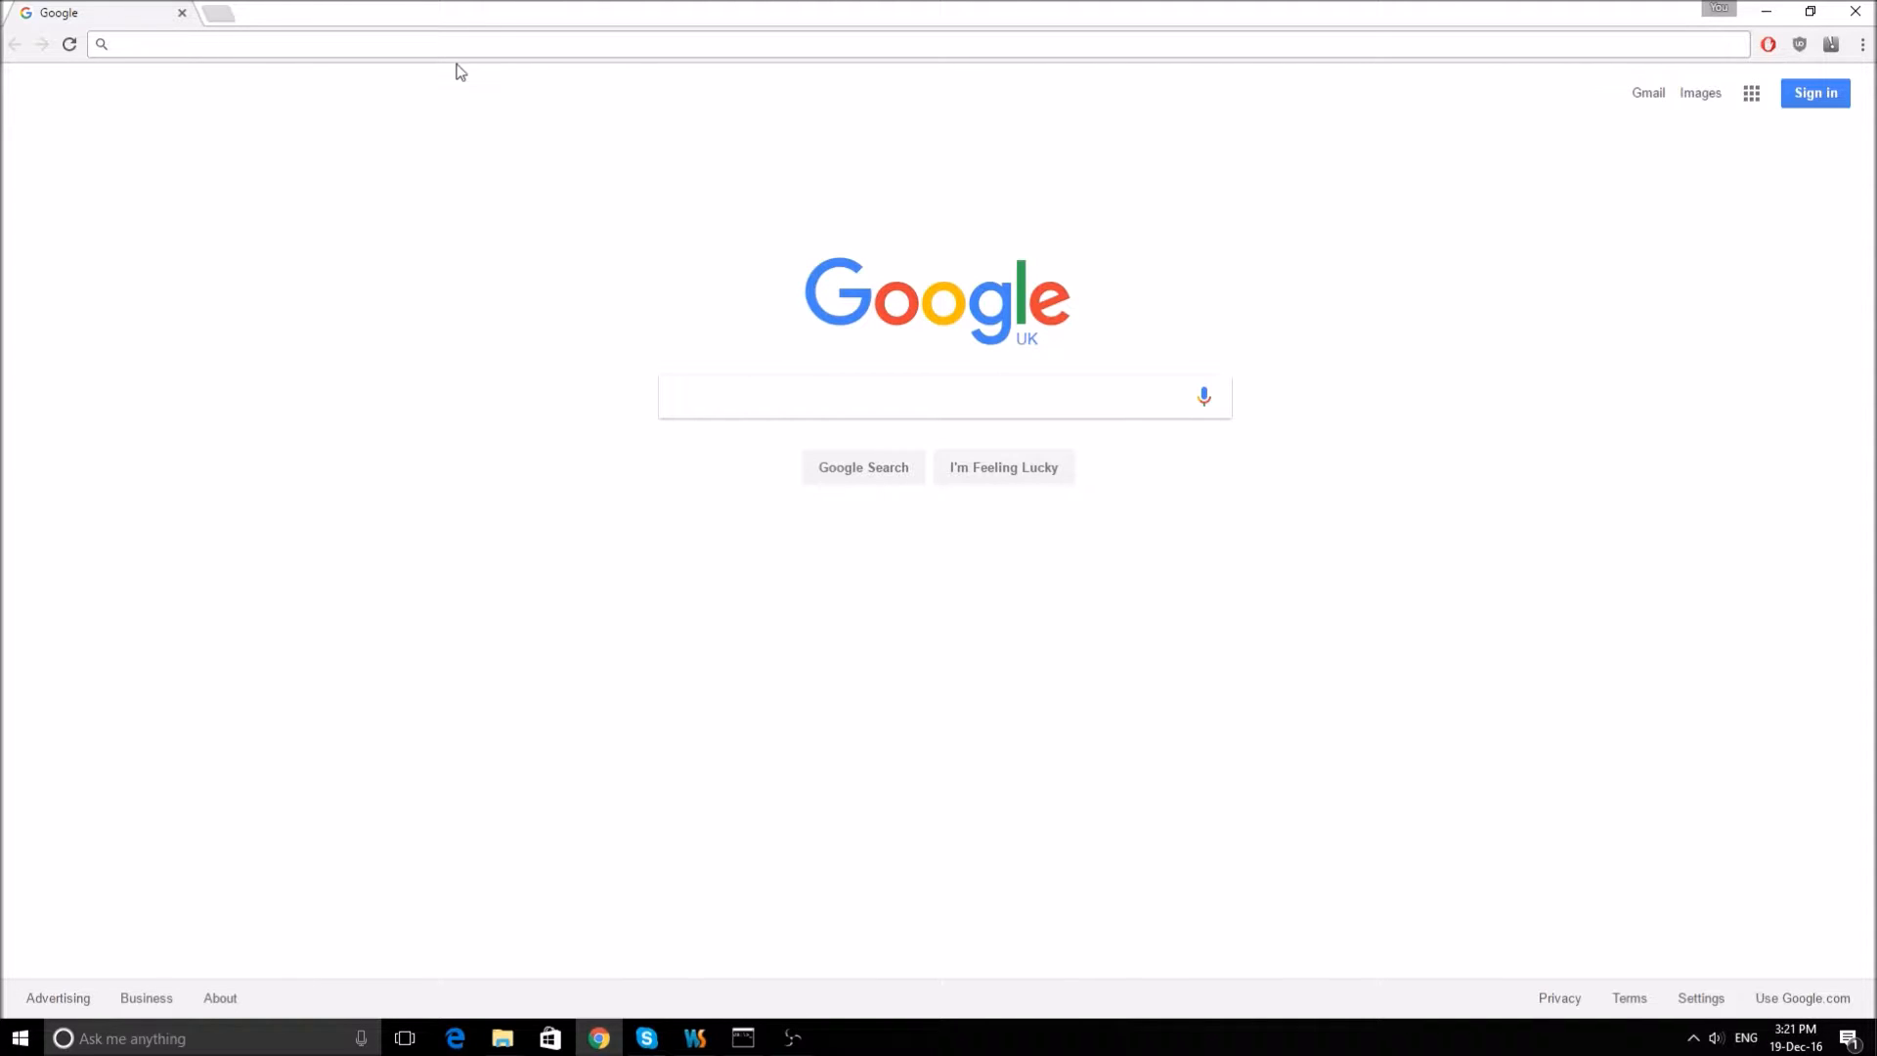
Step: Load the WADE web editor from the clockworkchilli.com/wade address in Chrome
{"action": "type", "text": "www.clockworkchilli.com/wade/"}
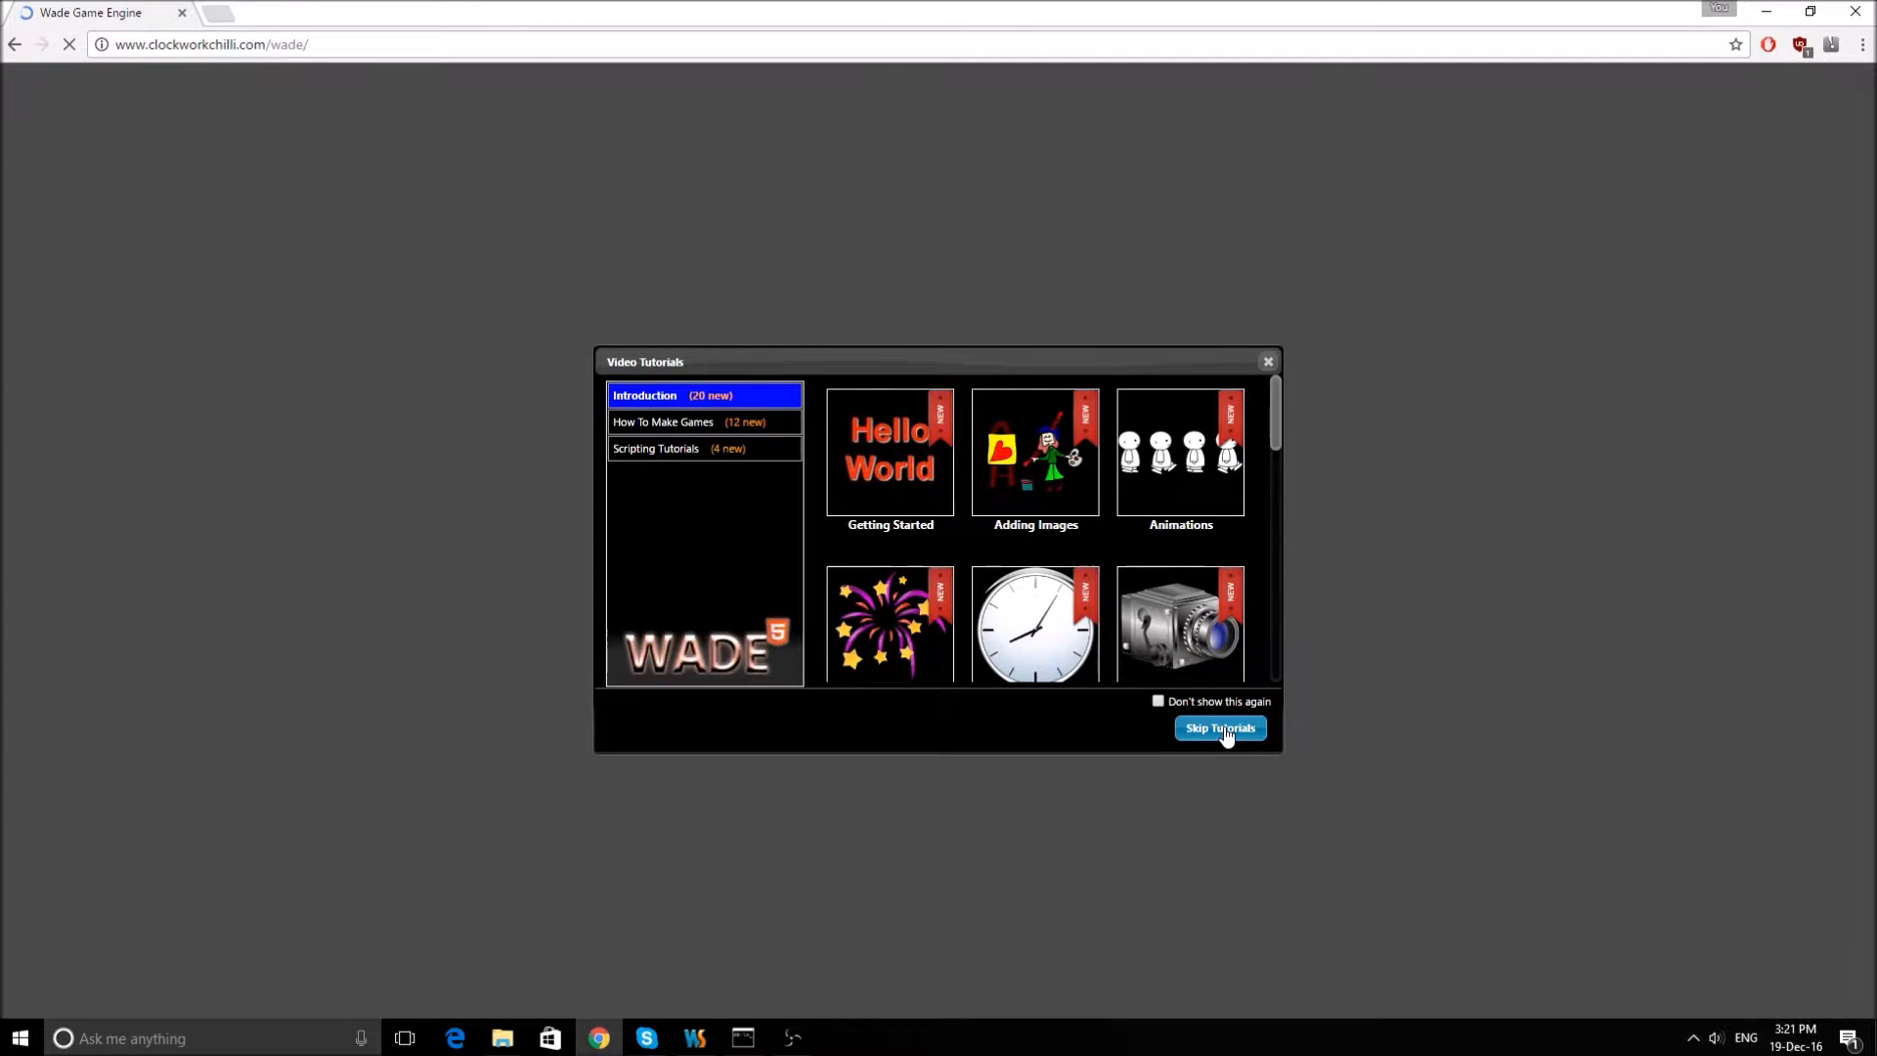
Step: Skip the tutorials, create a project named match3, and switch the browser to full screen
{"action": "left_click", "coordinate": [1219, 727]}
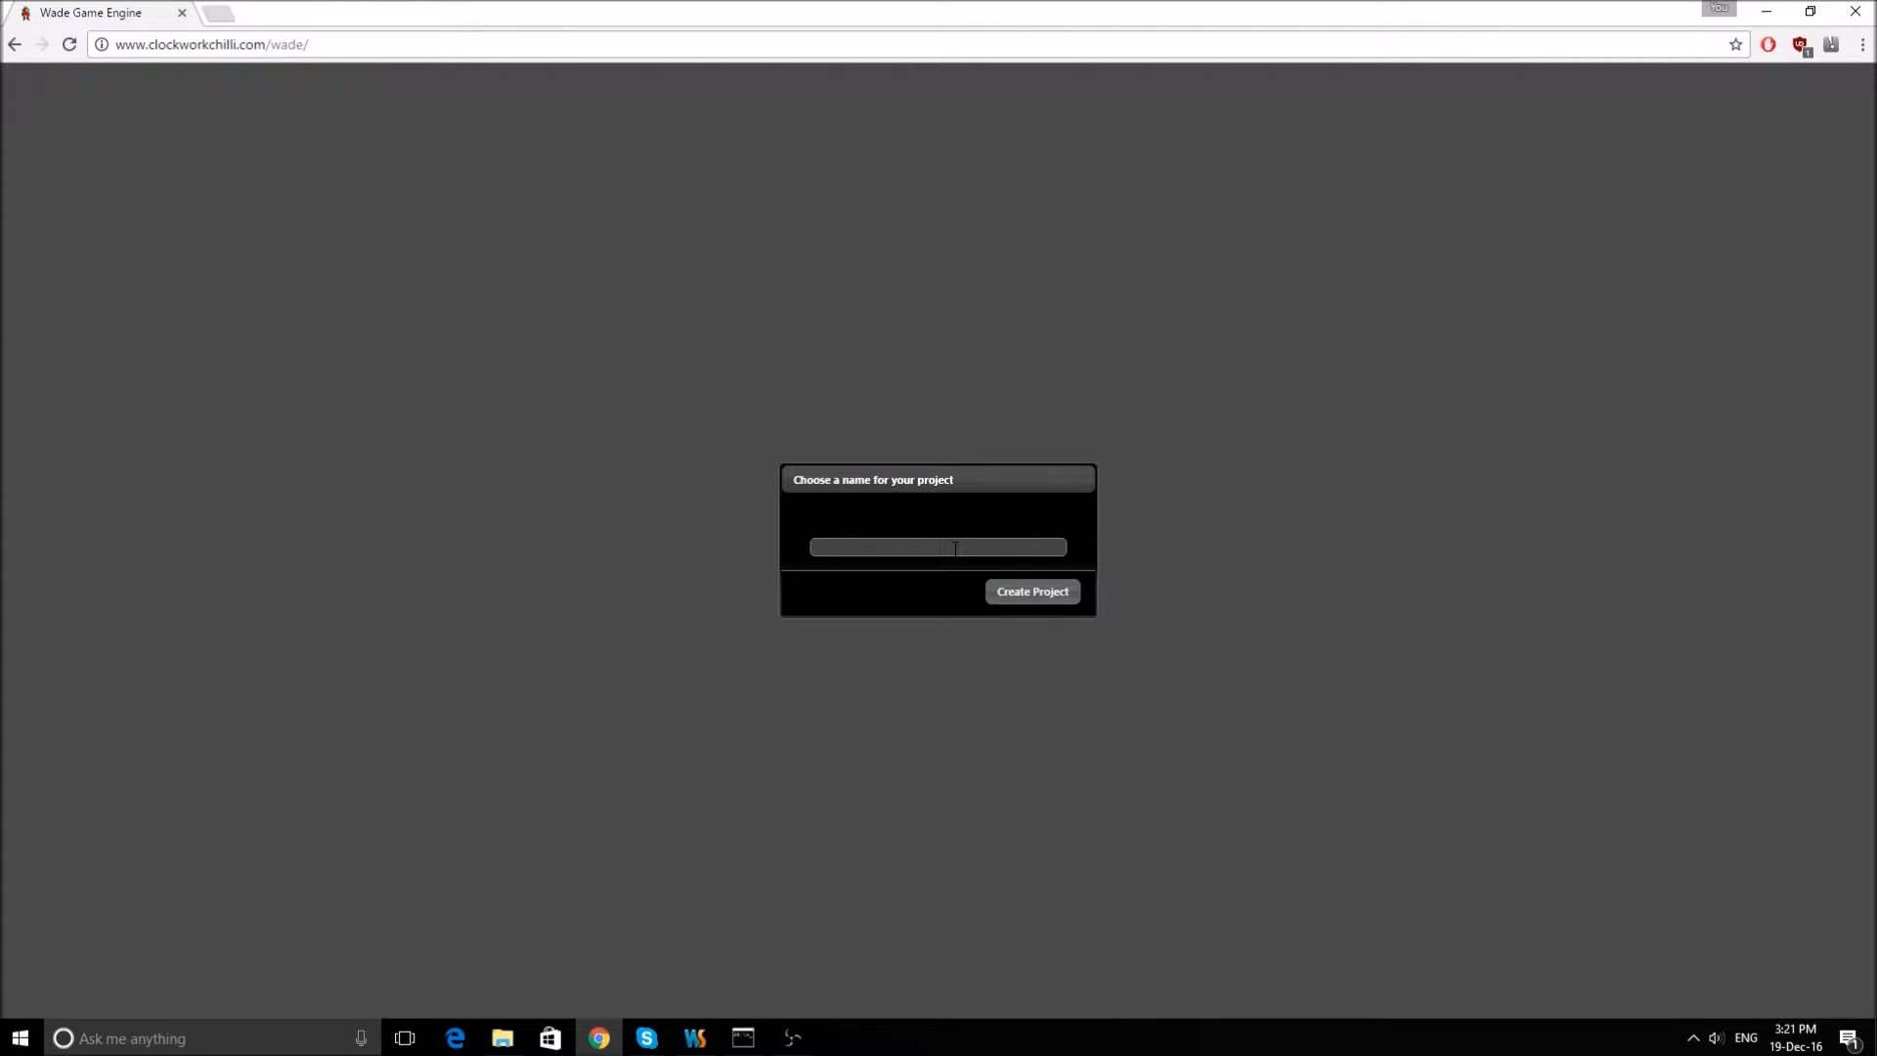
{"action": "type", "text": "match3"}
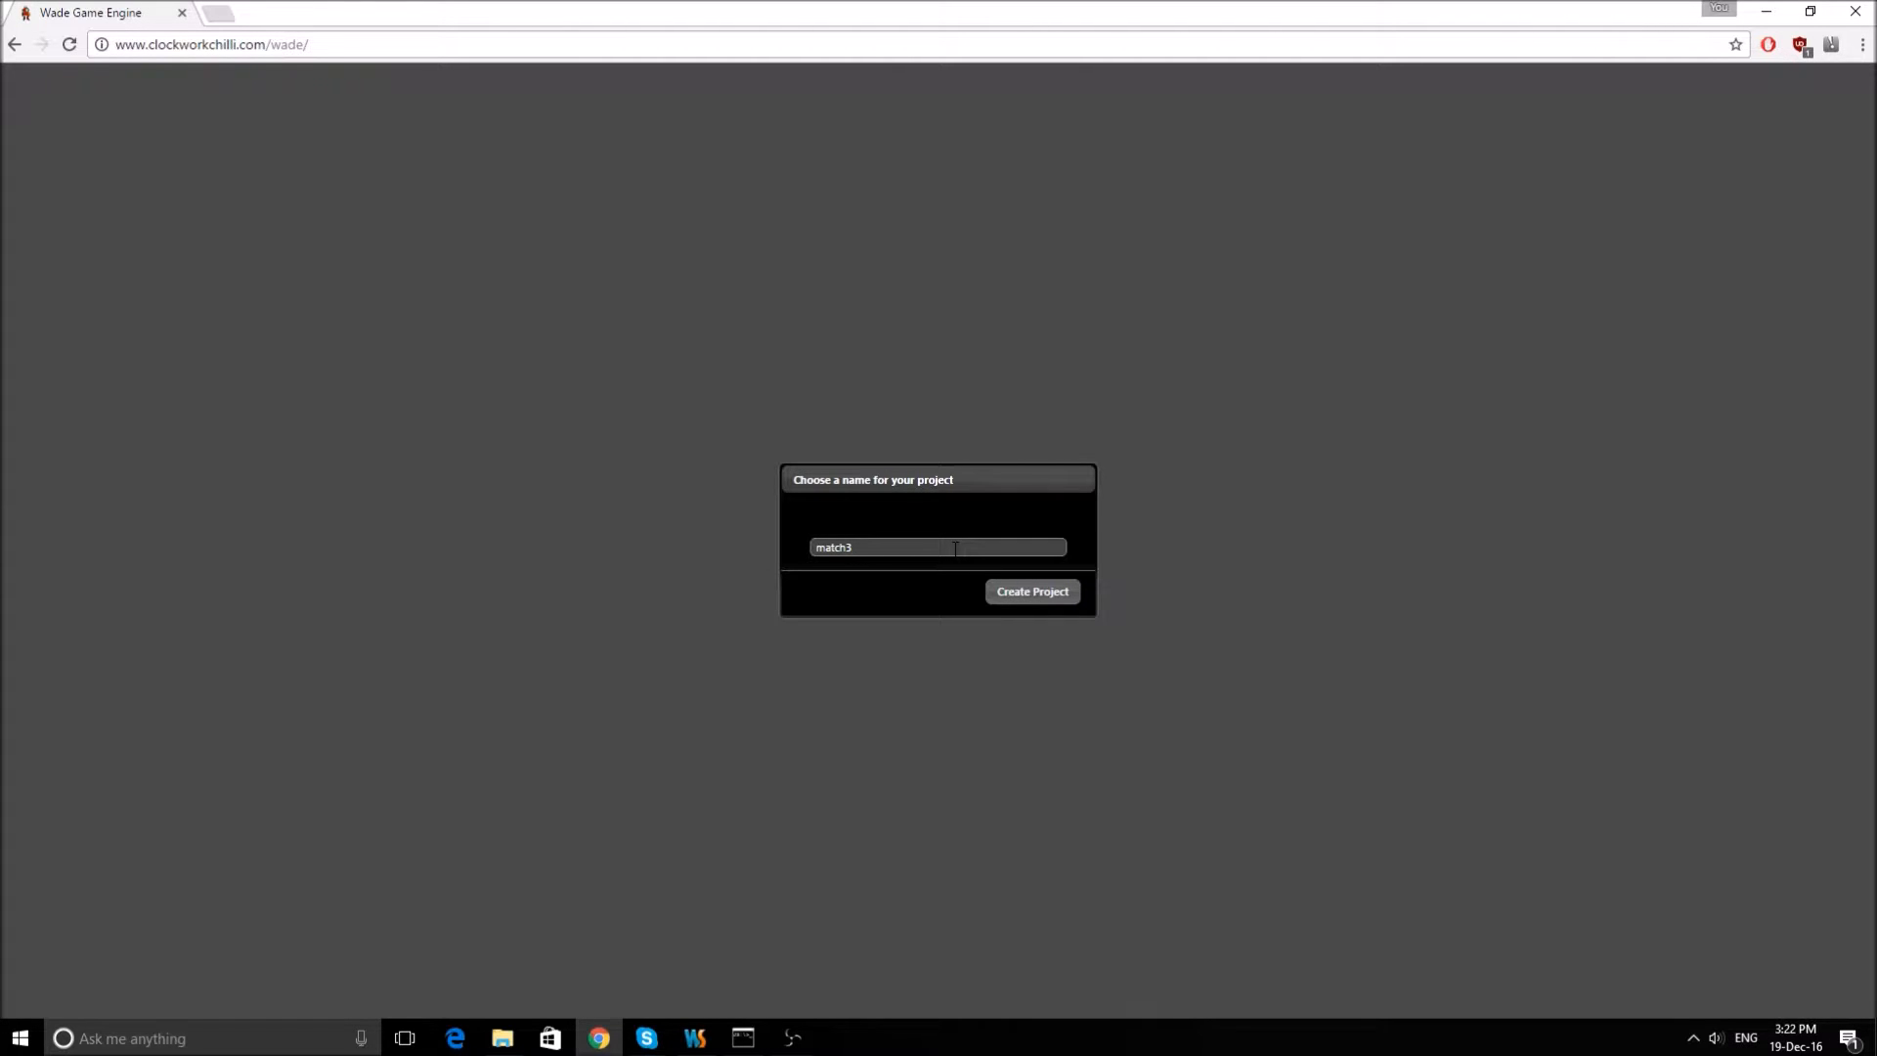
{"action": "left_click", "coordinate": [1030, 591]}
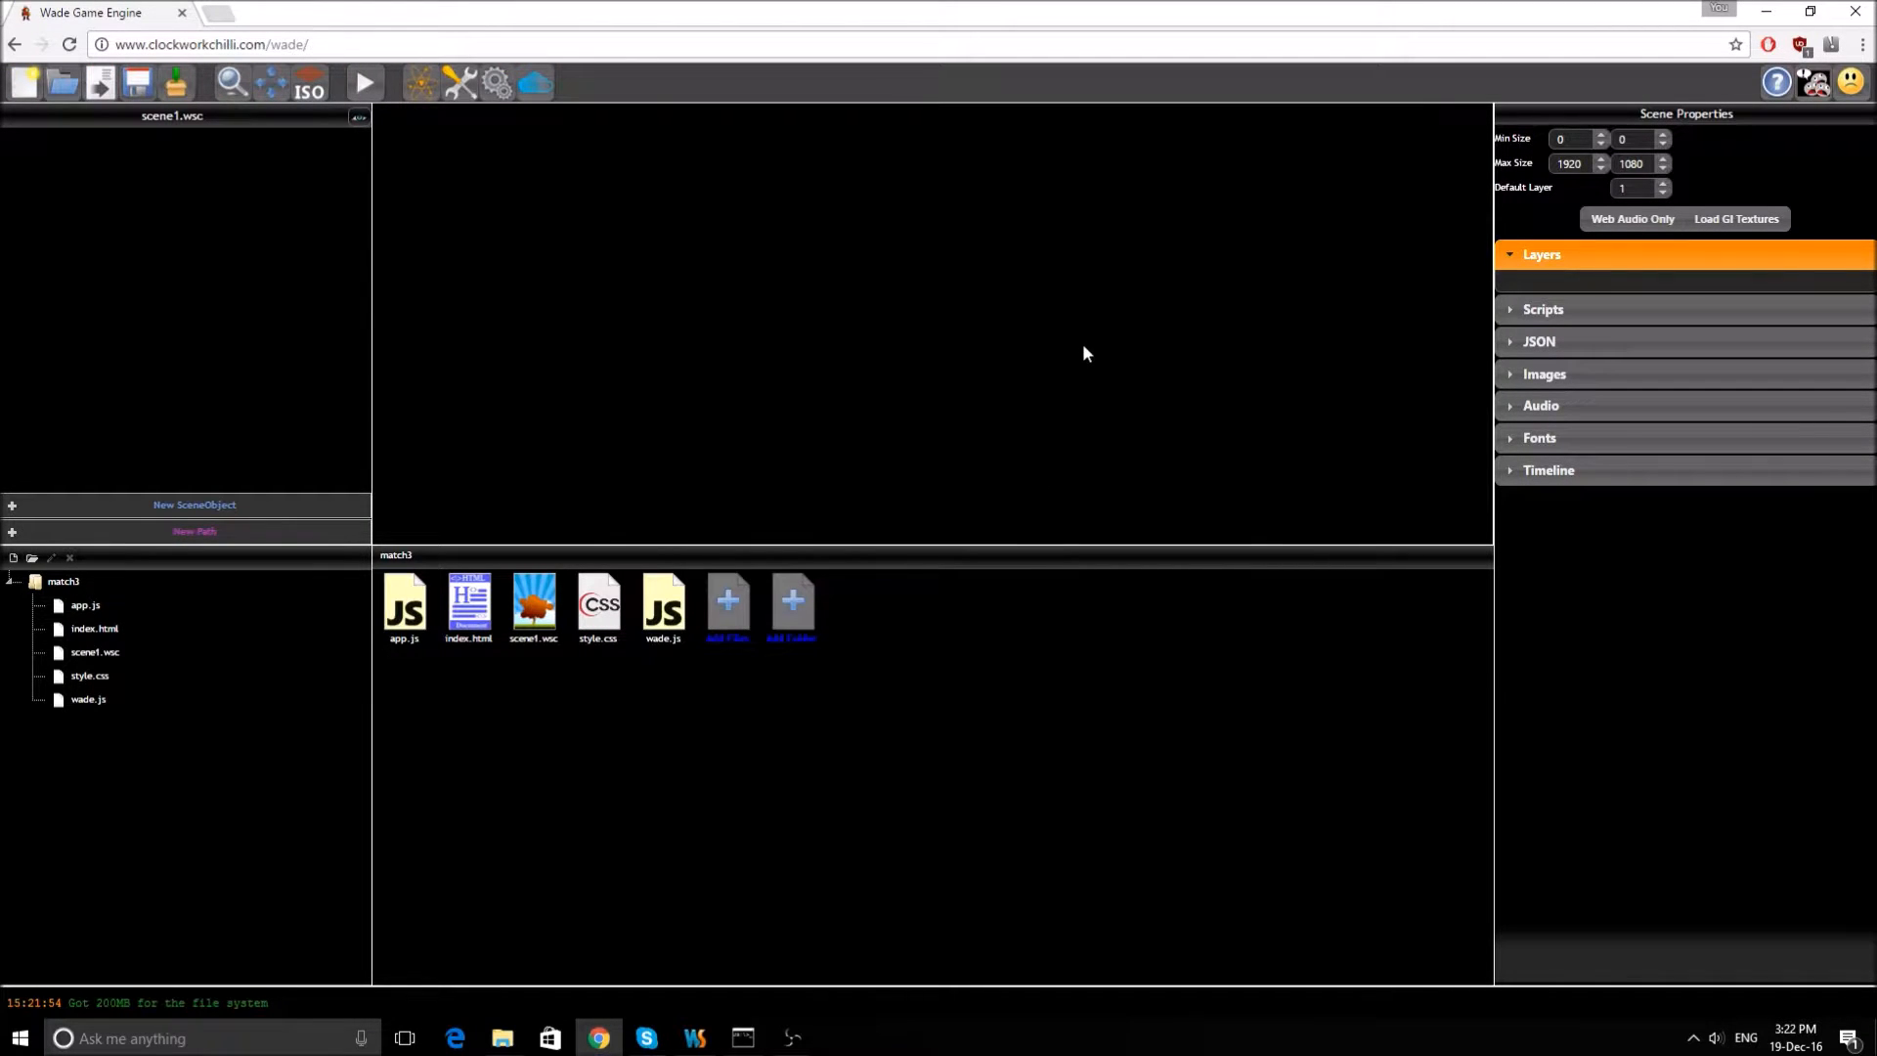
{"action": "key", "text": "f11"}
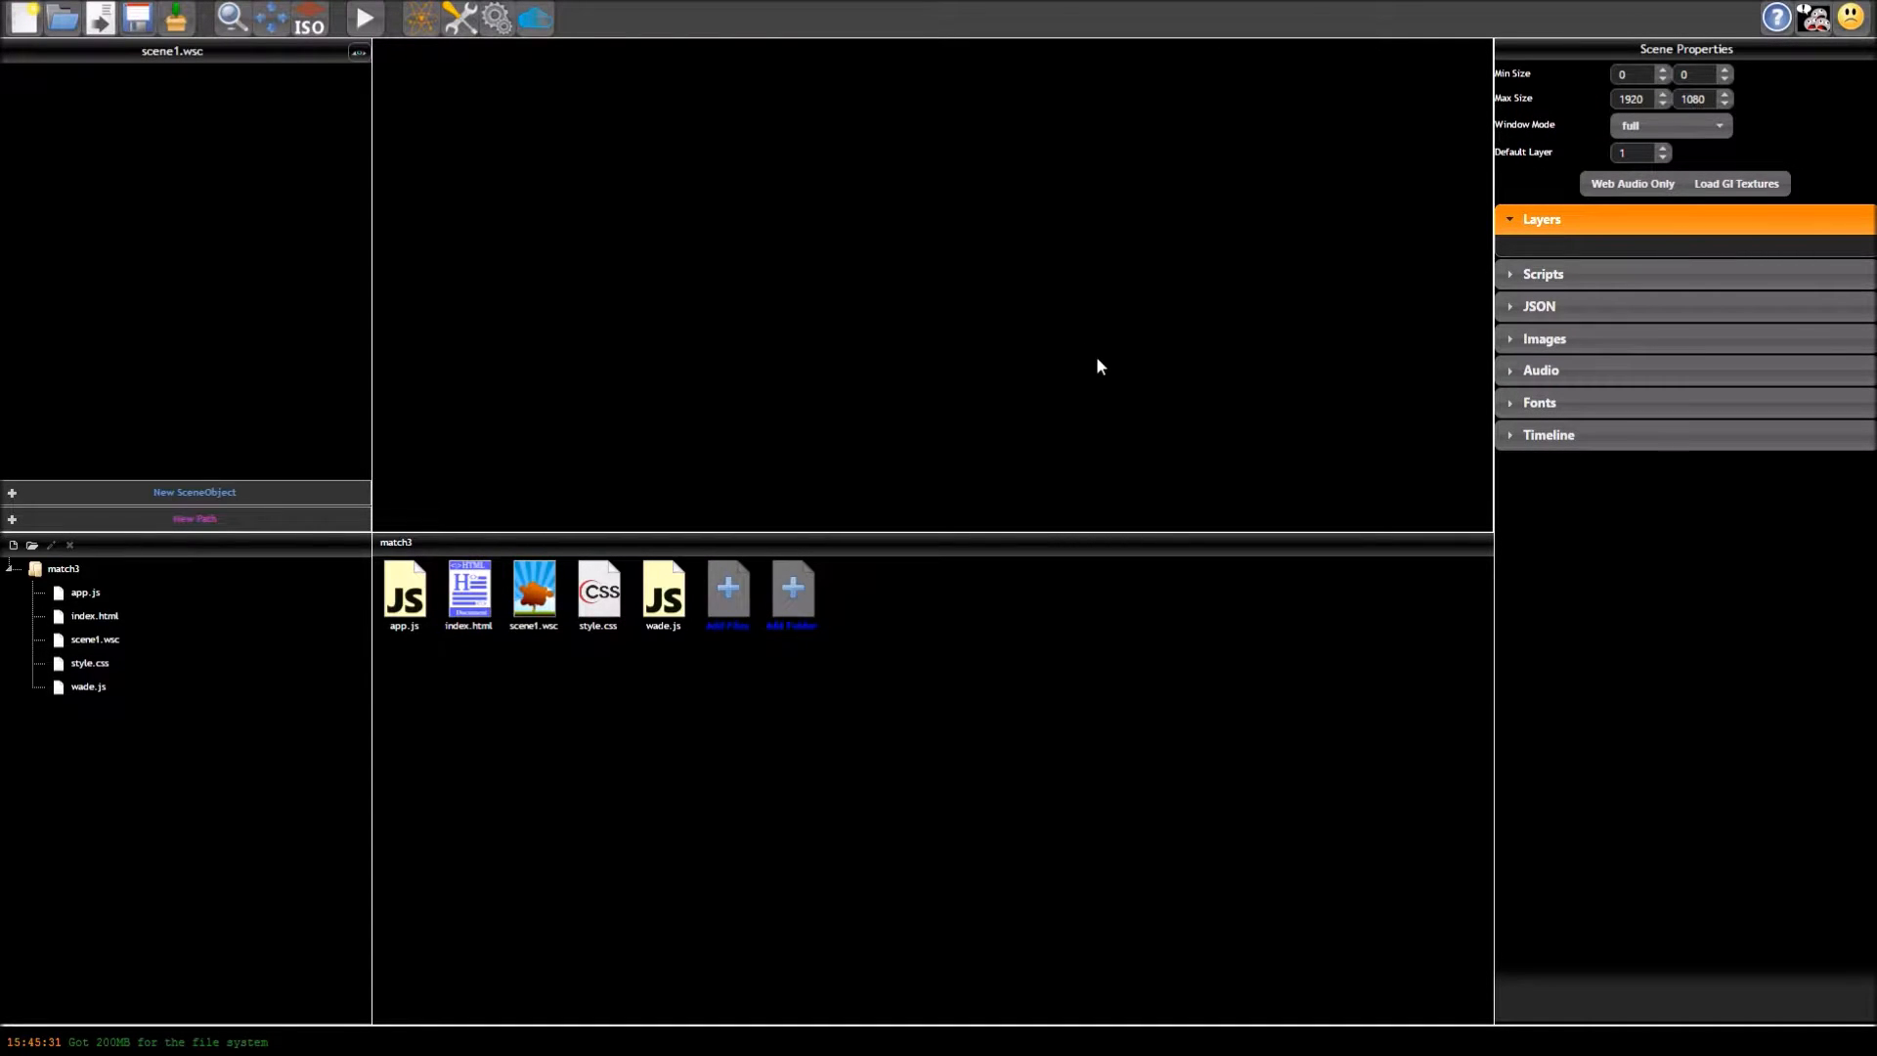
{"action": "mouse_move", "coordinate": [457, 20]}
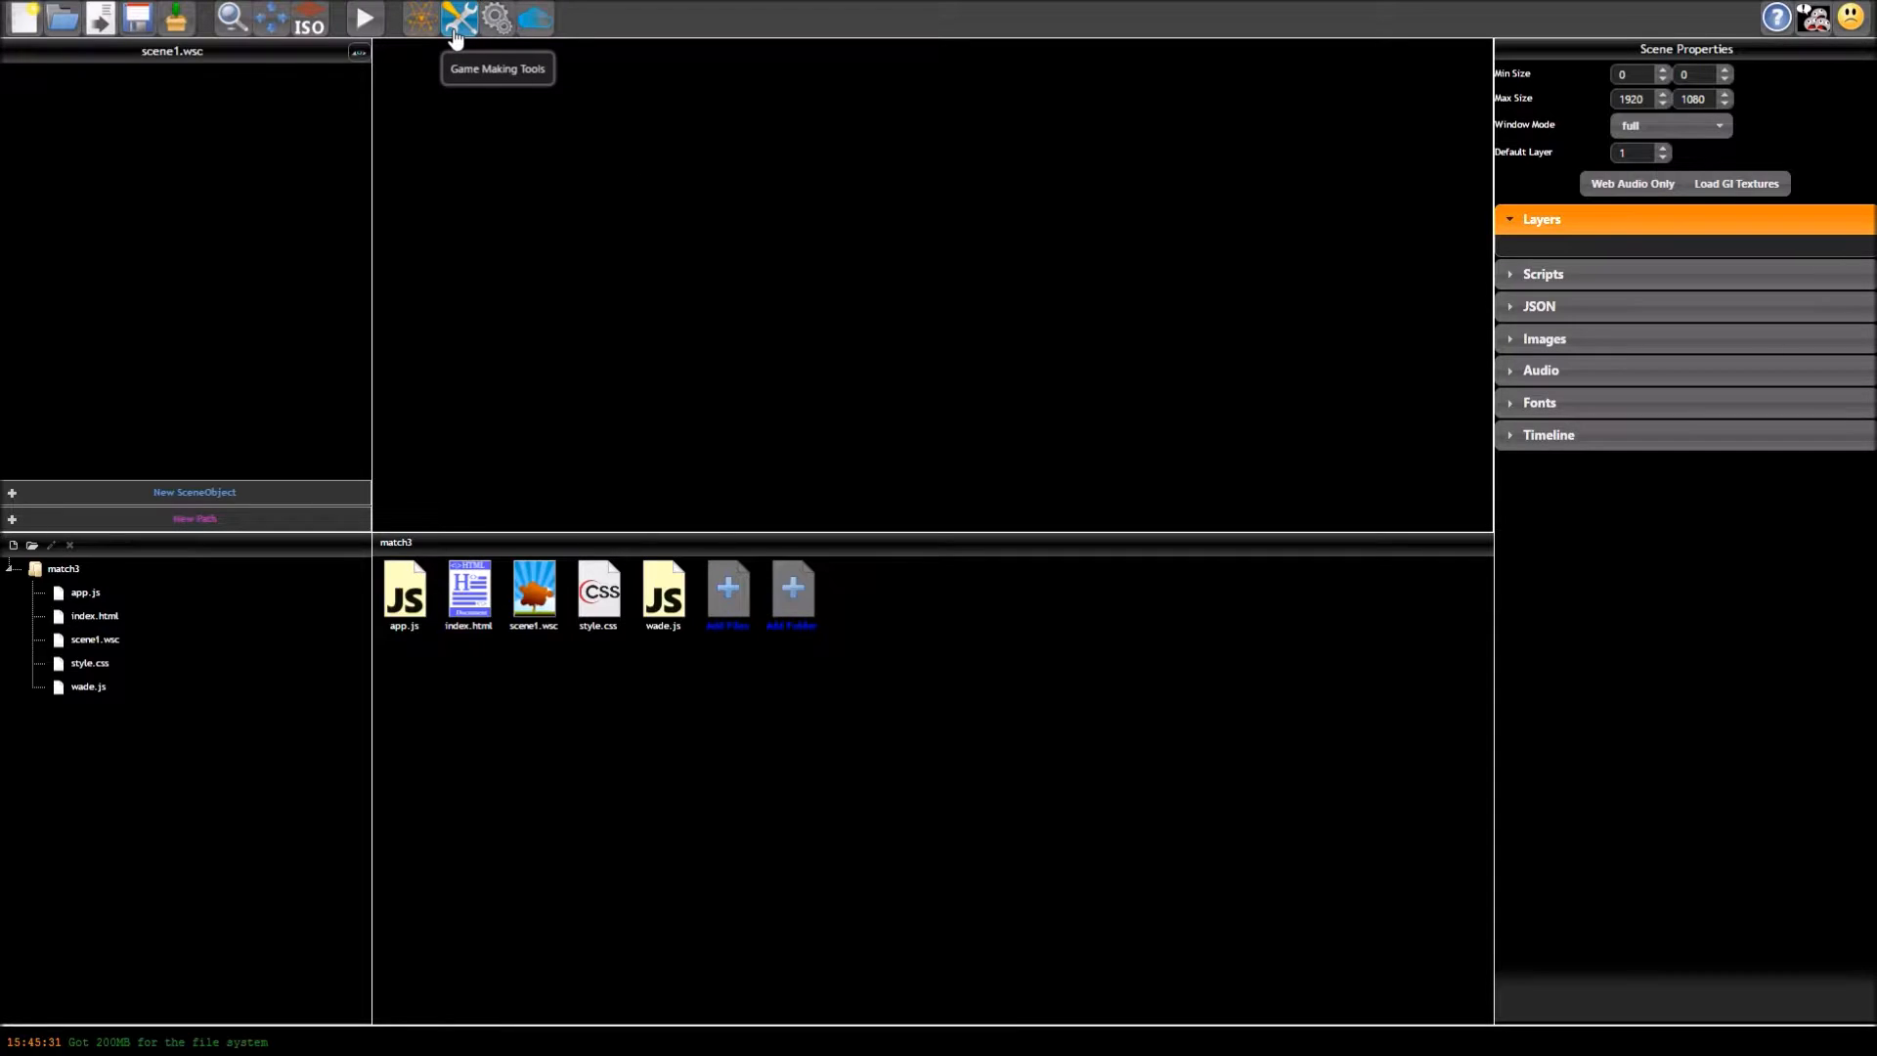
Step: Launch the Match3 Tool, adding match3.js and match3Item.js, and enter the Match 3 Editor
{"action": "left_click", "coordinate": [455, 19]}
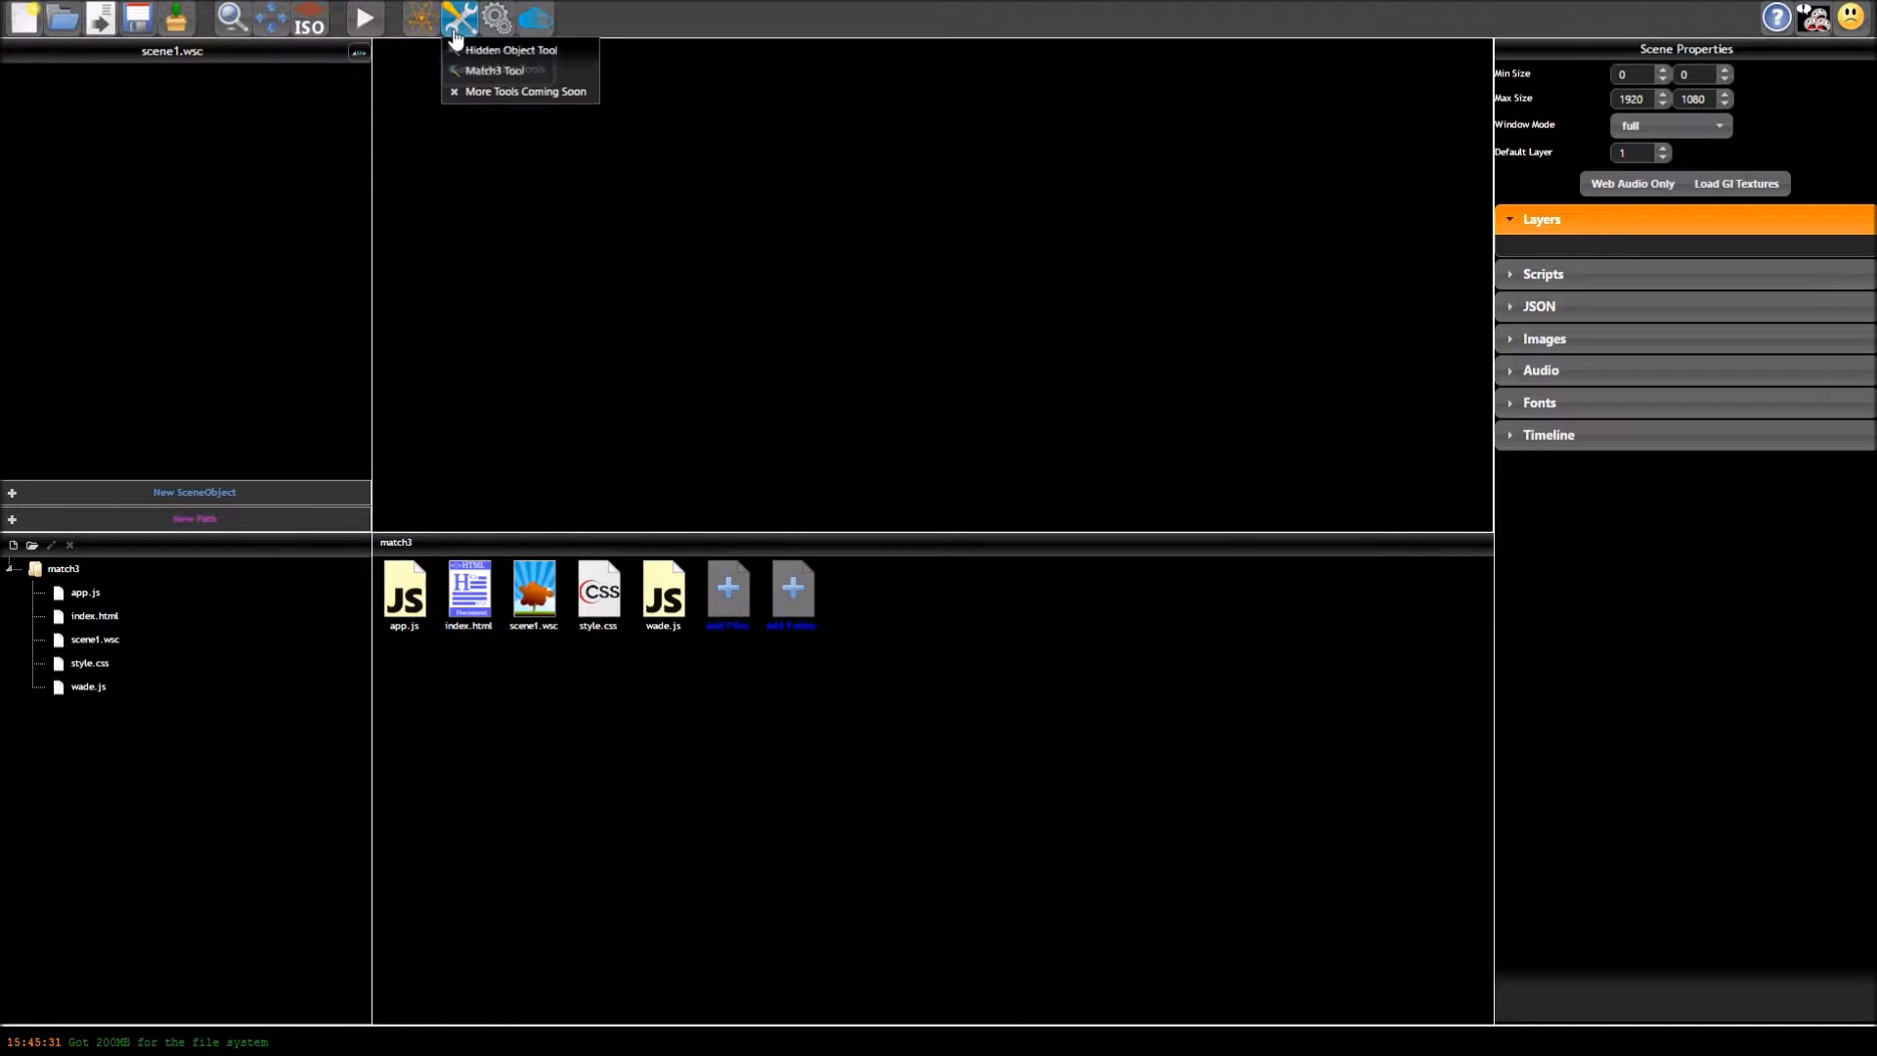
{"action": "left_click", "coordinate": [493, 70]}
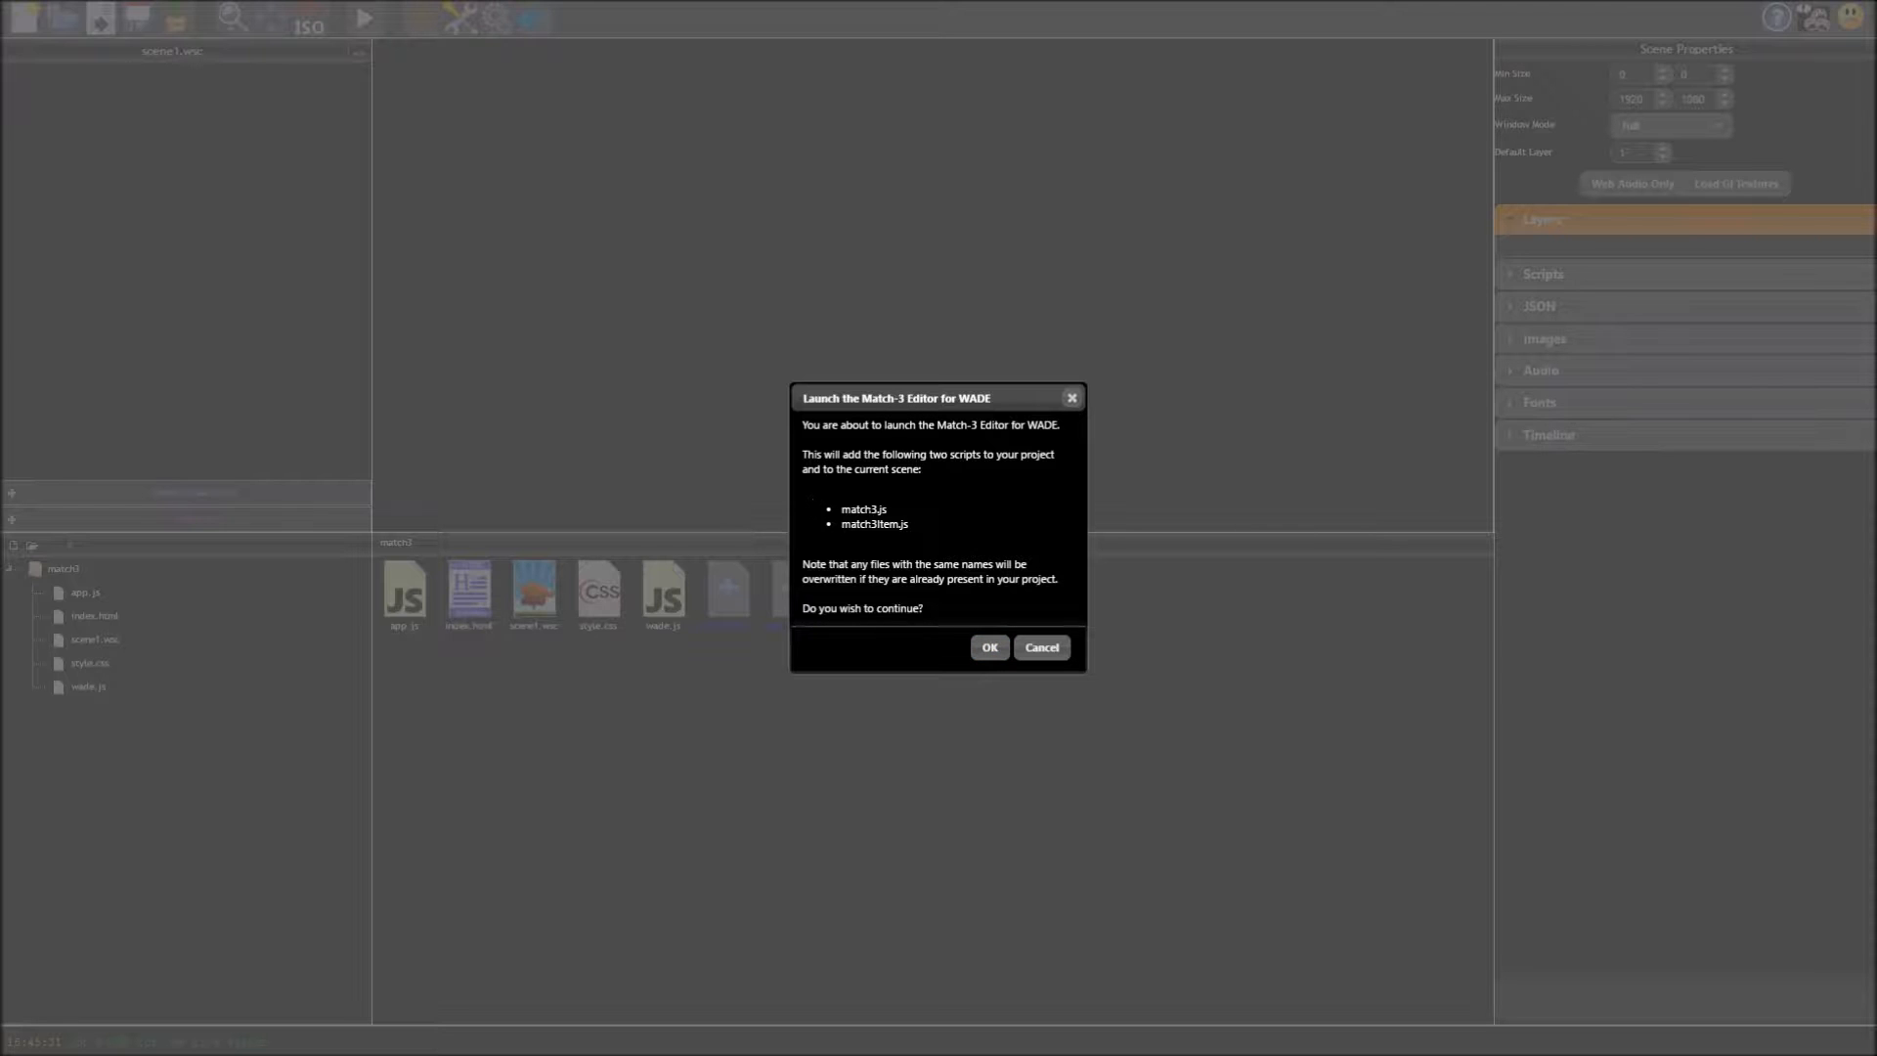
{"action": "left_click", "coordinate": [989, 648]}
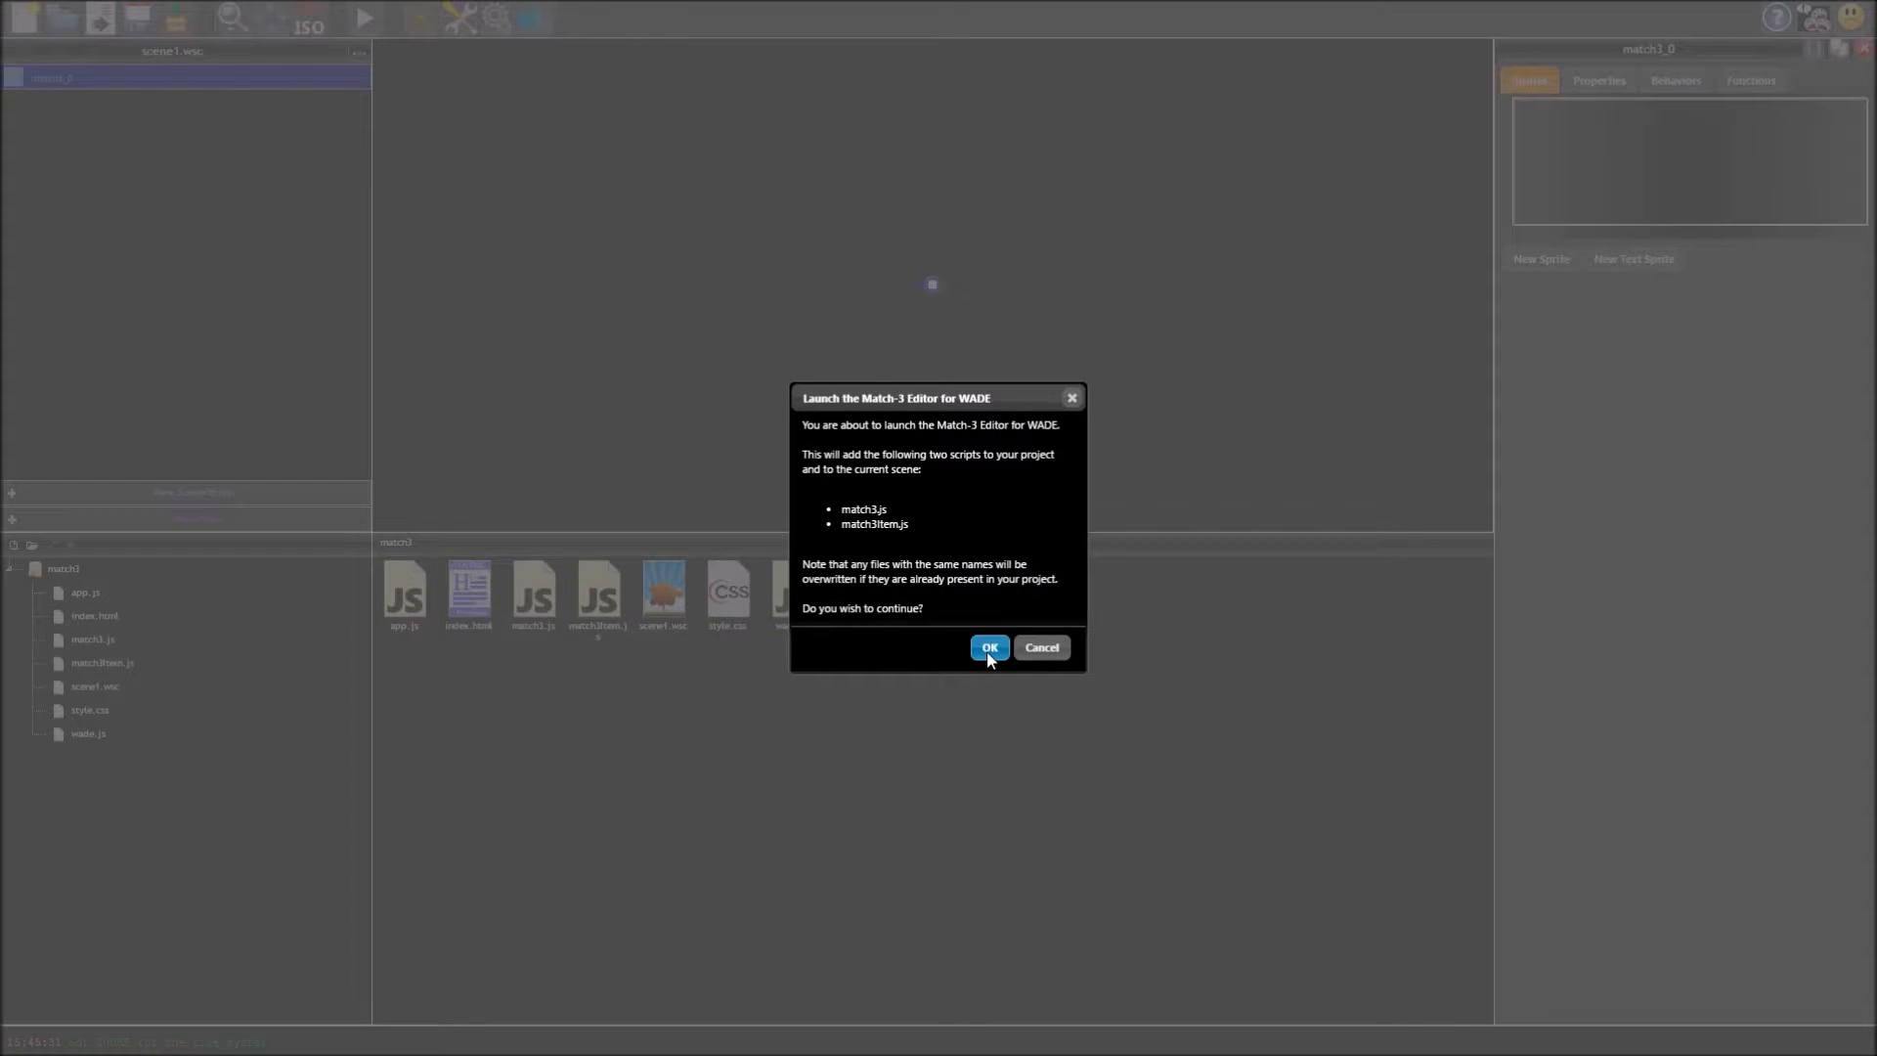
{"action": "left_click", "coordinate": [989, 648]}
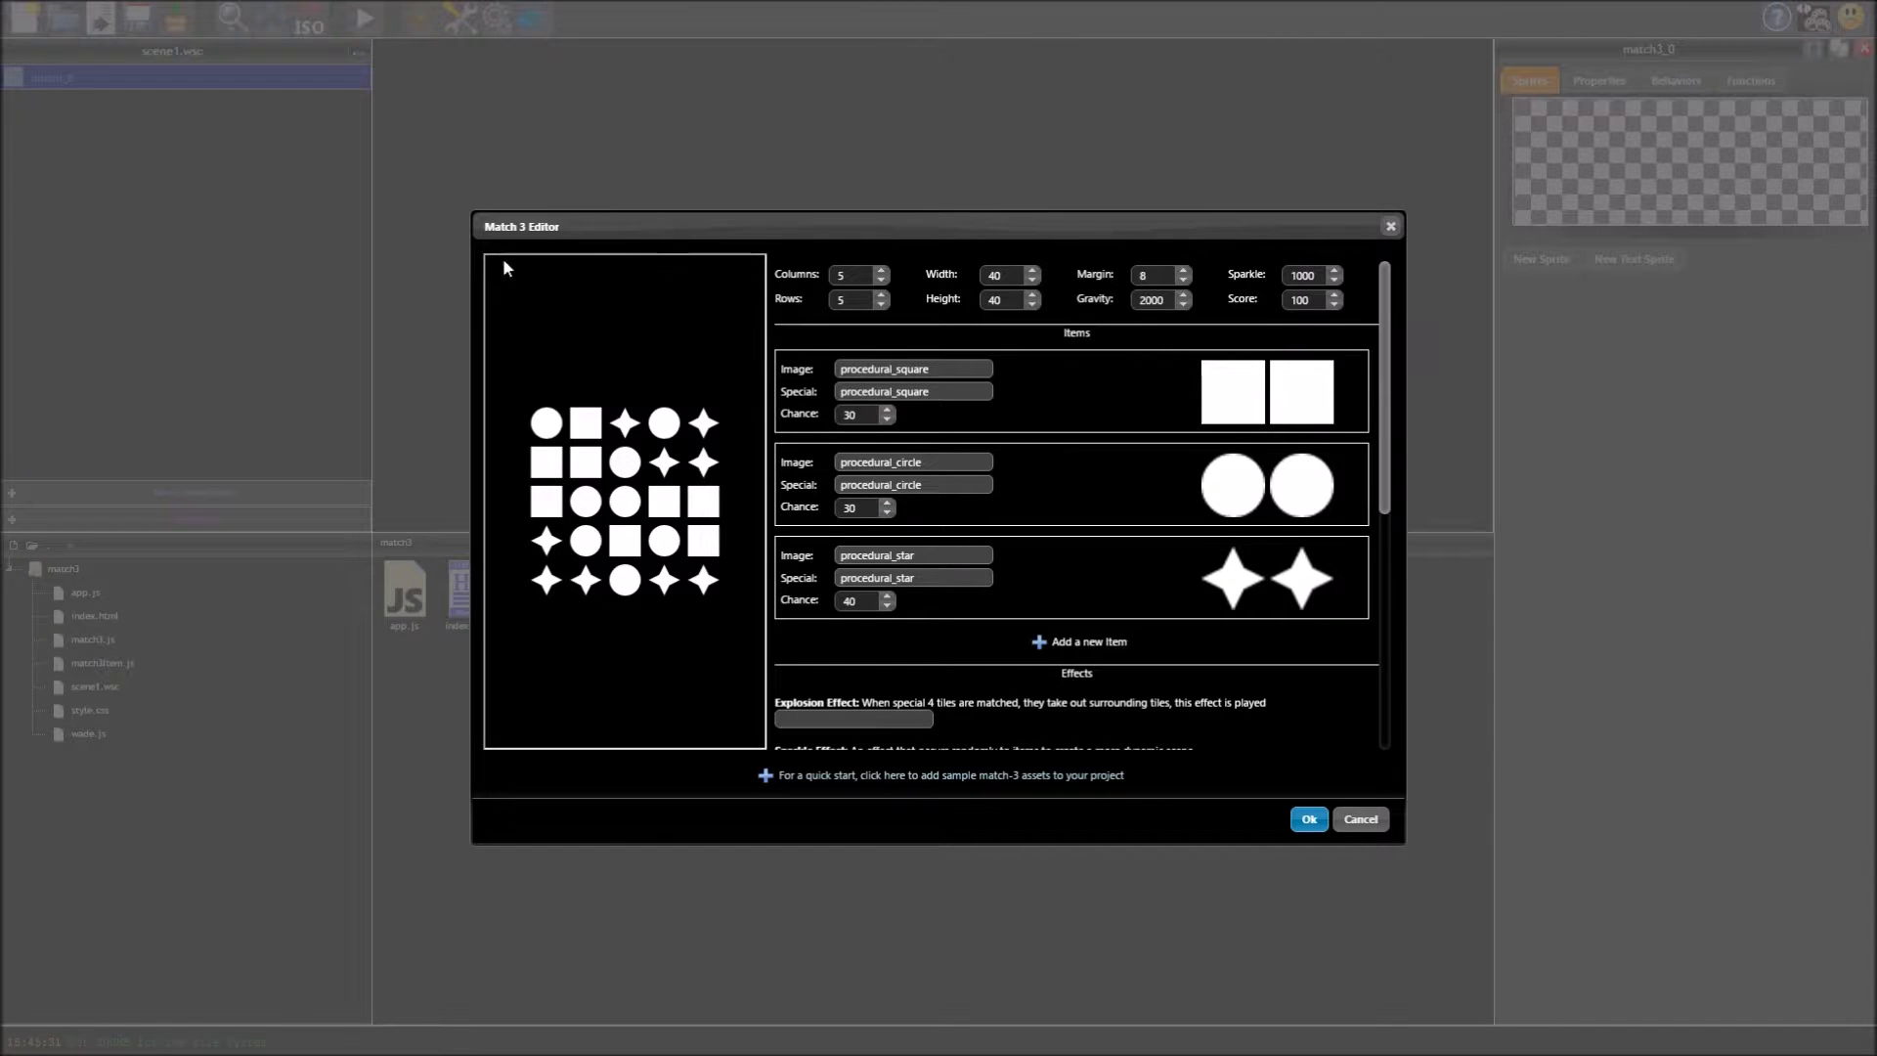
{"action": "mouse_move", "coordinate": [937, 547]}
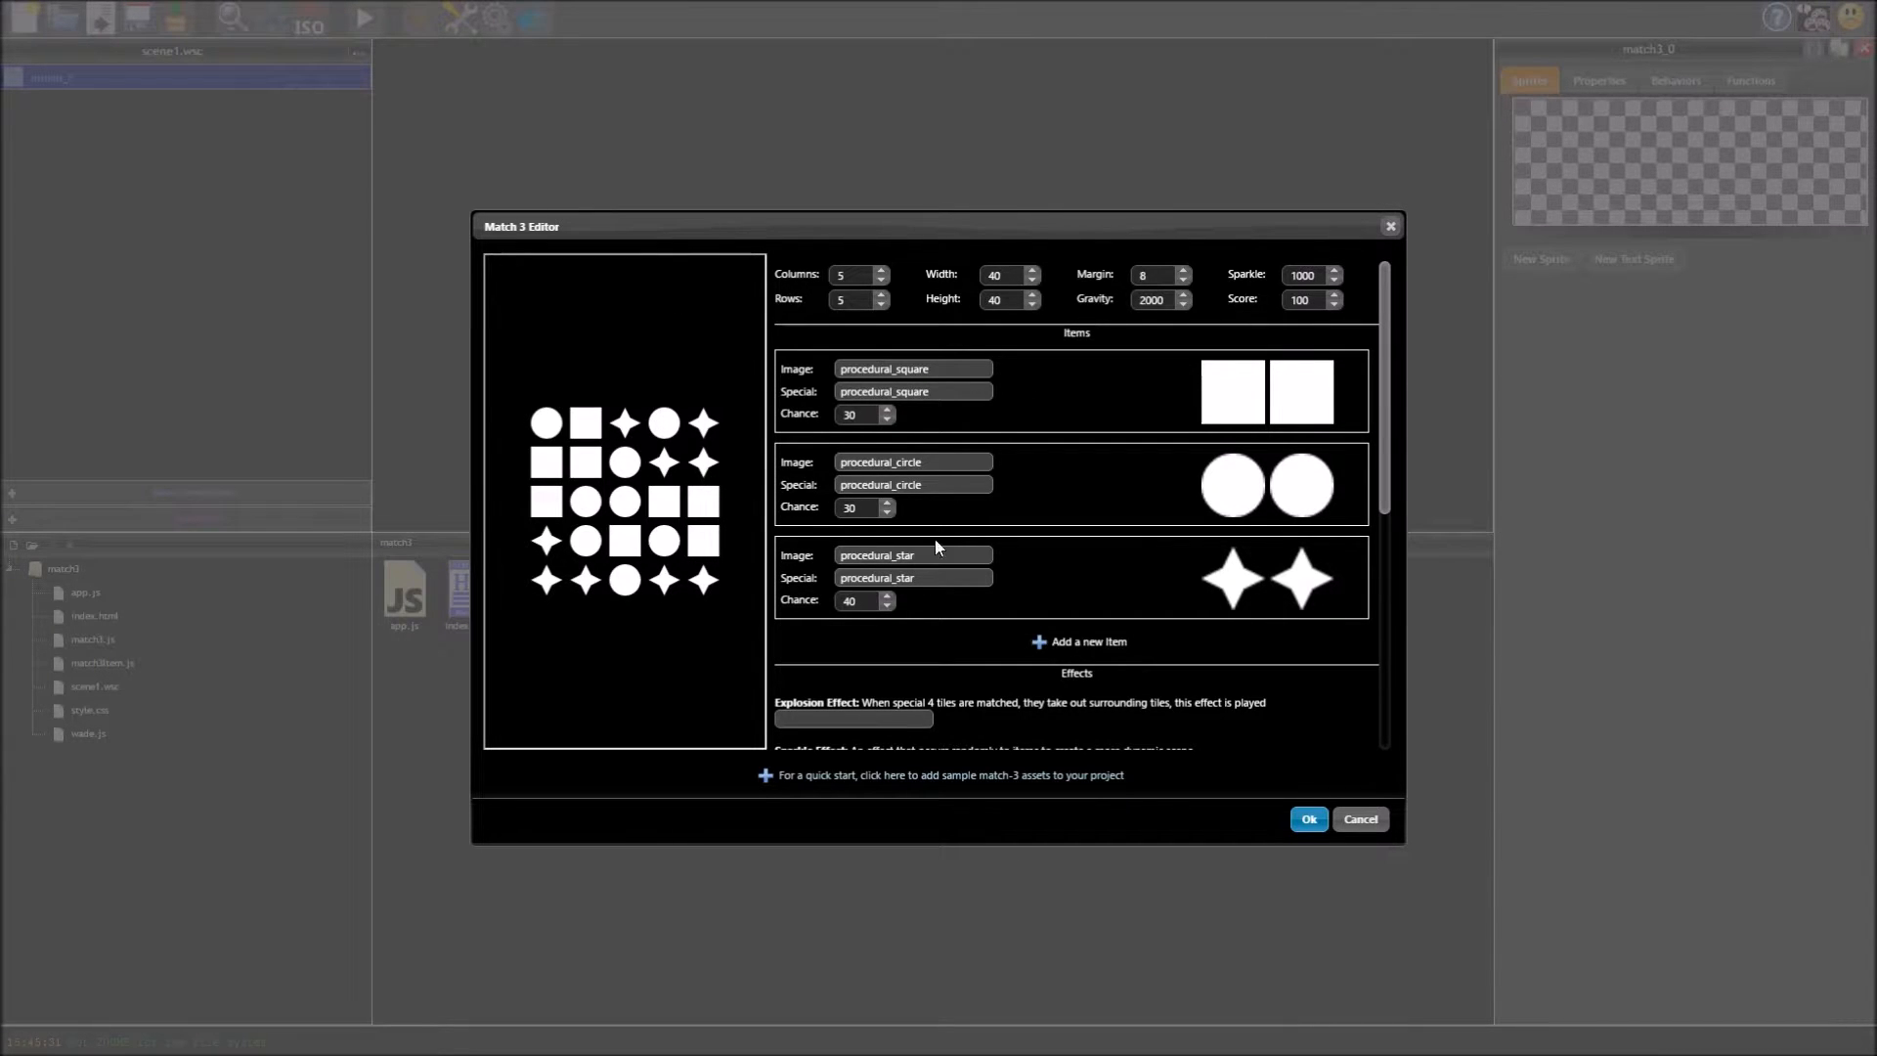
{"action": "mouse_move", "coordinate": [1020, 489]}
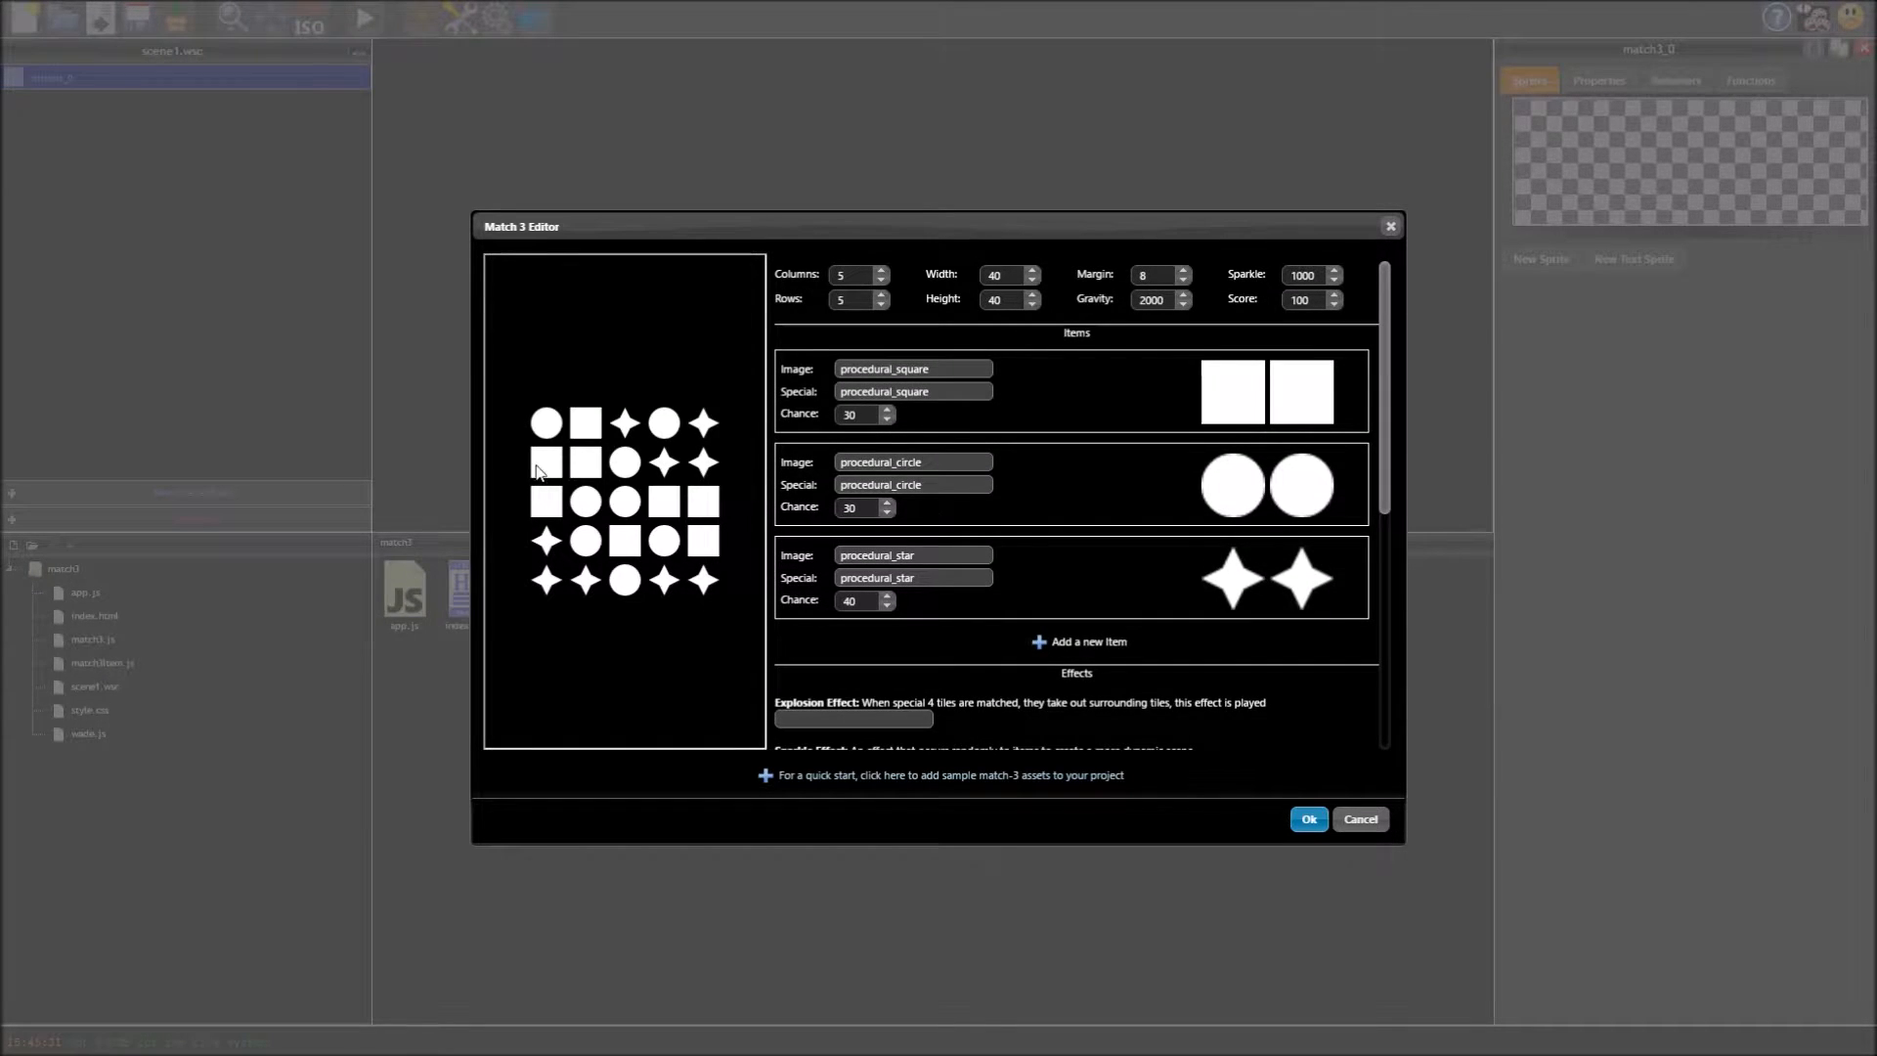
{"action": "mouse_move", "coordinate": [839, 783]}
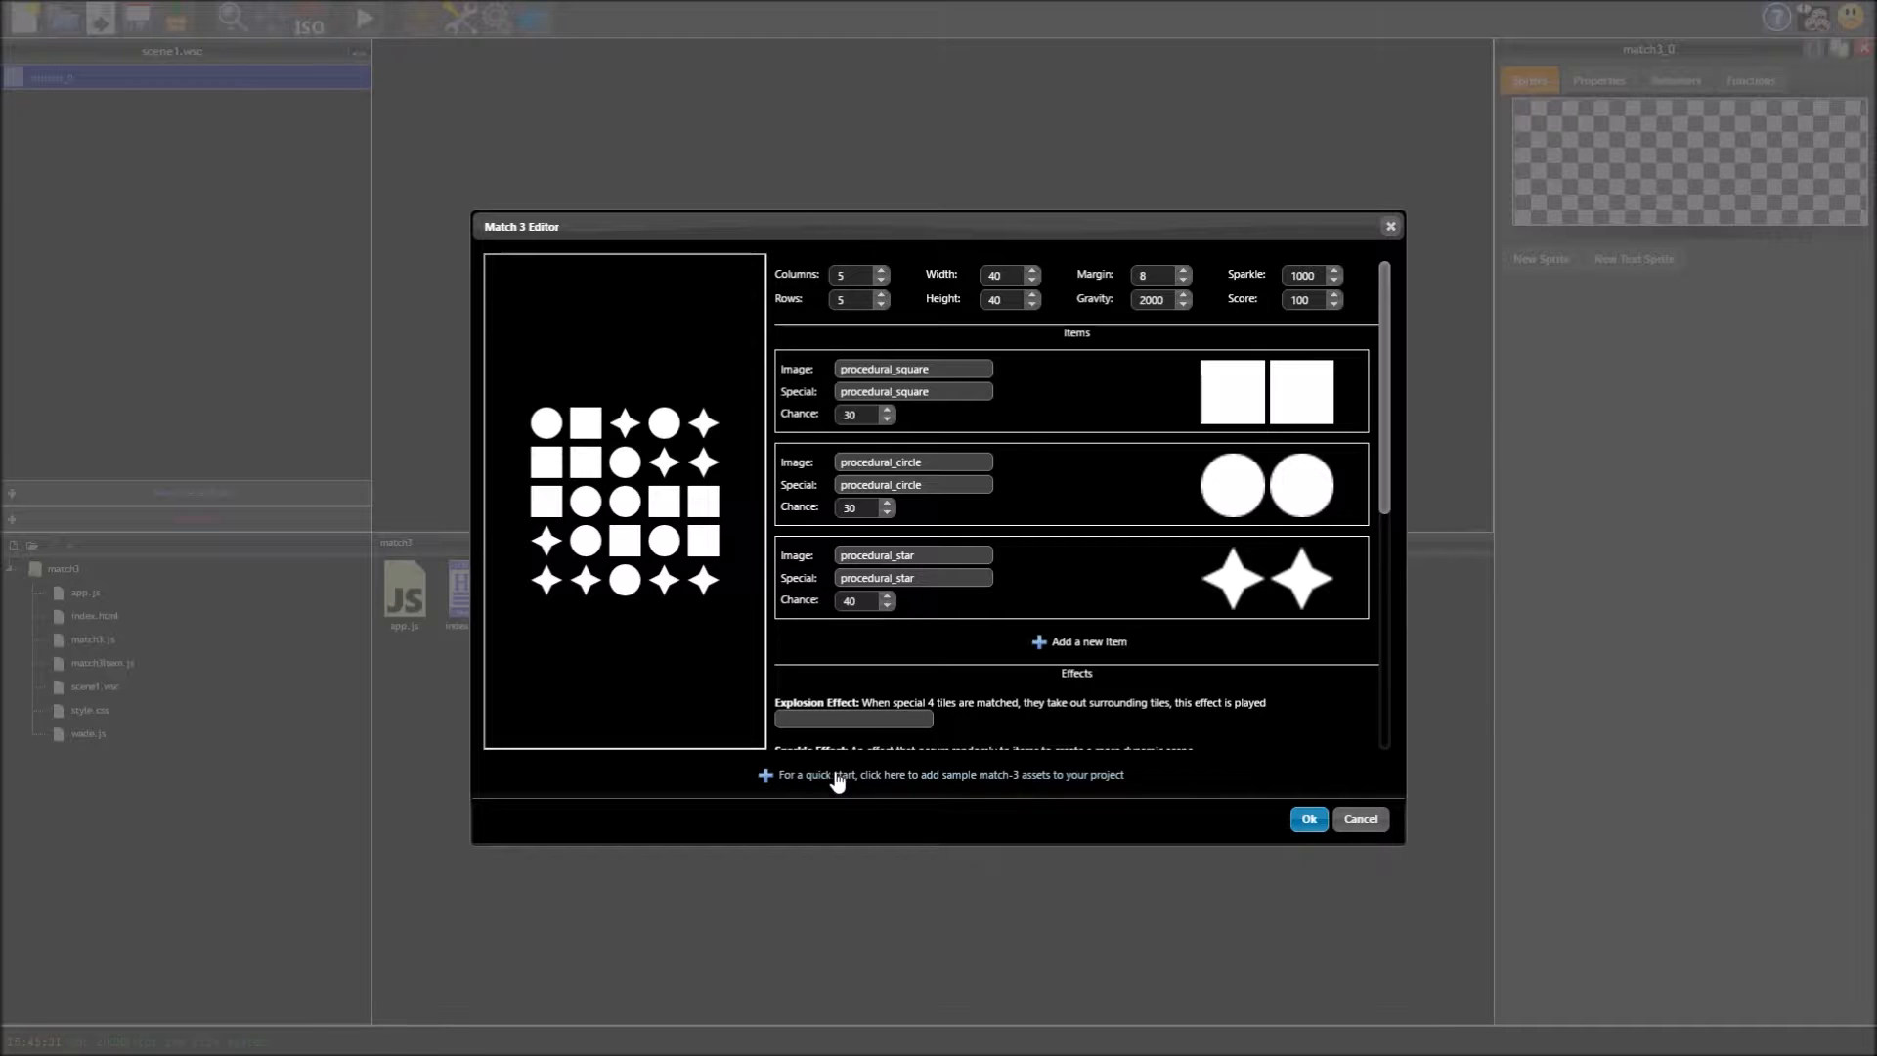
Step: Download the sample match-3 assets so the preview grid shows red, green, yellow and blue potions
{"action": "left_click", "coordinate": [845, 774]}
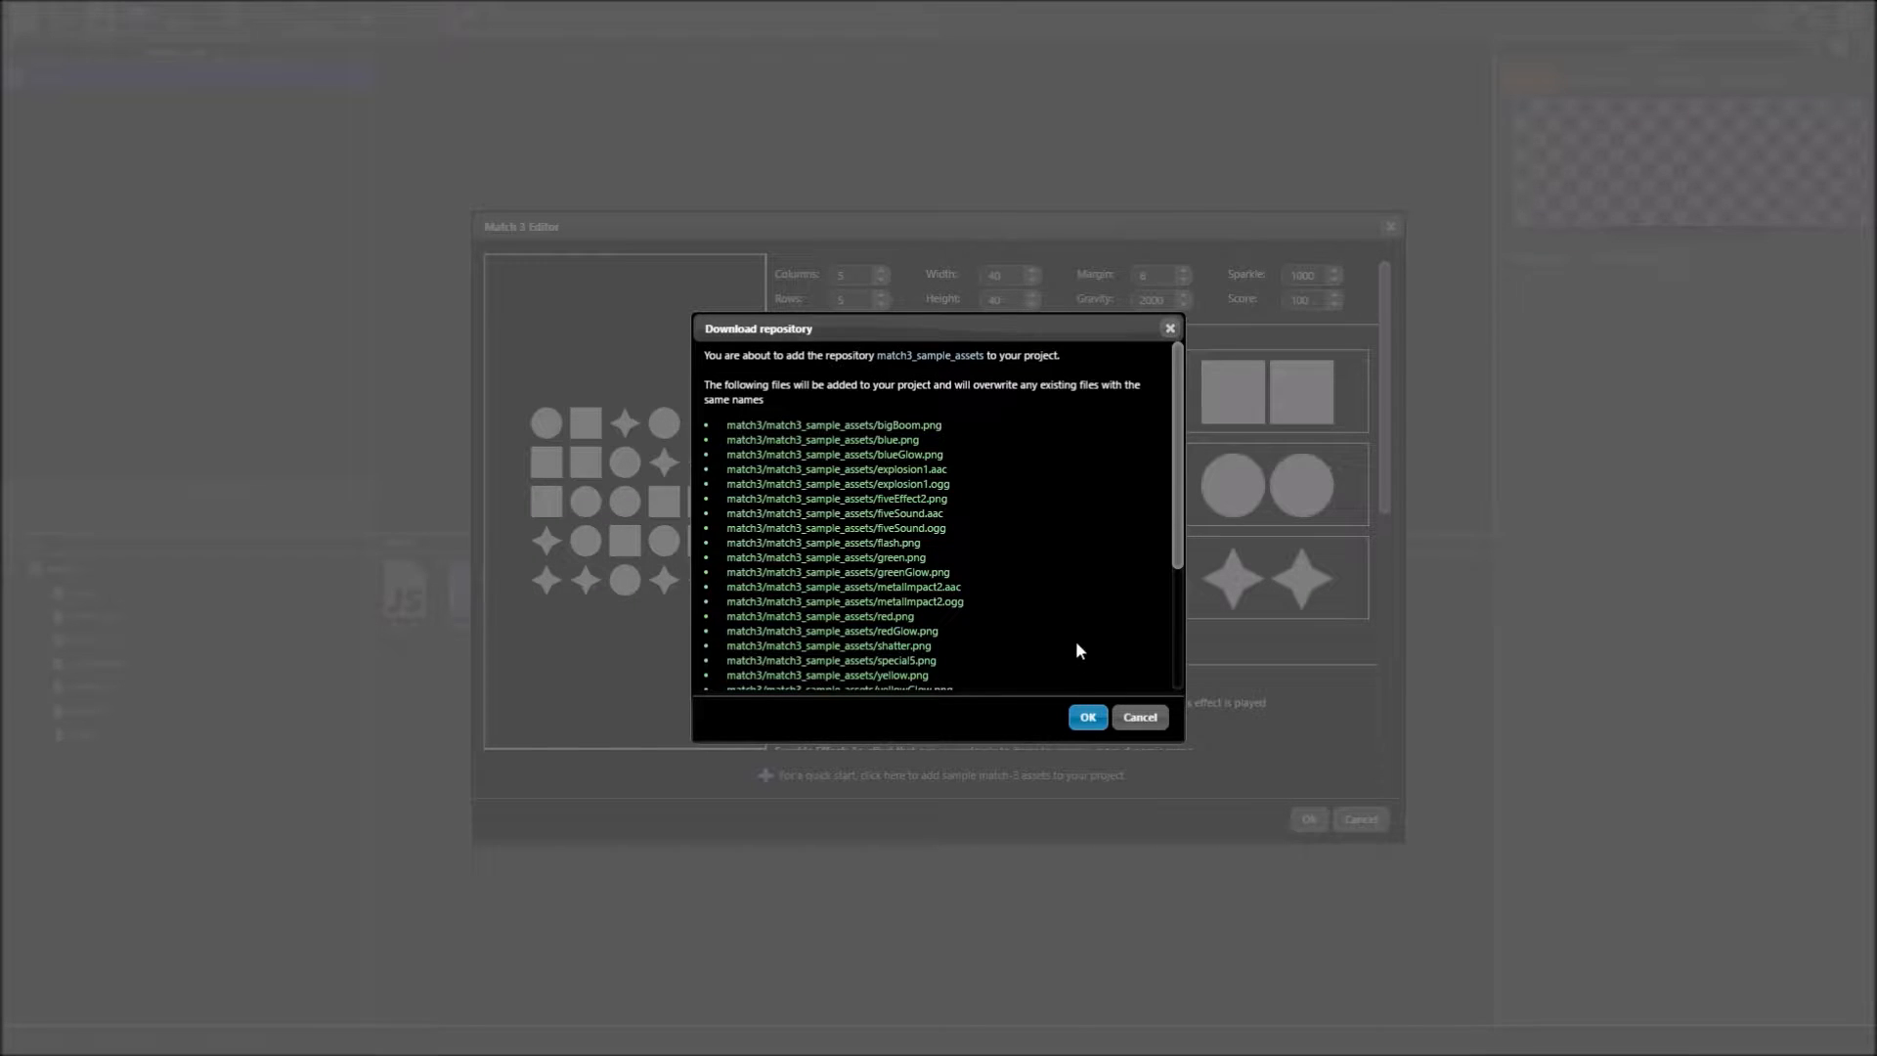
{"action": "left_click", "coordinate": [1085, 716]}
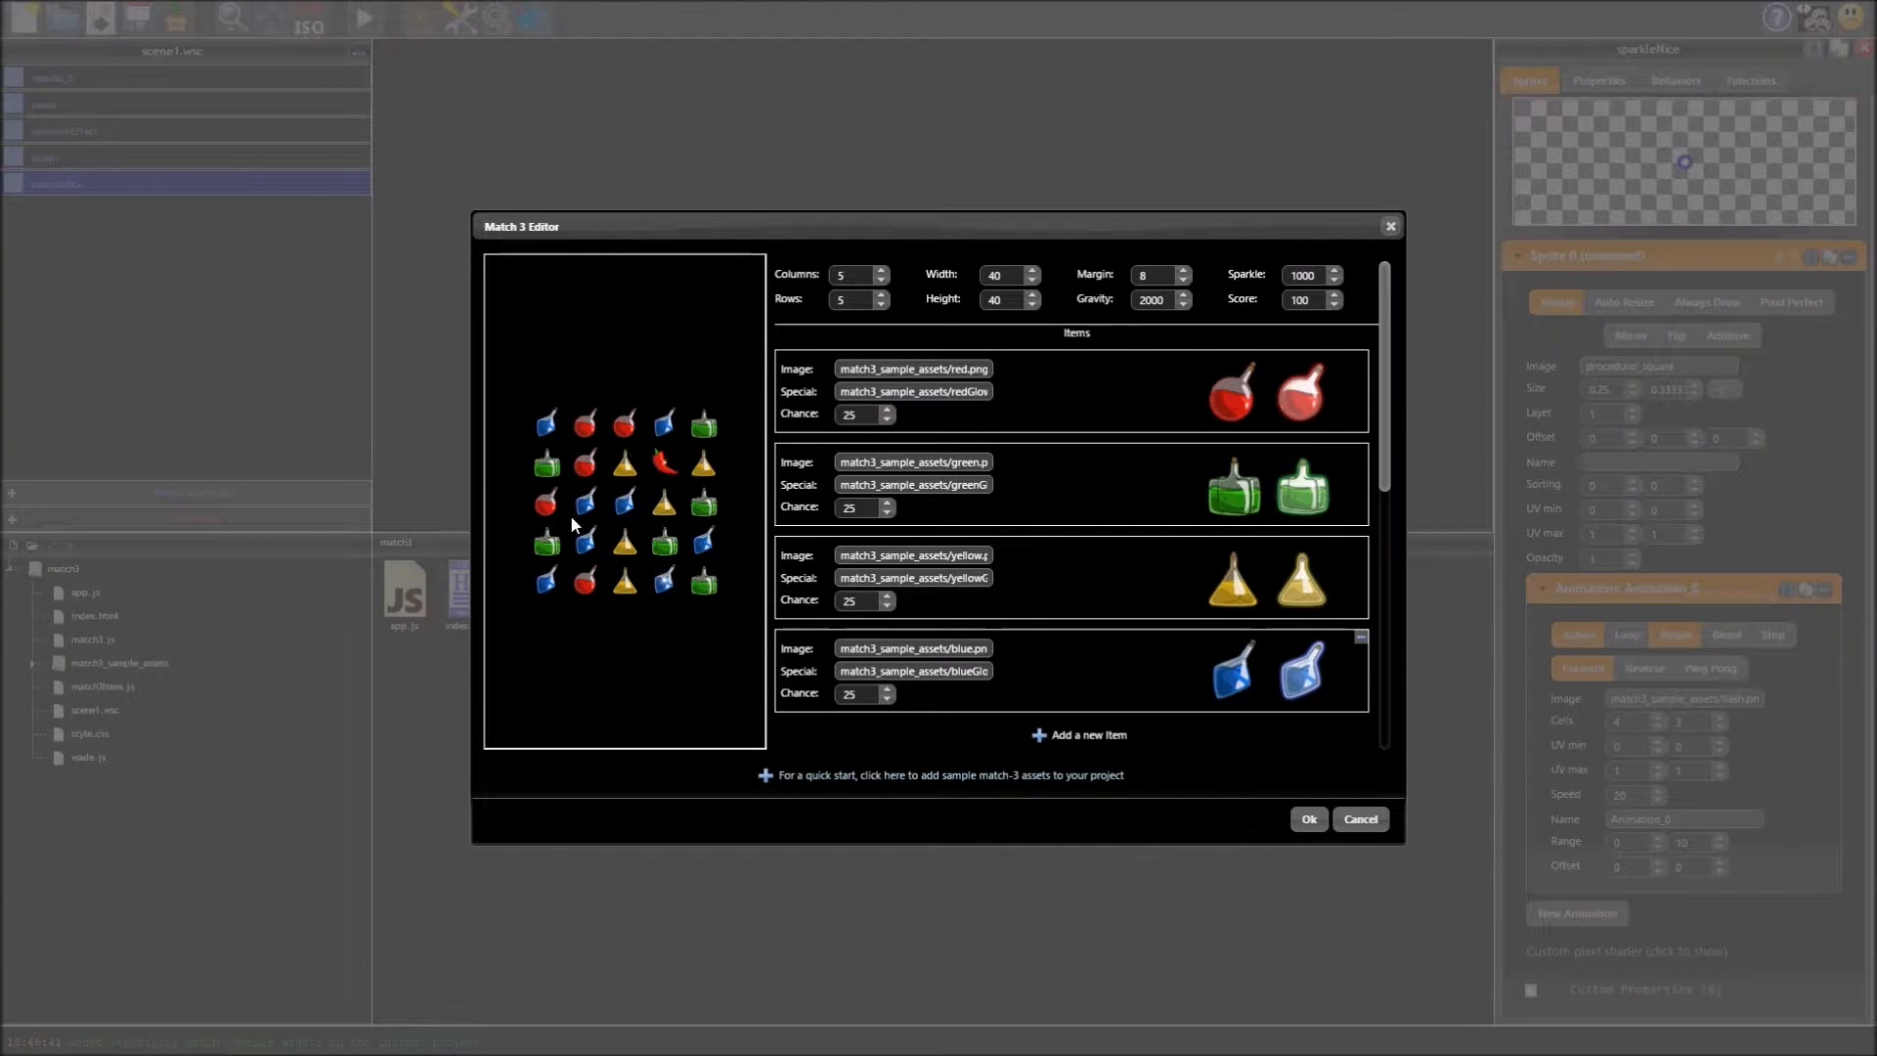
{"action": "mouse_move", "coordinate": [753, 505]}
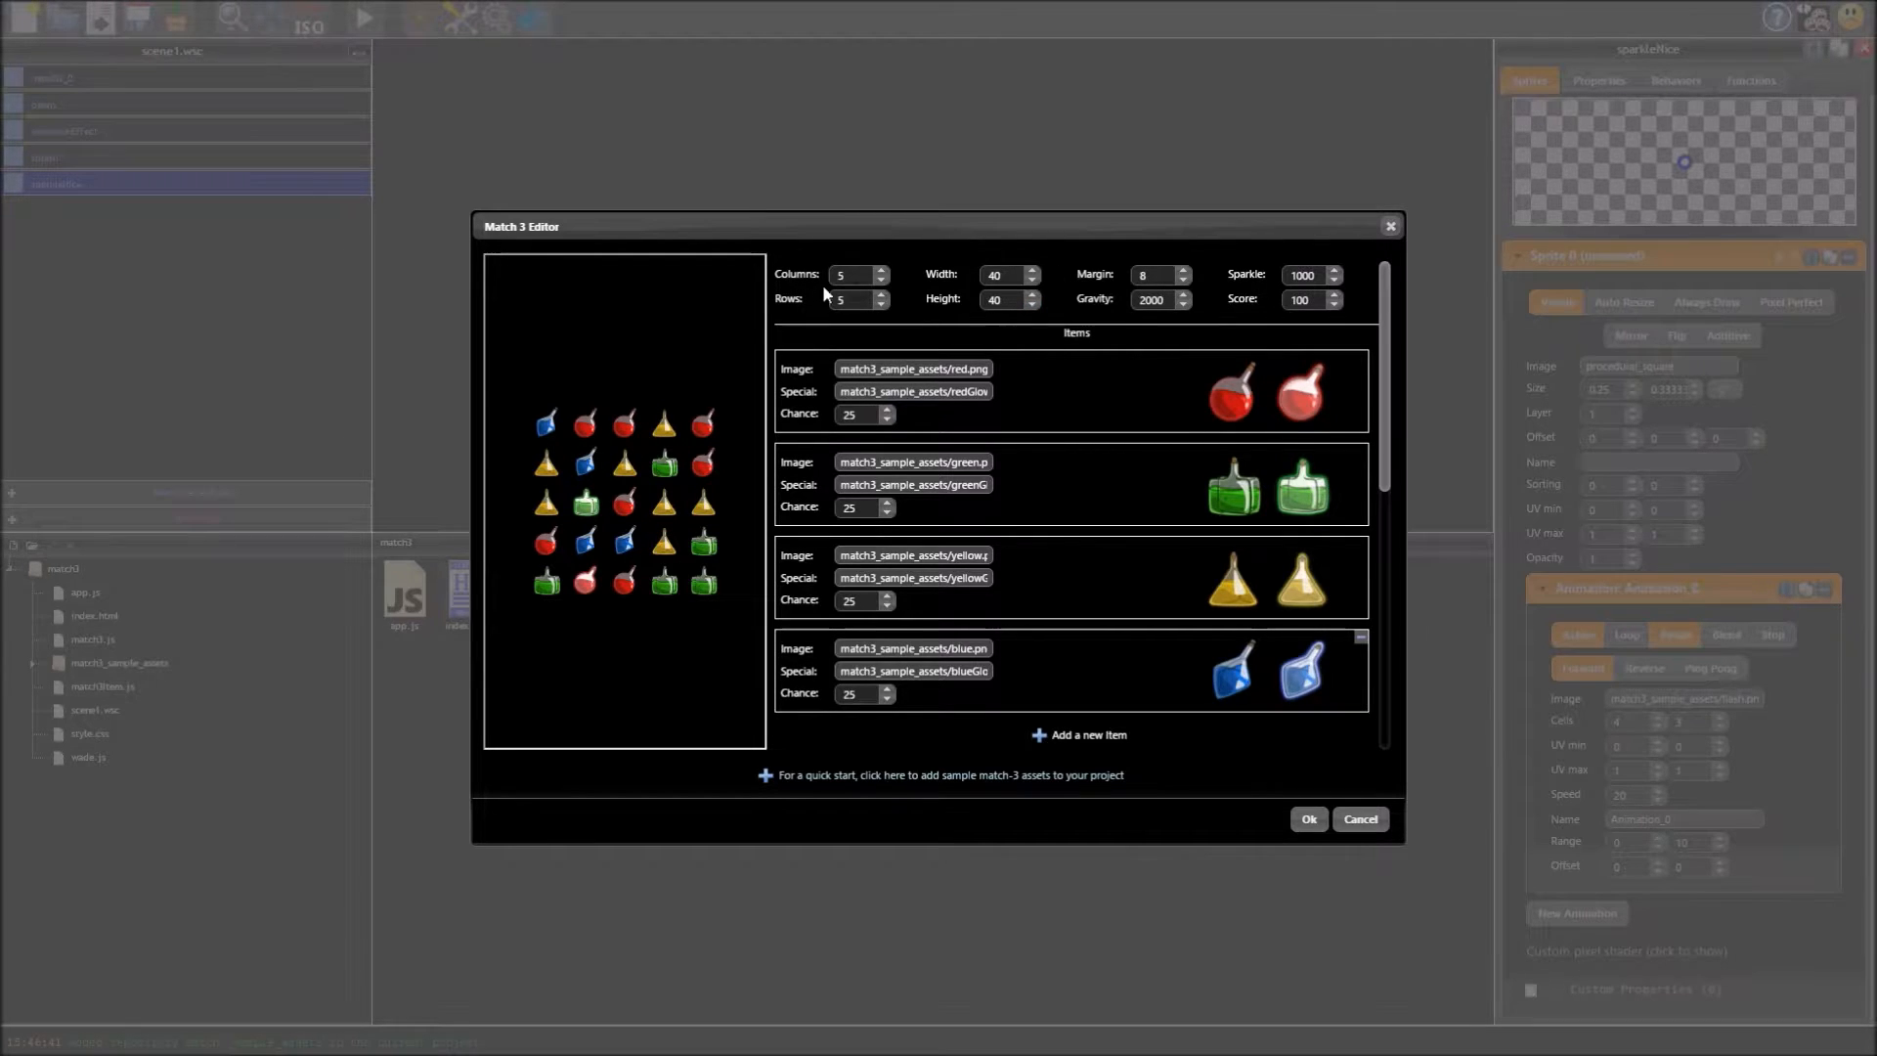
Step: Set the grid to 5 columns and 7 rows with the Columns and Rows spinners
{"action": "left_click", "coordinate": [884, 270]}
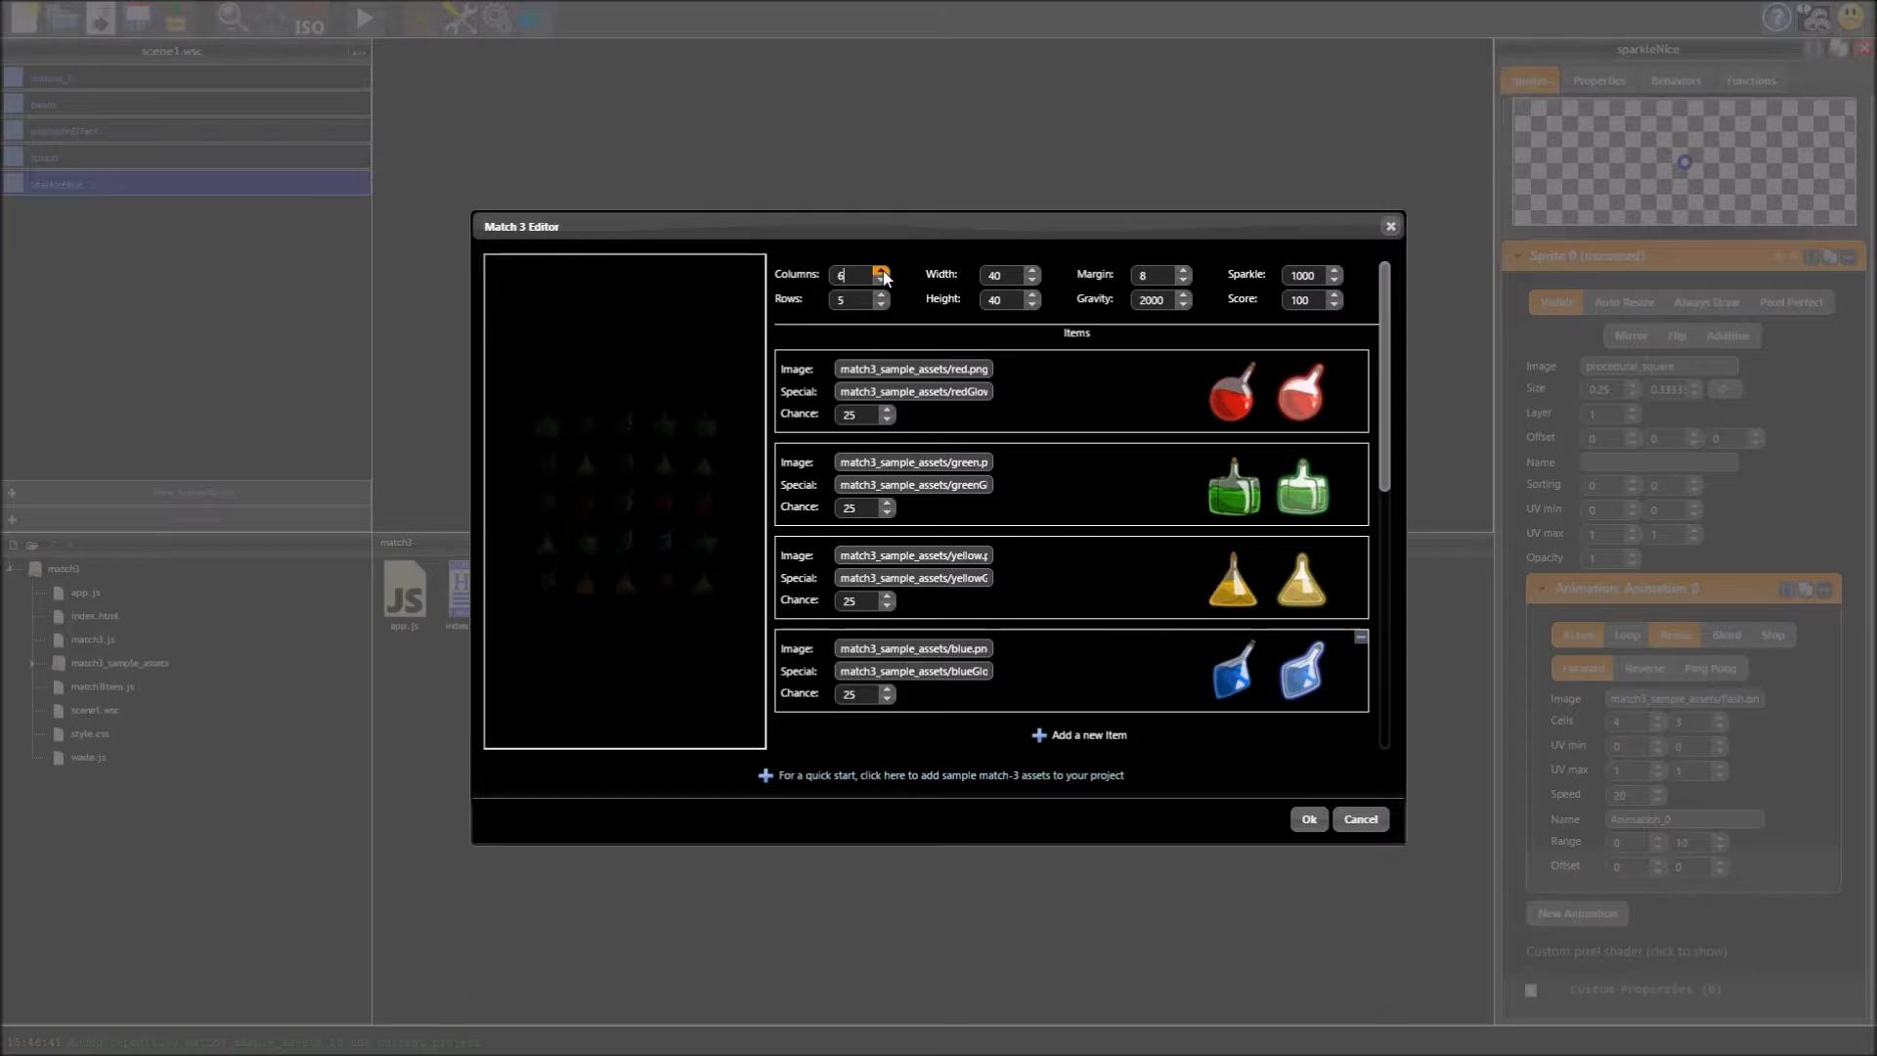
{"action": "left_click", "coordinate": [884, 280]}
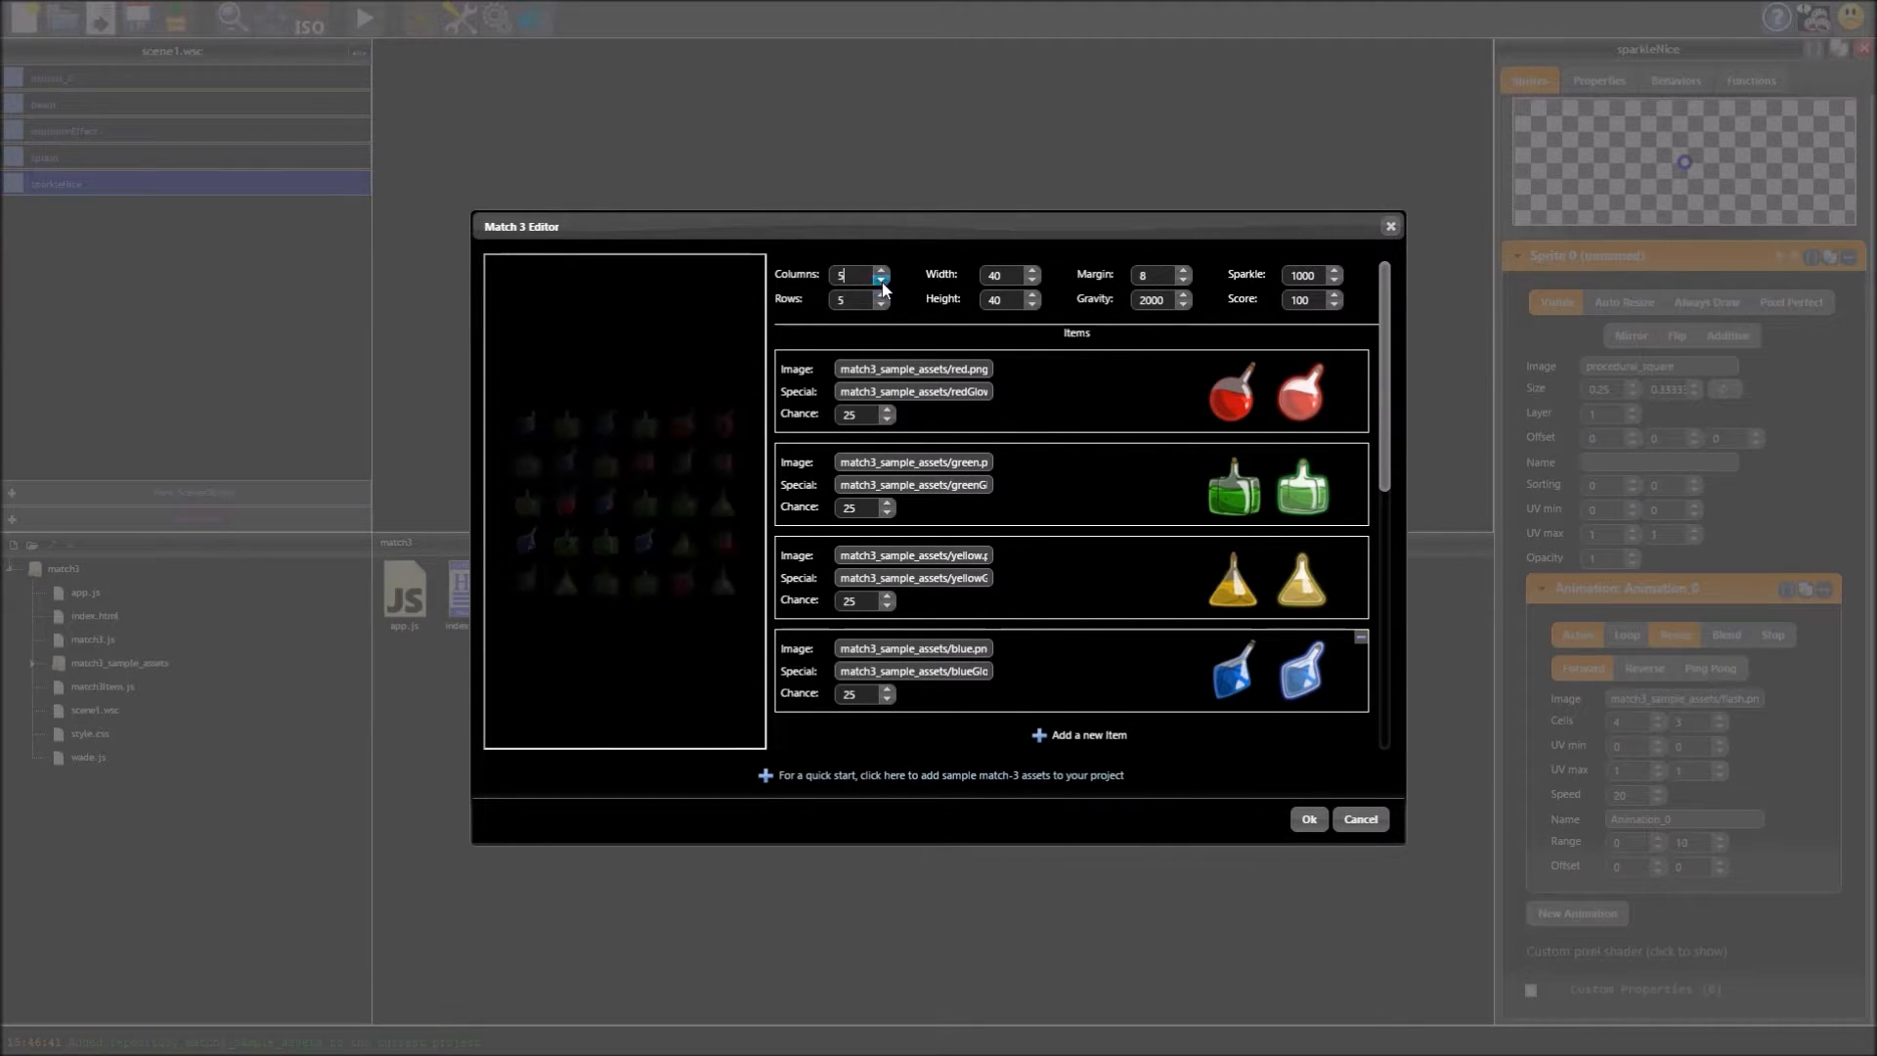
{"action": "left_click", "coordinate": [884, 295]}
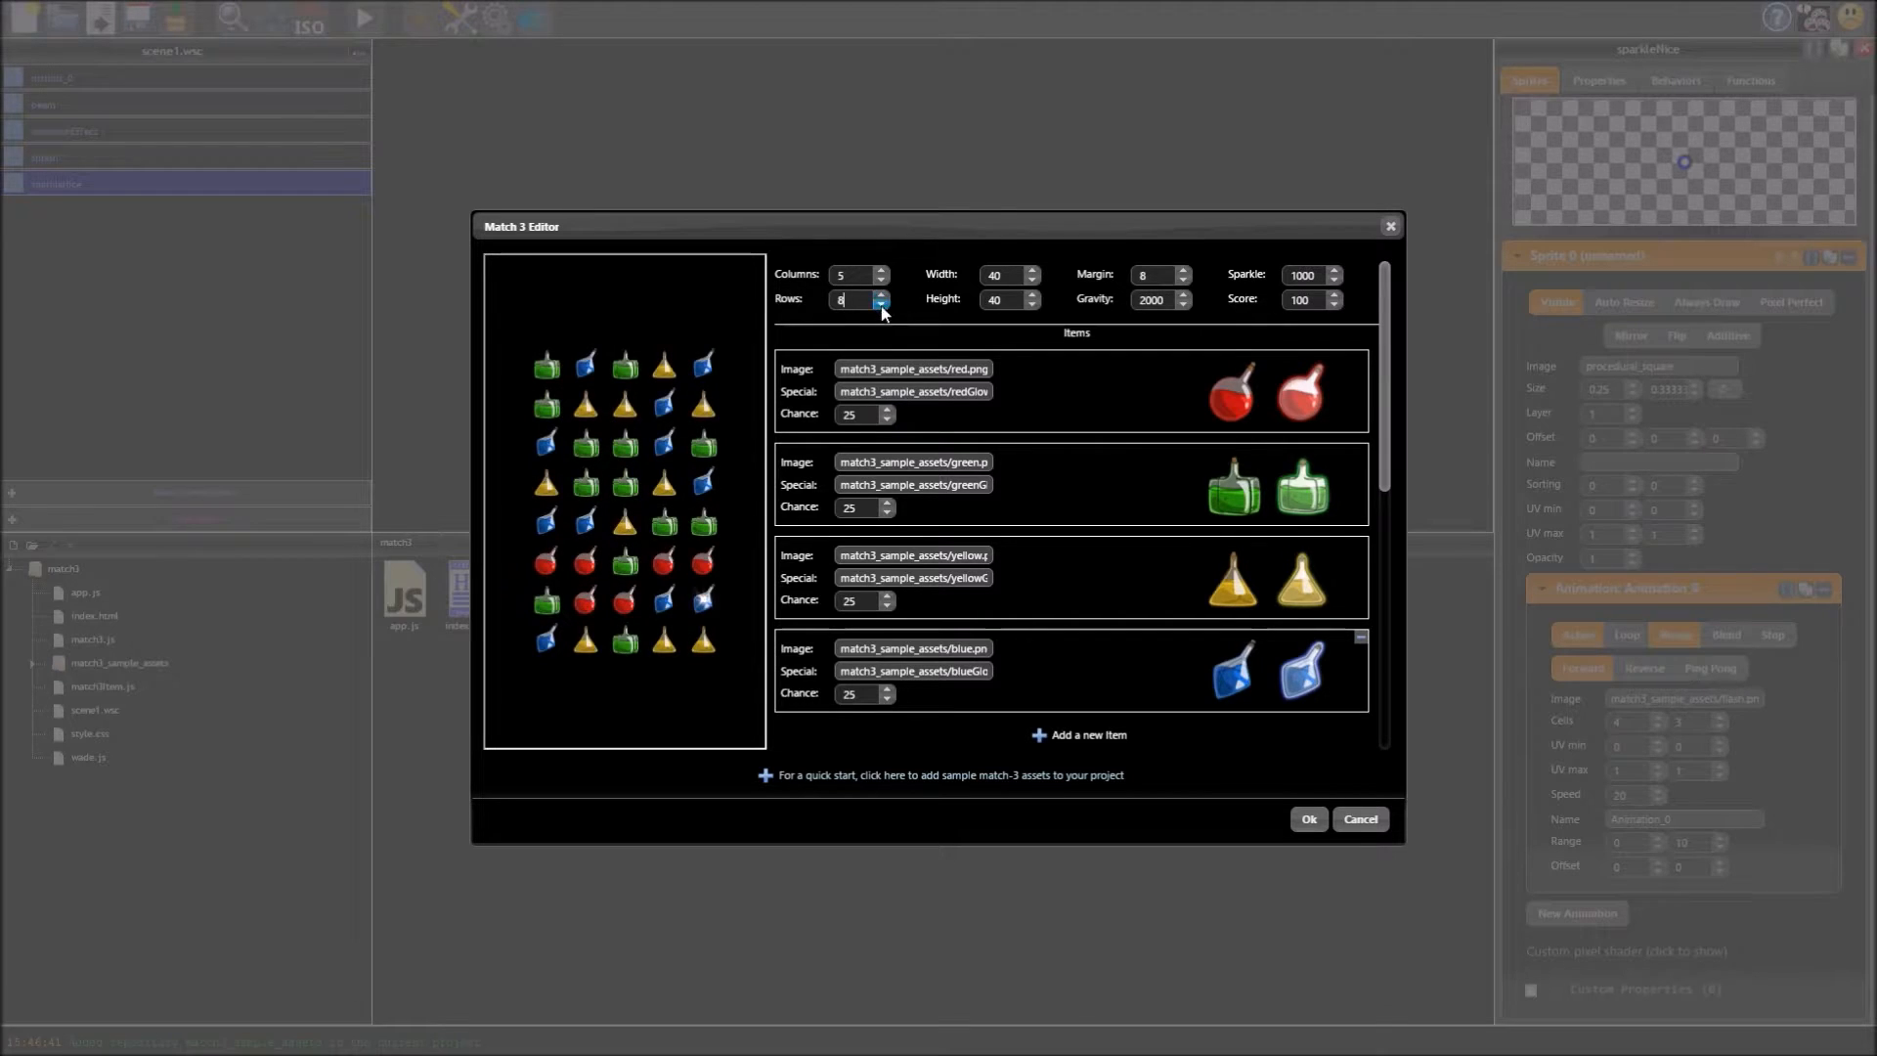
{"action": "left_click", "coordinate": [884, 305]}
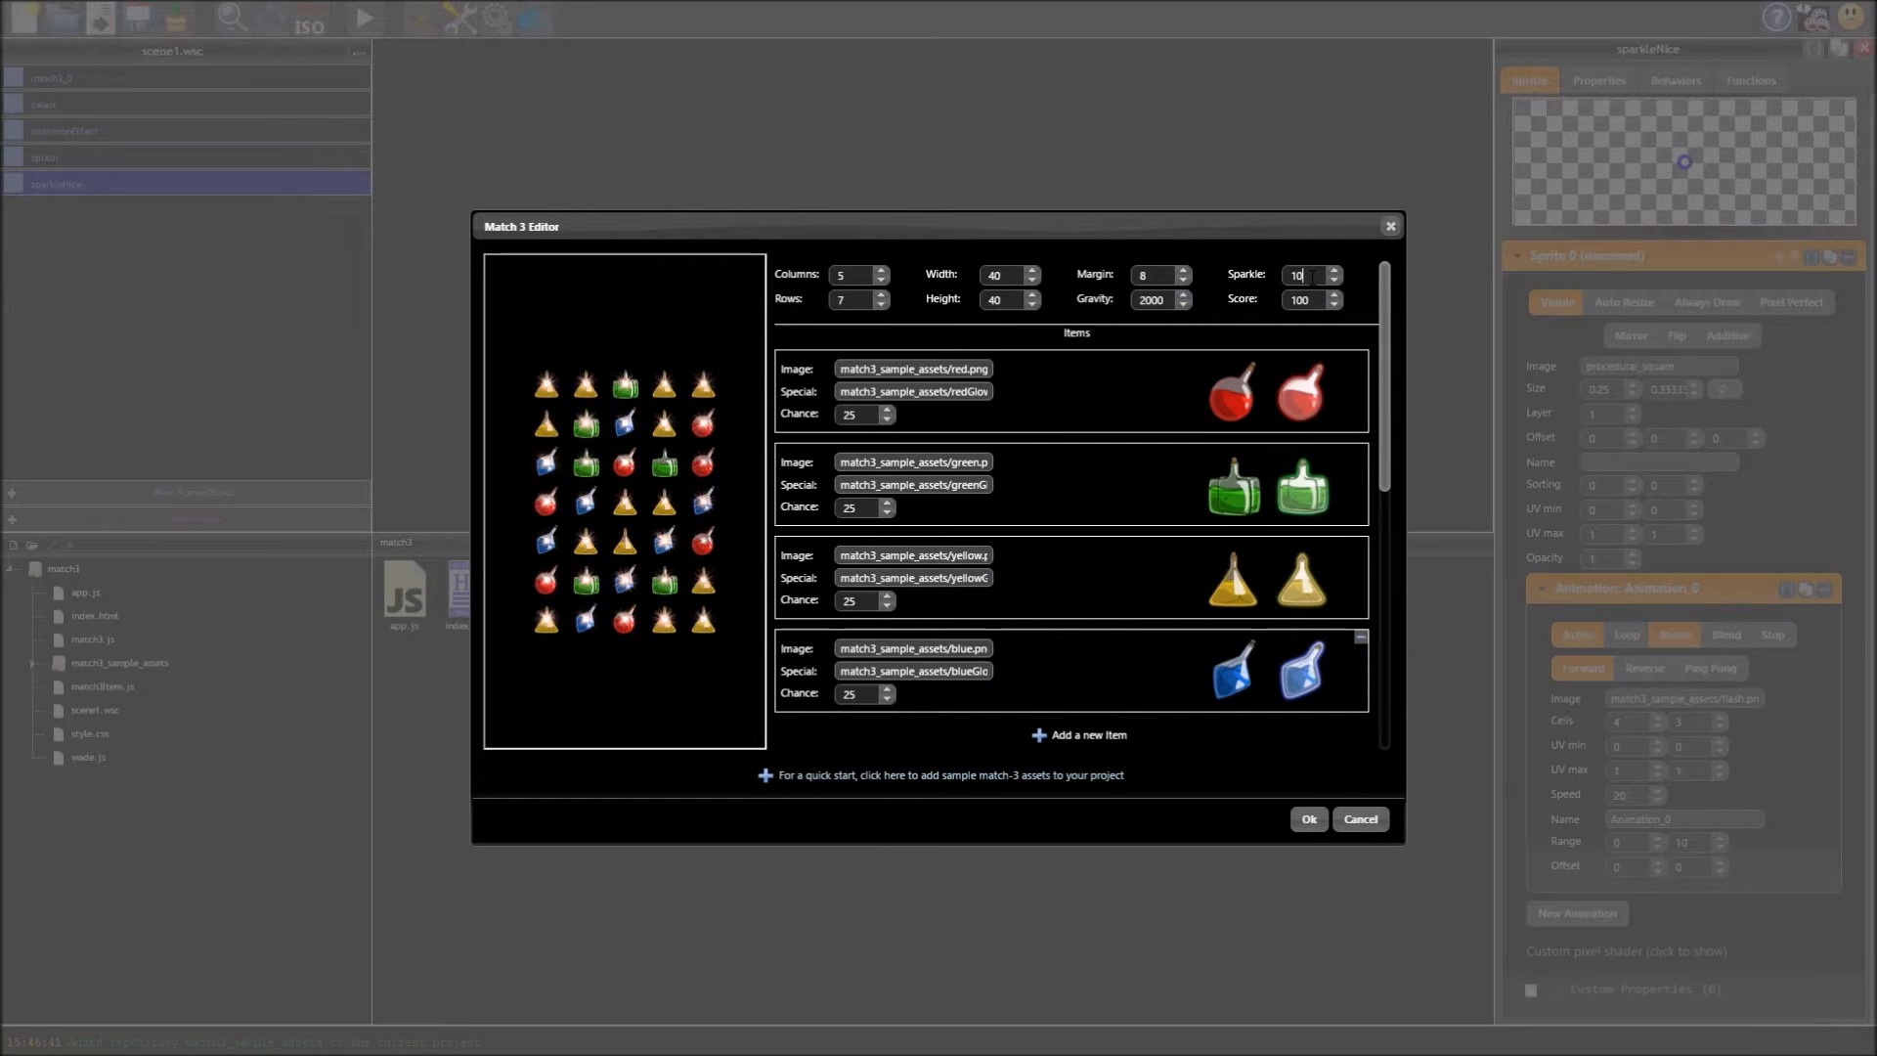
Step: Commit a sparkle value of 100 and remove the blue potion from the Items list
{"action": "left_click", "coordinate": [1304, 299]}
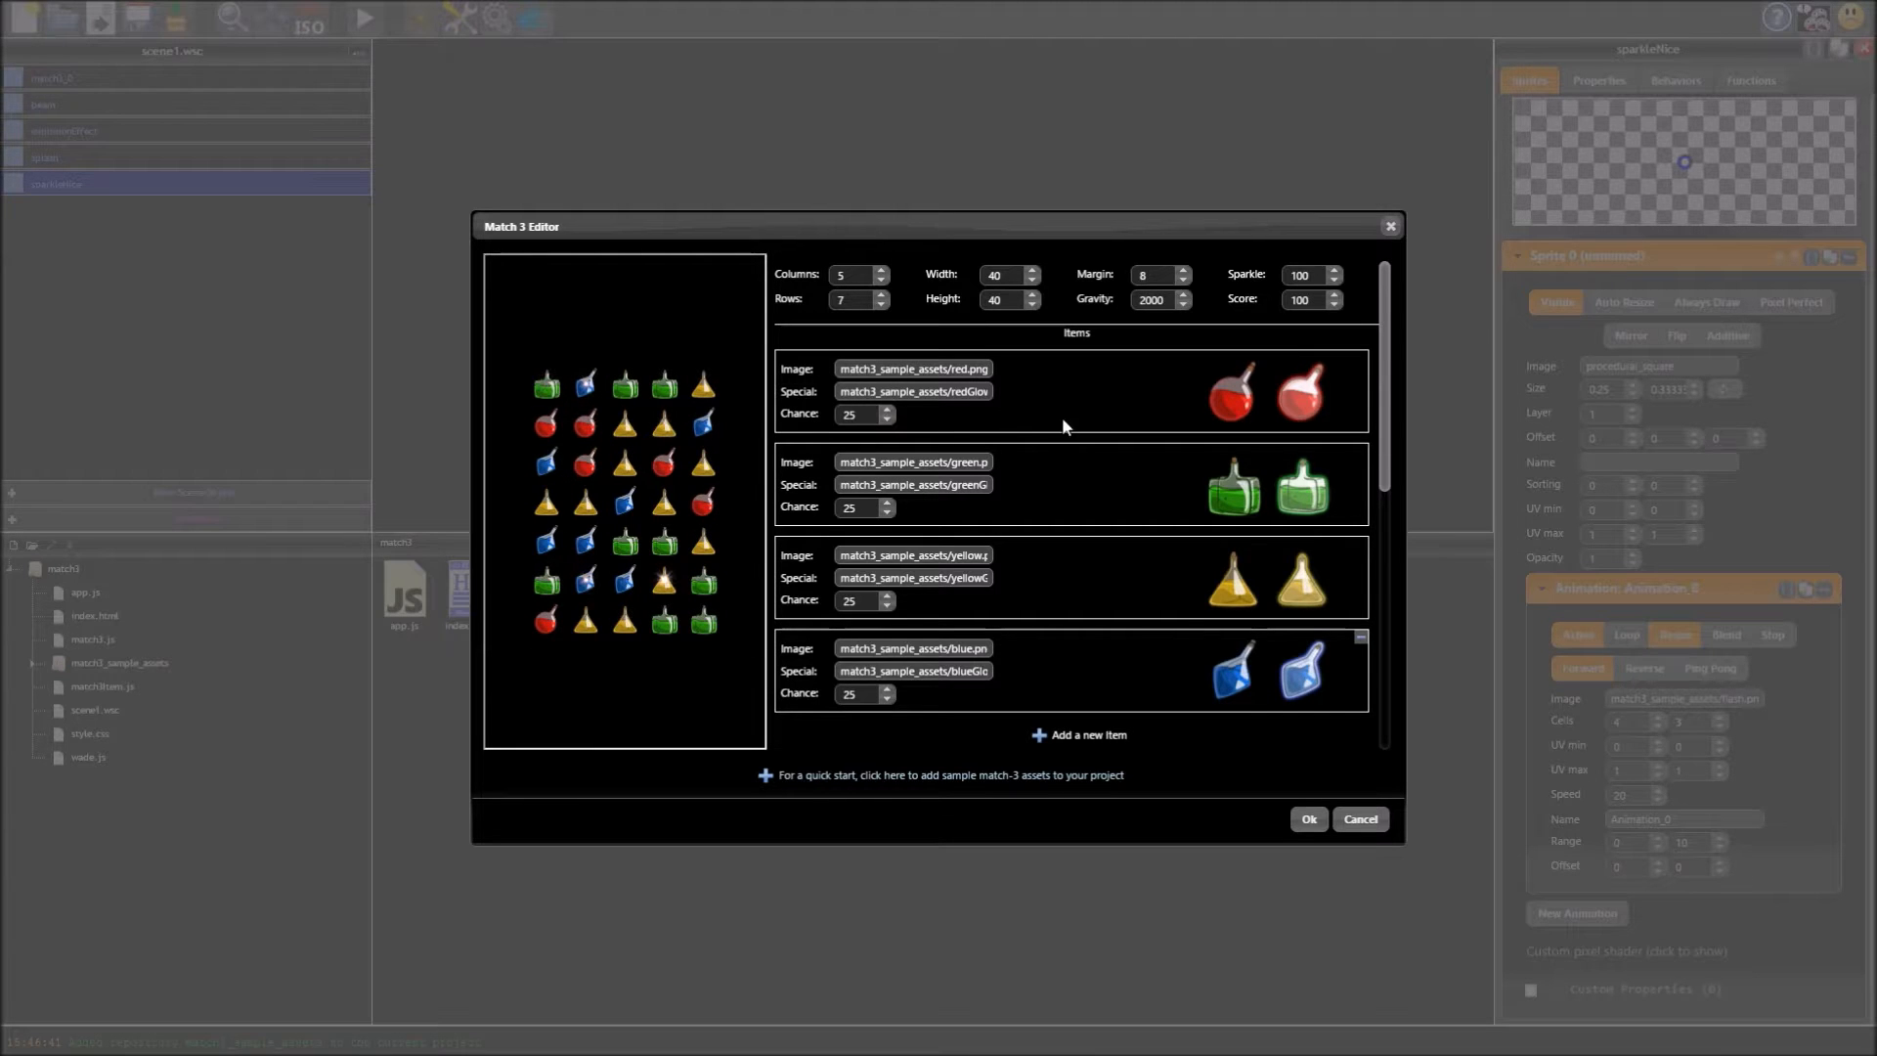
{"action": "scroll", "scroll_direction": "down", "scroll_amount": 3}
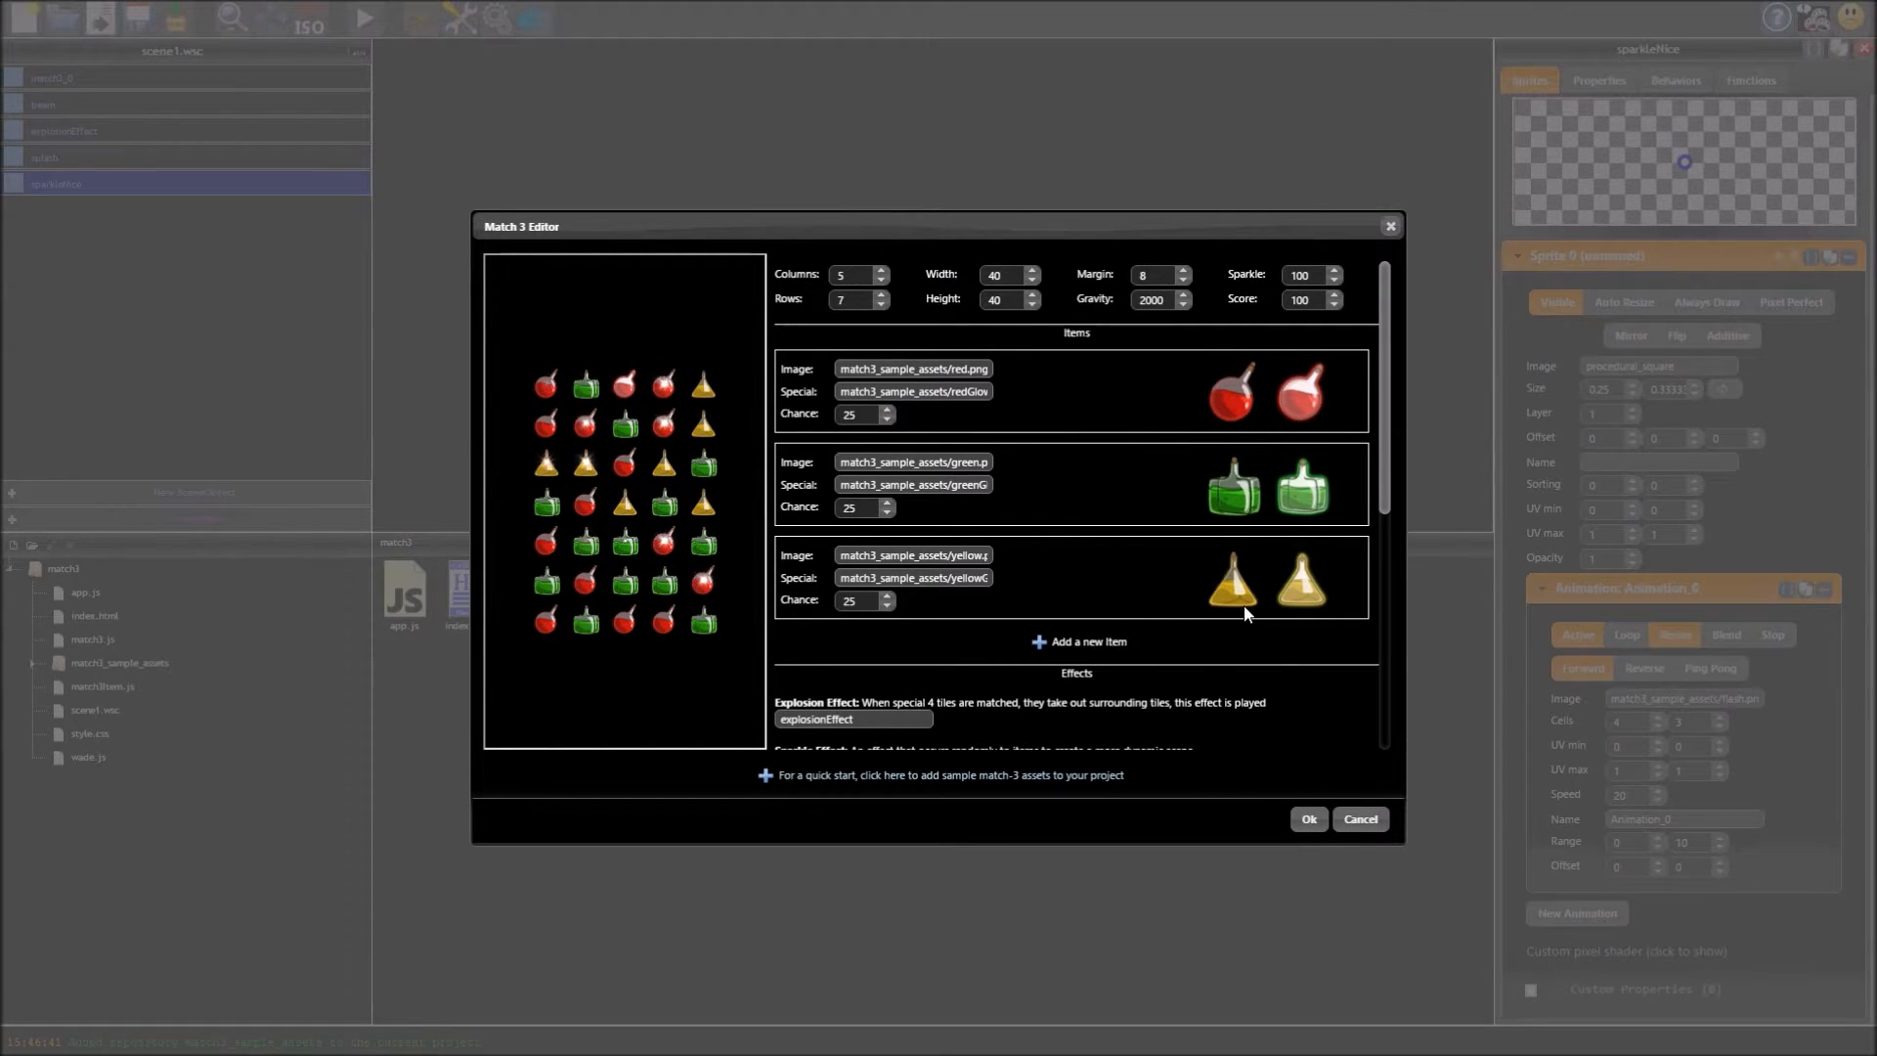
{"action": "scroll", "scroll_direction": "down", "scroll_amount": 3}
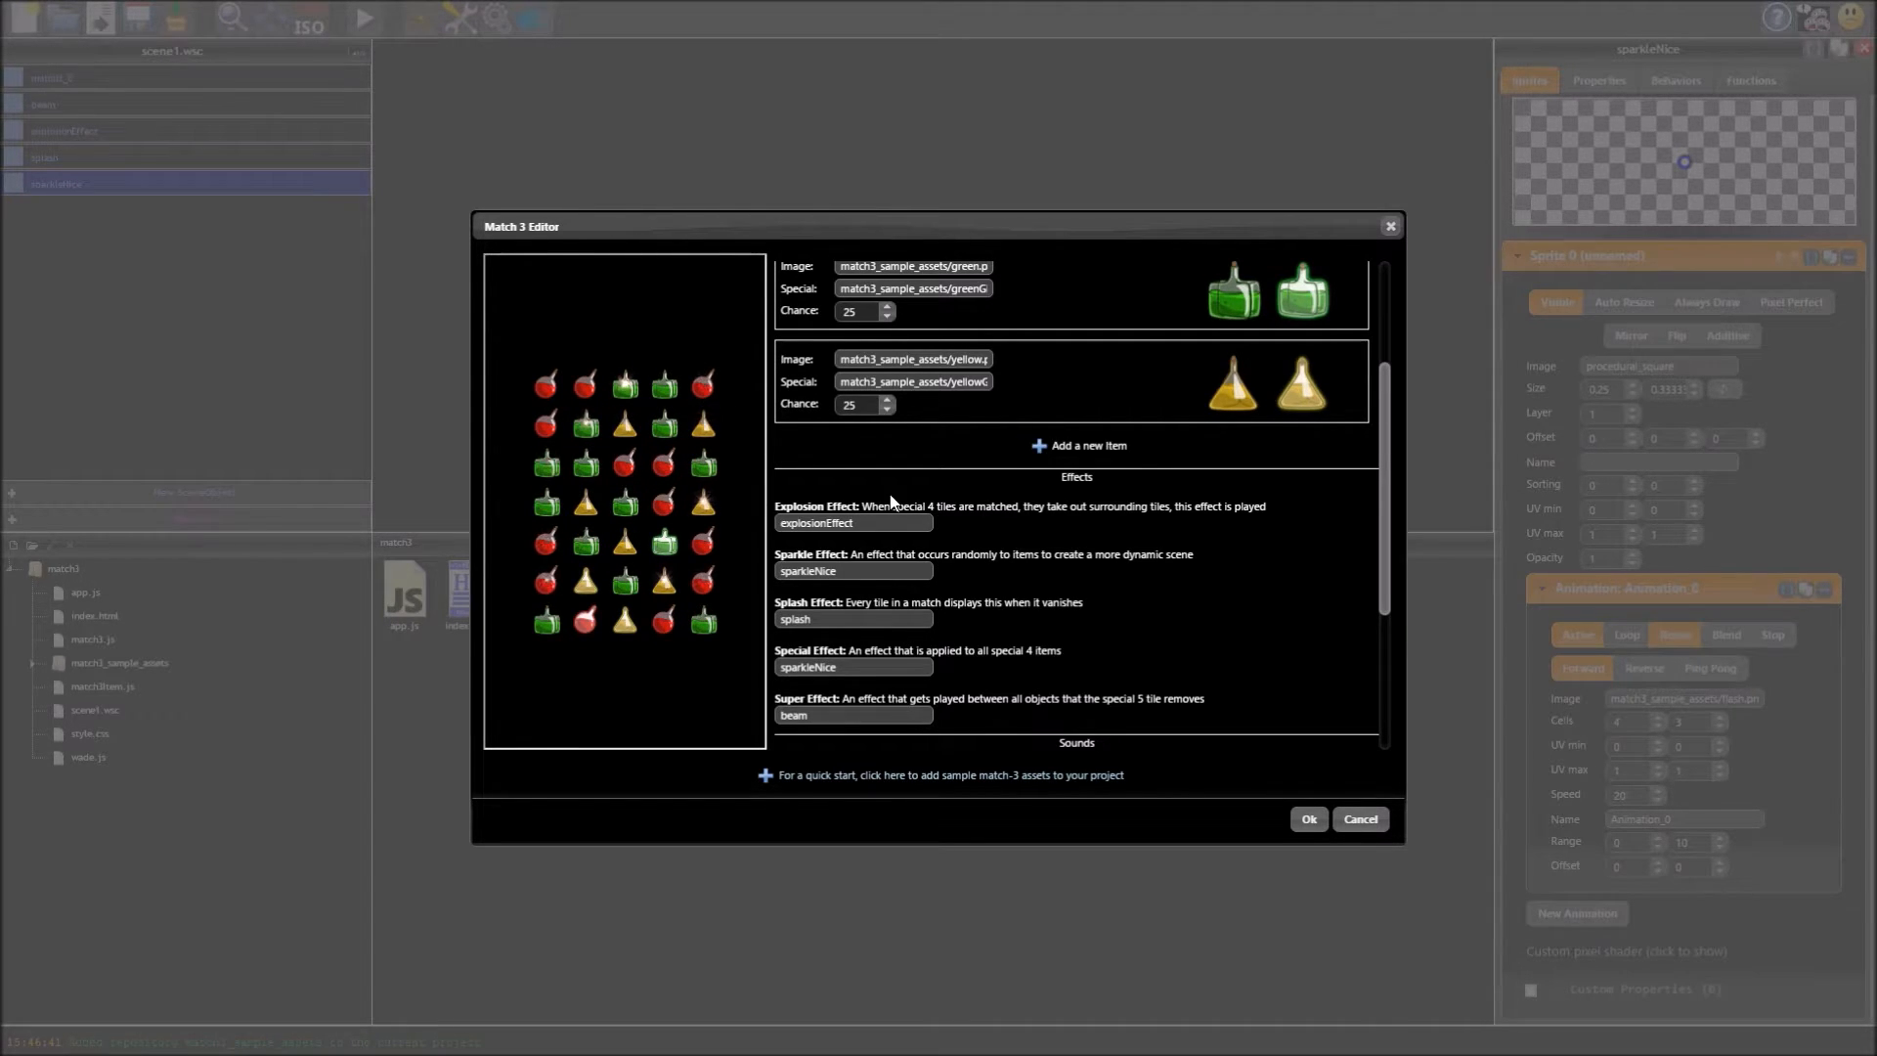
{"action": "left_click", "coordinate": [853, 524]}
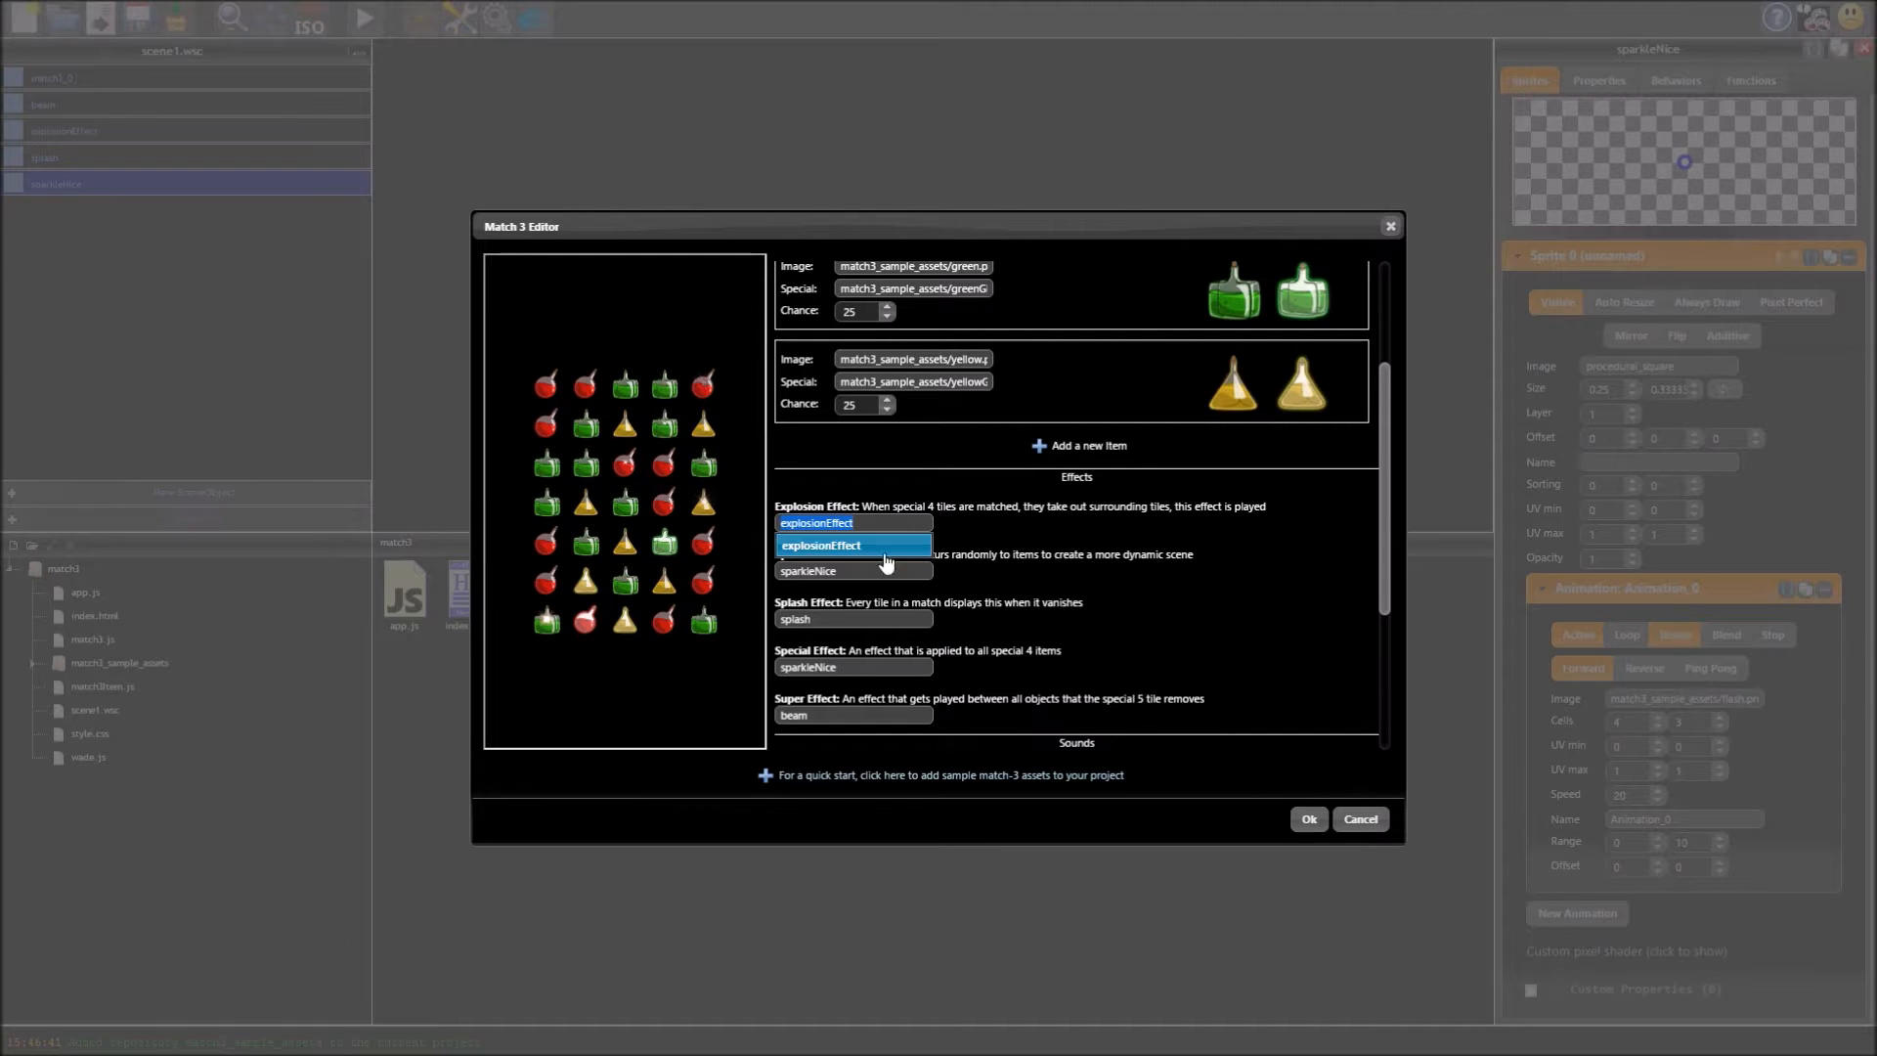
{"action": "scroll", "scroll_direction": "down", "scroll_amount": 3}
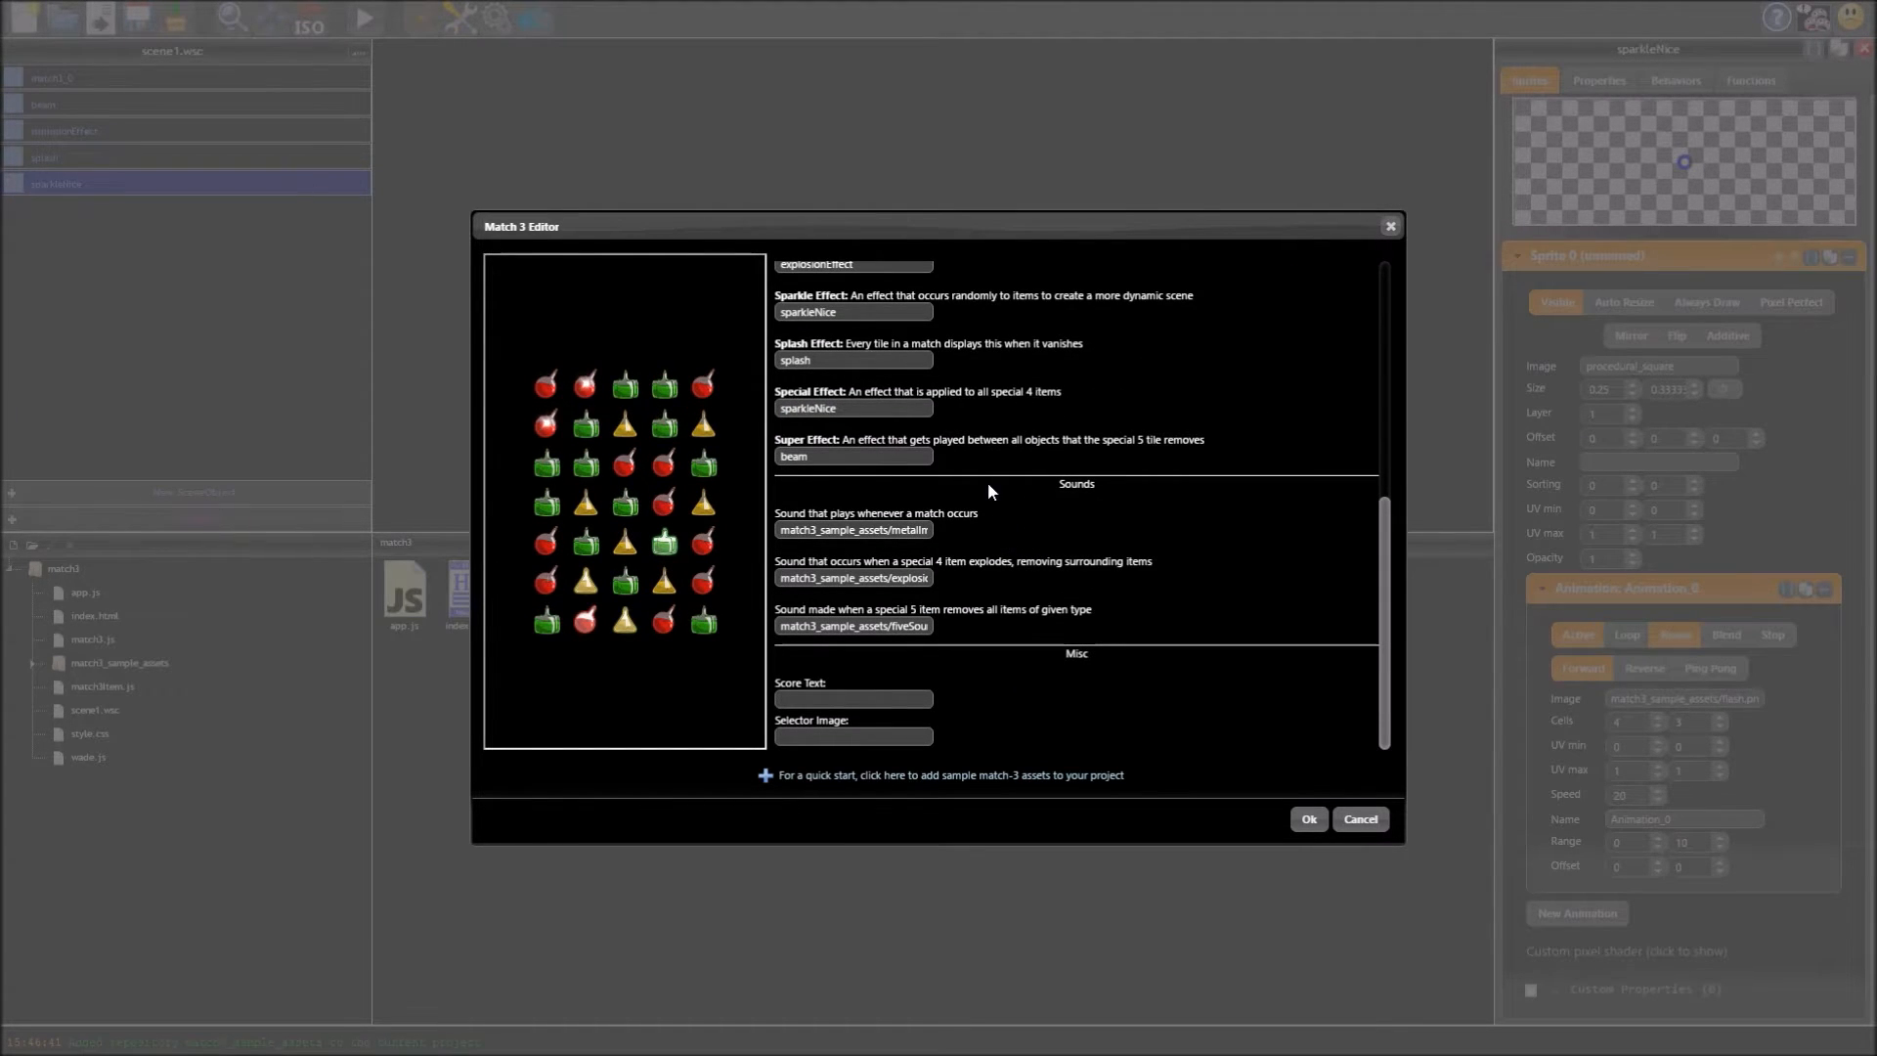
{"action": "left_click", "coordinate": [853, 530]}
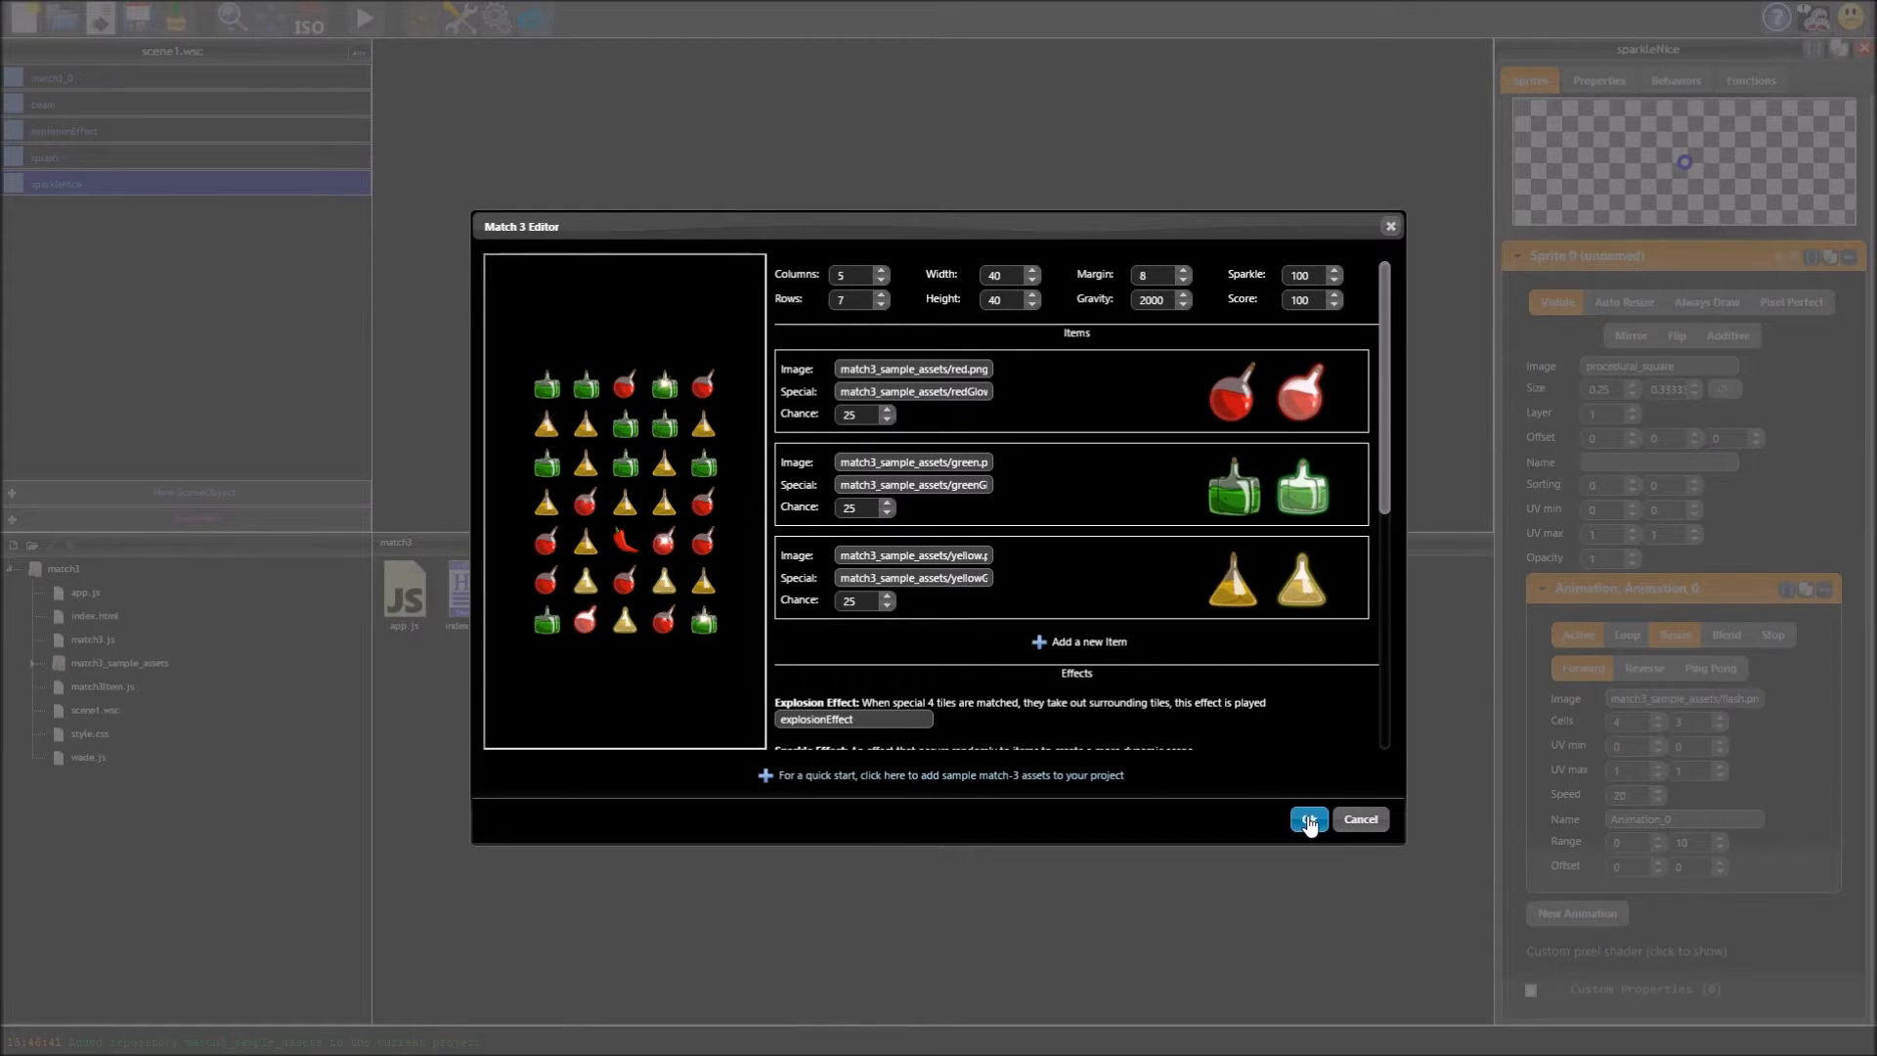
Step: Confirm the Match 3 Editor so the scene shows the red, green and yellow potion grid
{"action": "left_click", "coordinate": [1308, 820]}
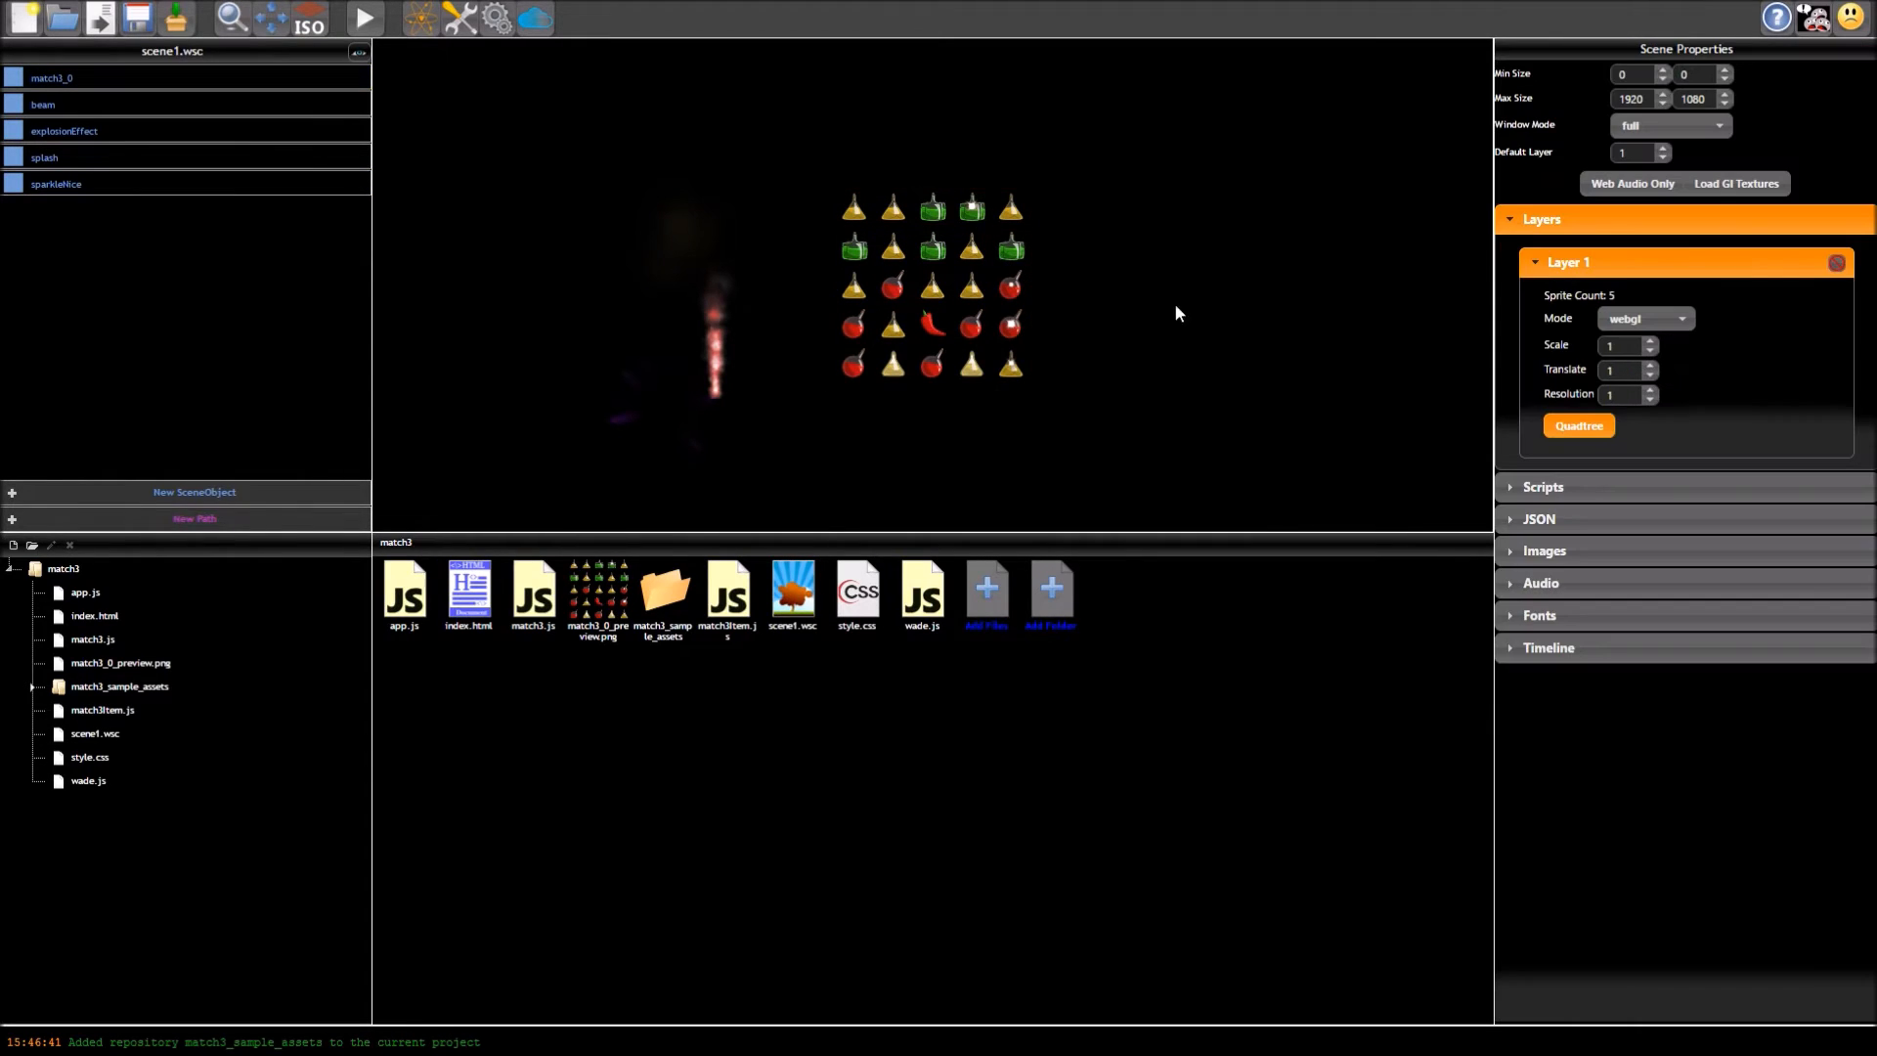
Step: Reopen Edit Match3 from match3_0's Behaviors, reshuffle the potion preview twice, and accept it
{"action": "left_click", "coordinate": [51, 78]}
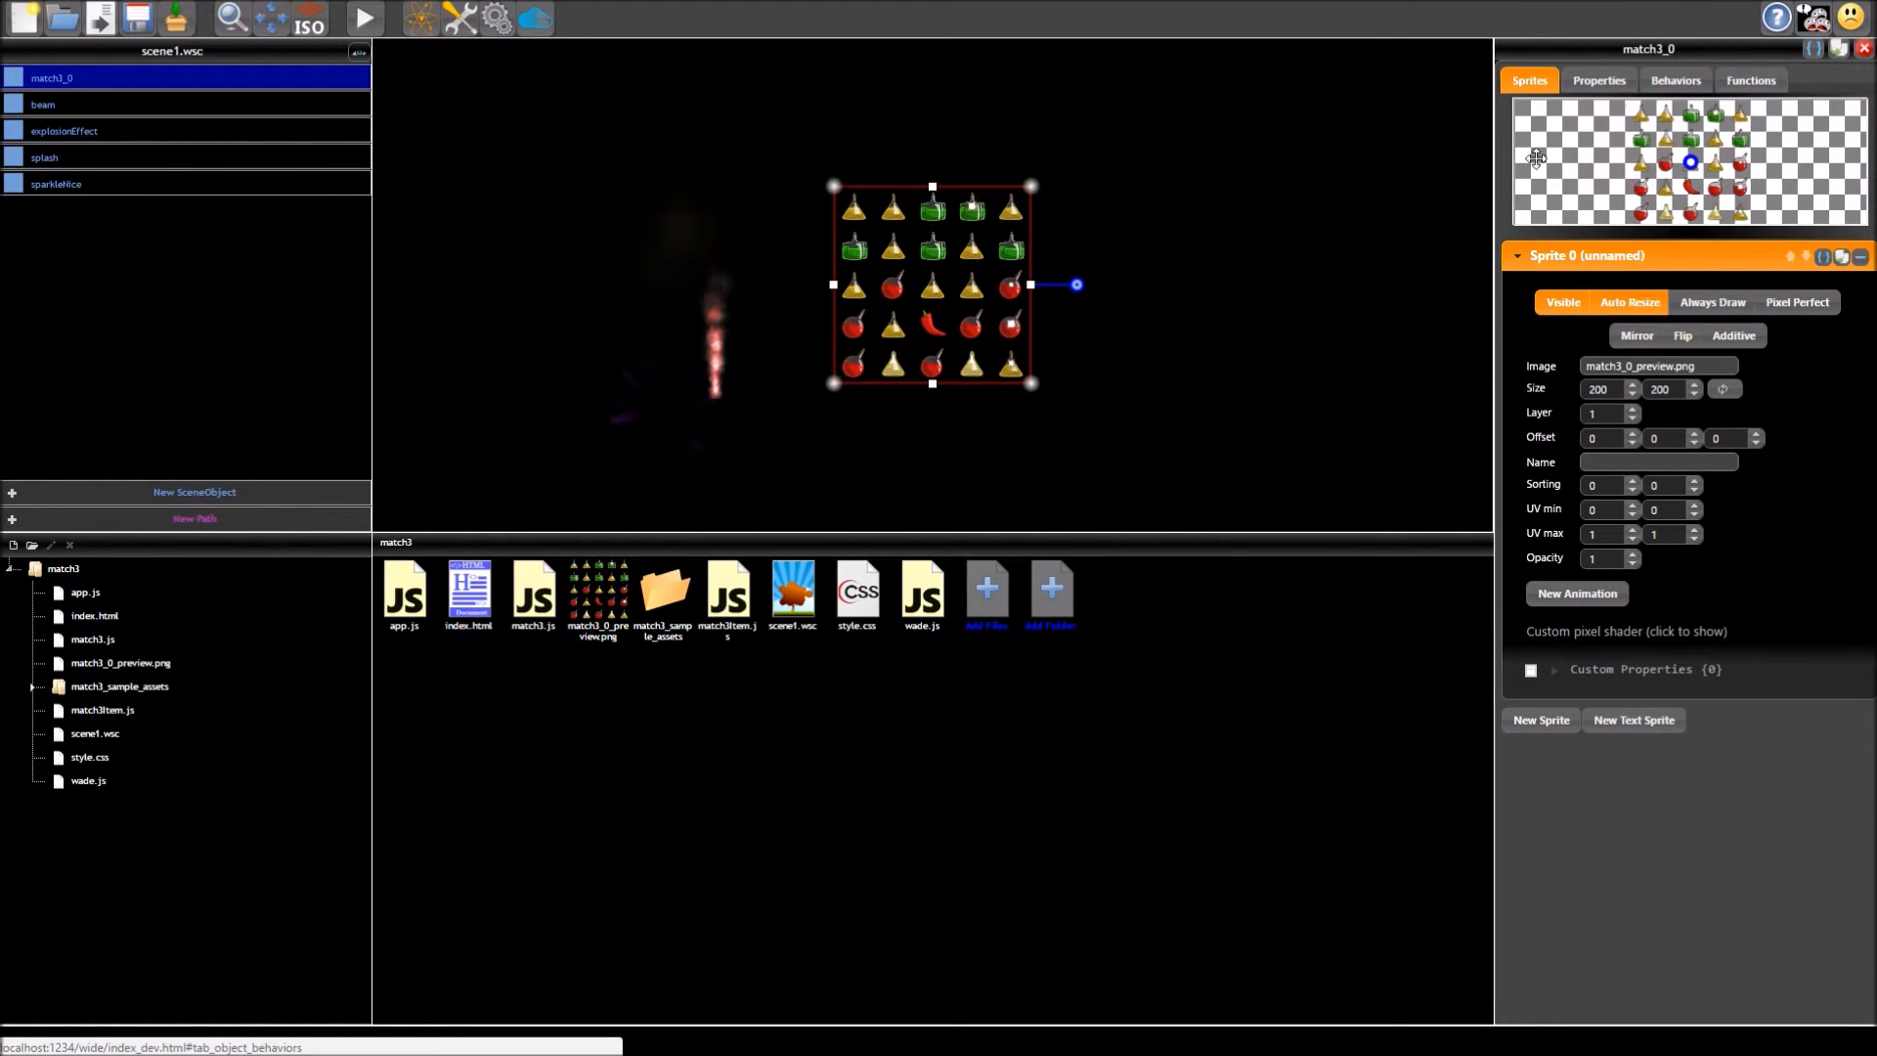
{"action": "left_click", "coordinate": [1674, 81]}
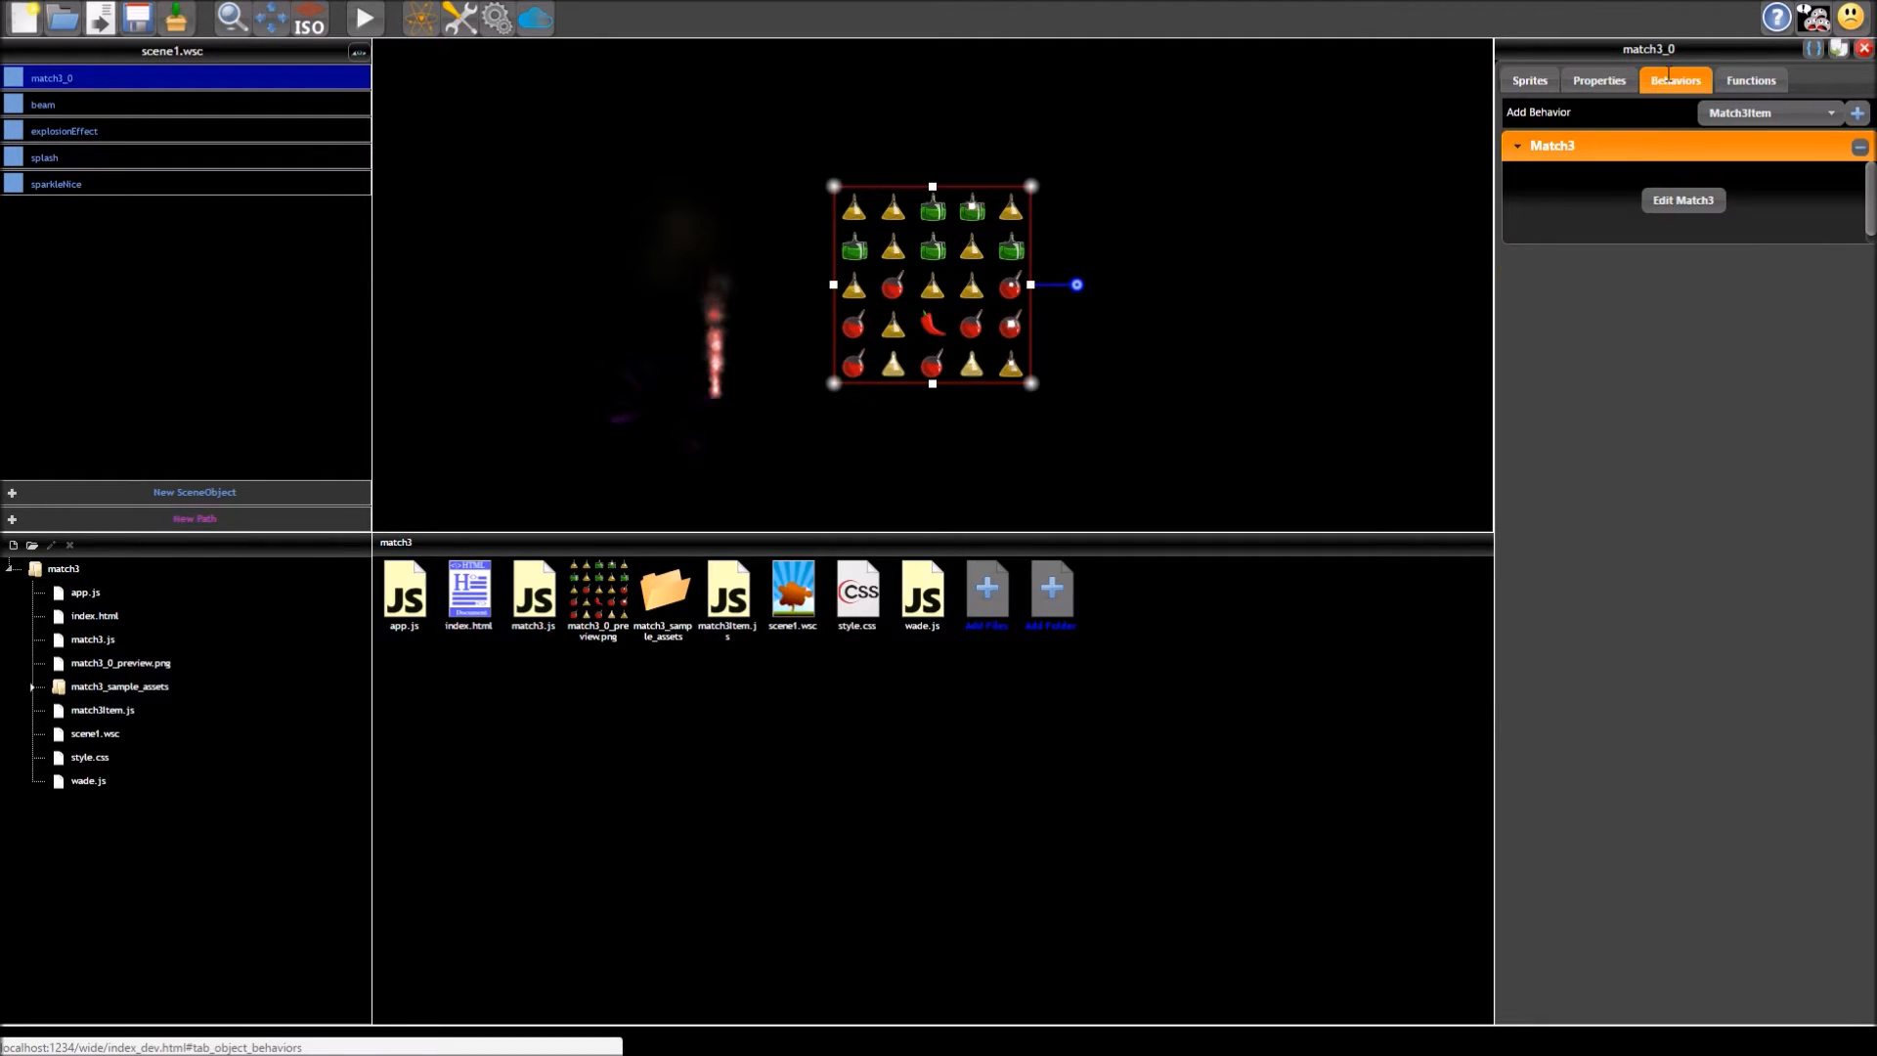
{"action": "left_click", "coordinate": [1682, 199]}
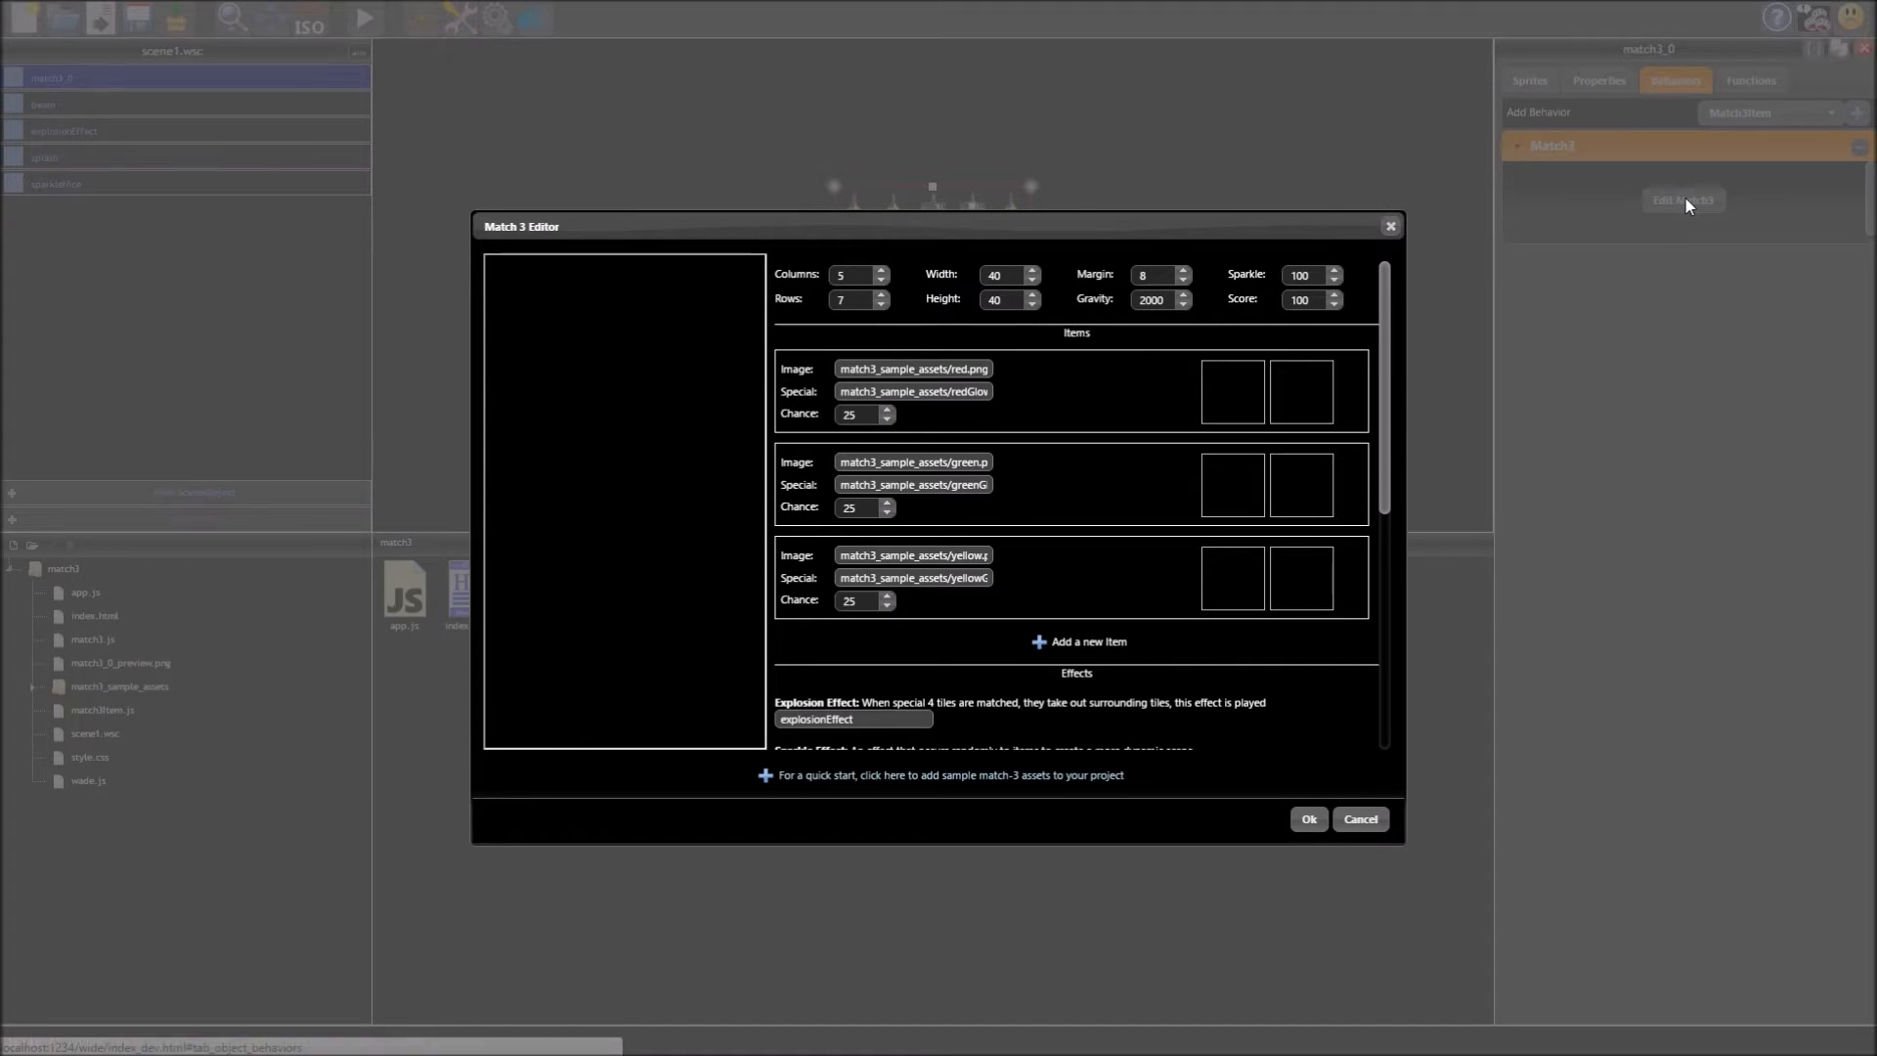
{"action": "left_click", "coordinate": [945, 774]}
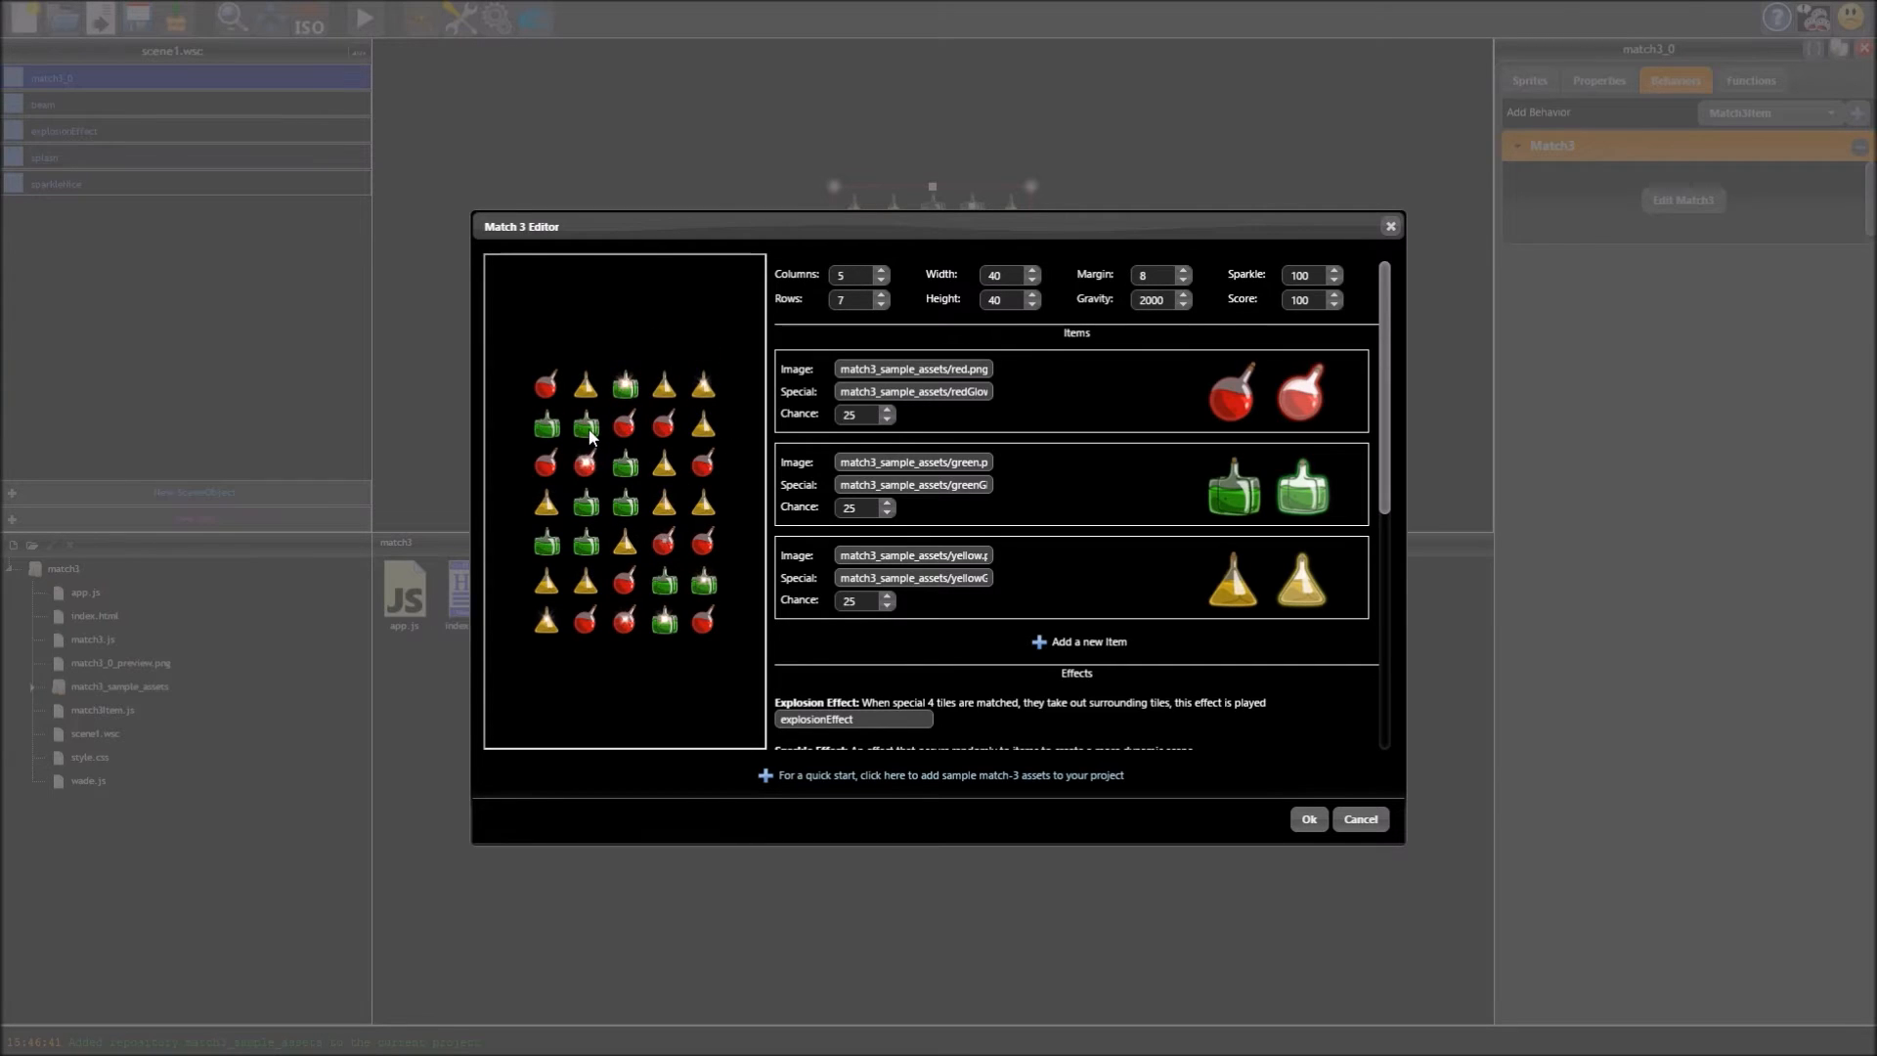
{"action": "left_click", "coordinate": [1308, 820]}
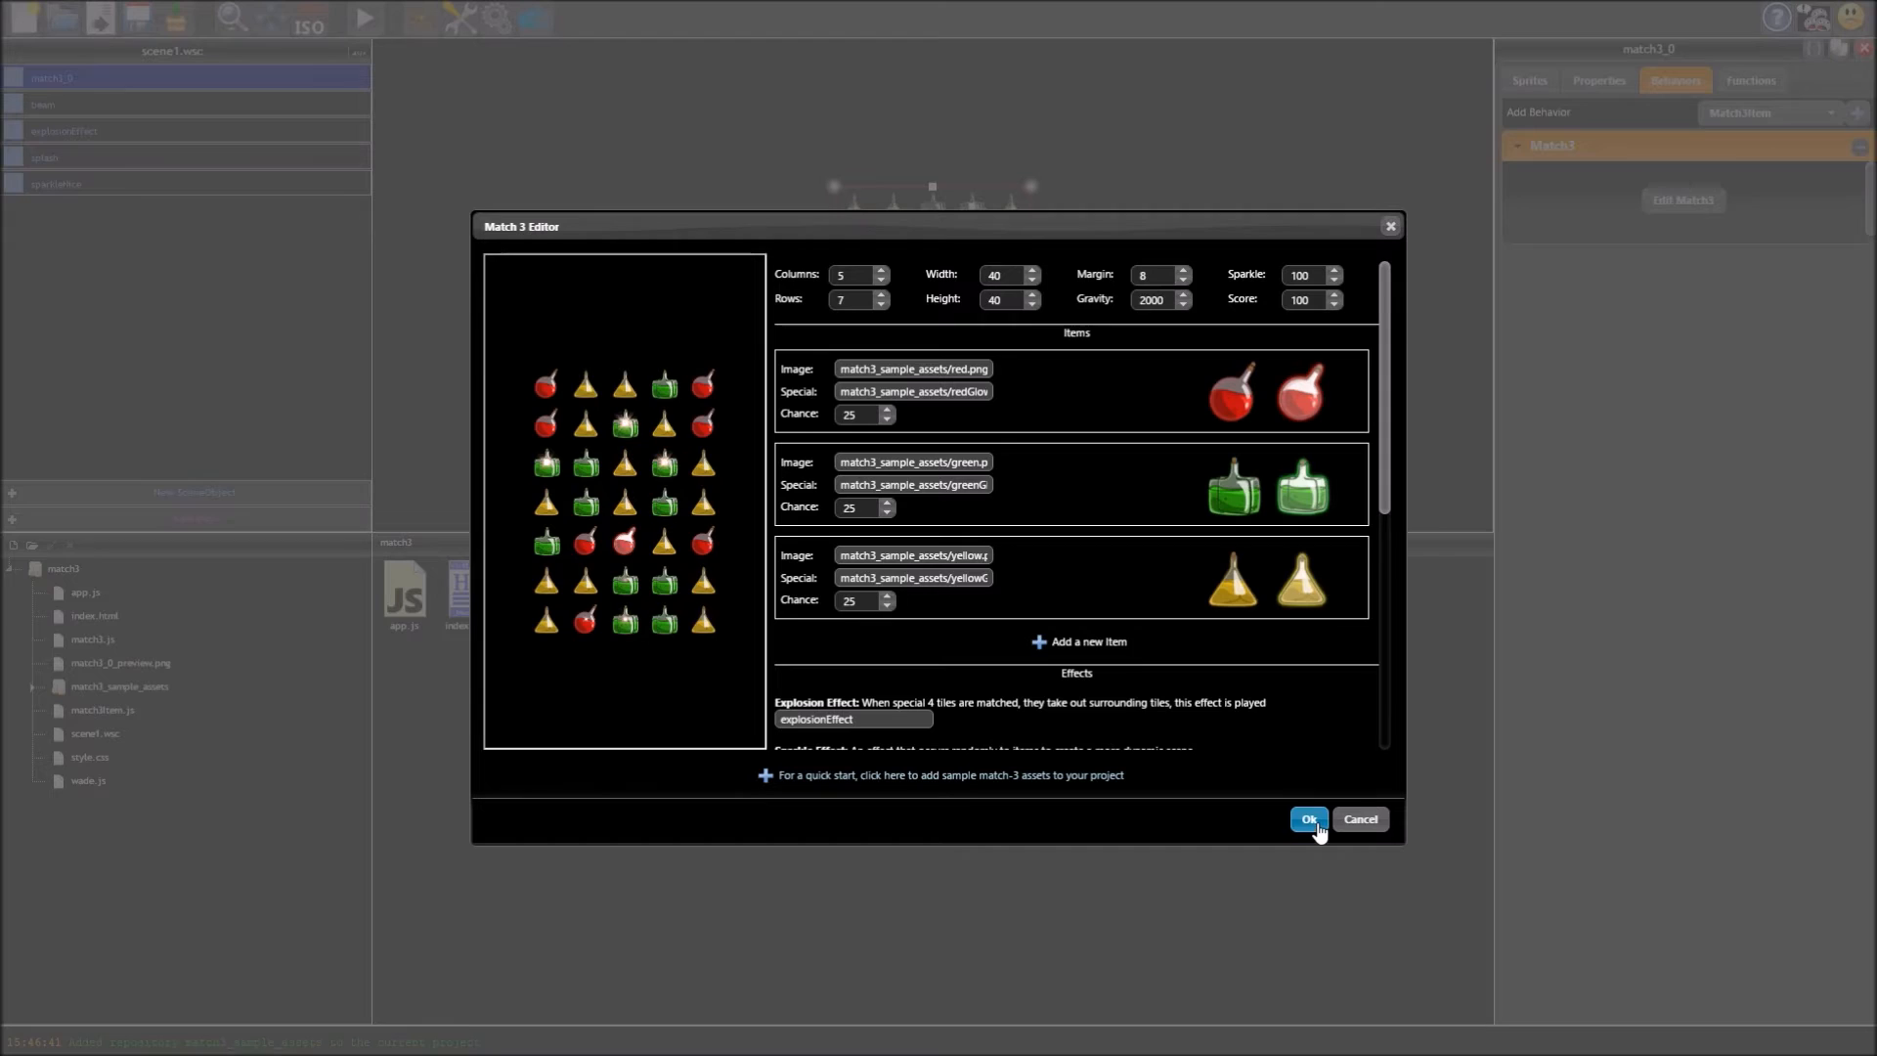
{"action": "left_click", "coordinate": [1307, 819]}
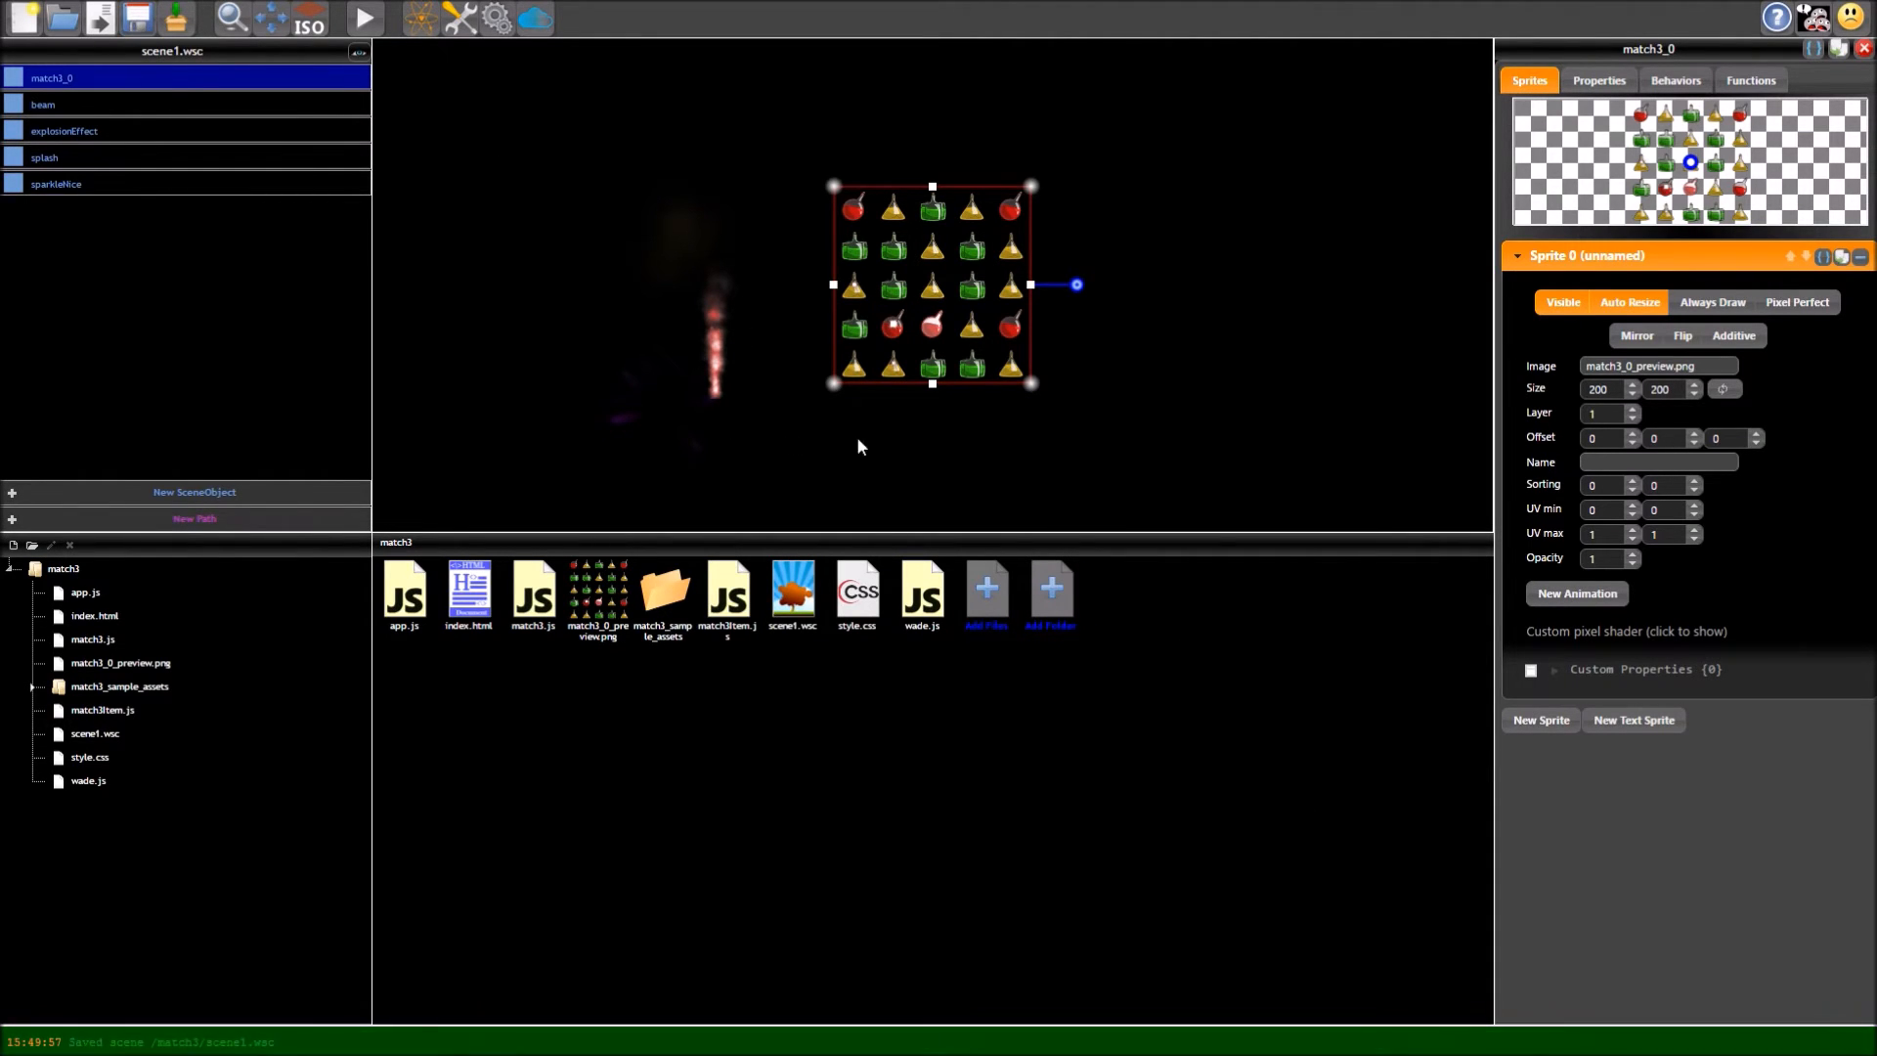
{"action": "mouse_move", "coordinate": [794, 594]}
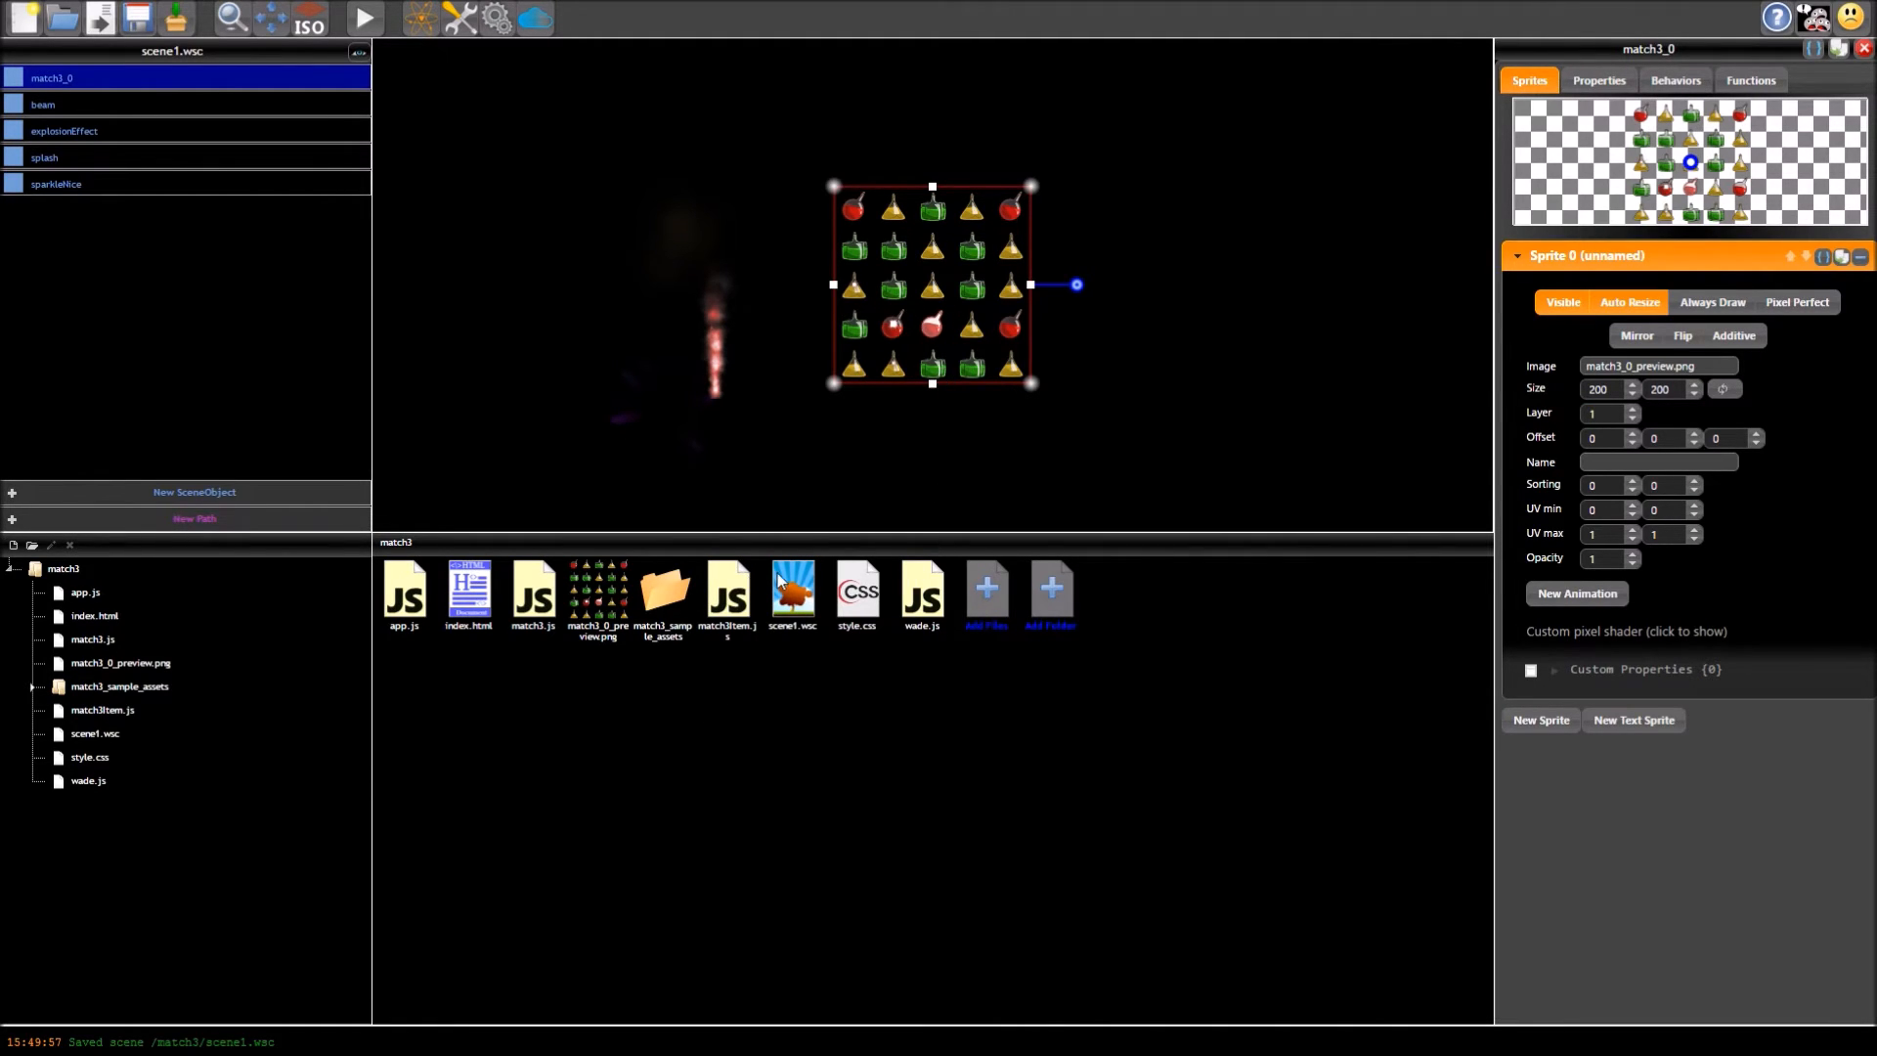
{"action": "mouse_move", "coordinate": [532, 586]}
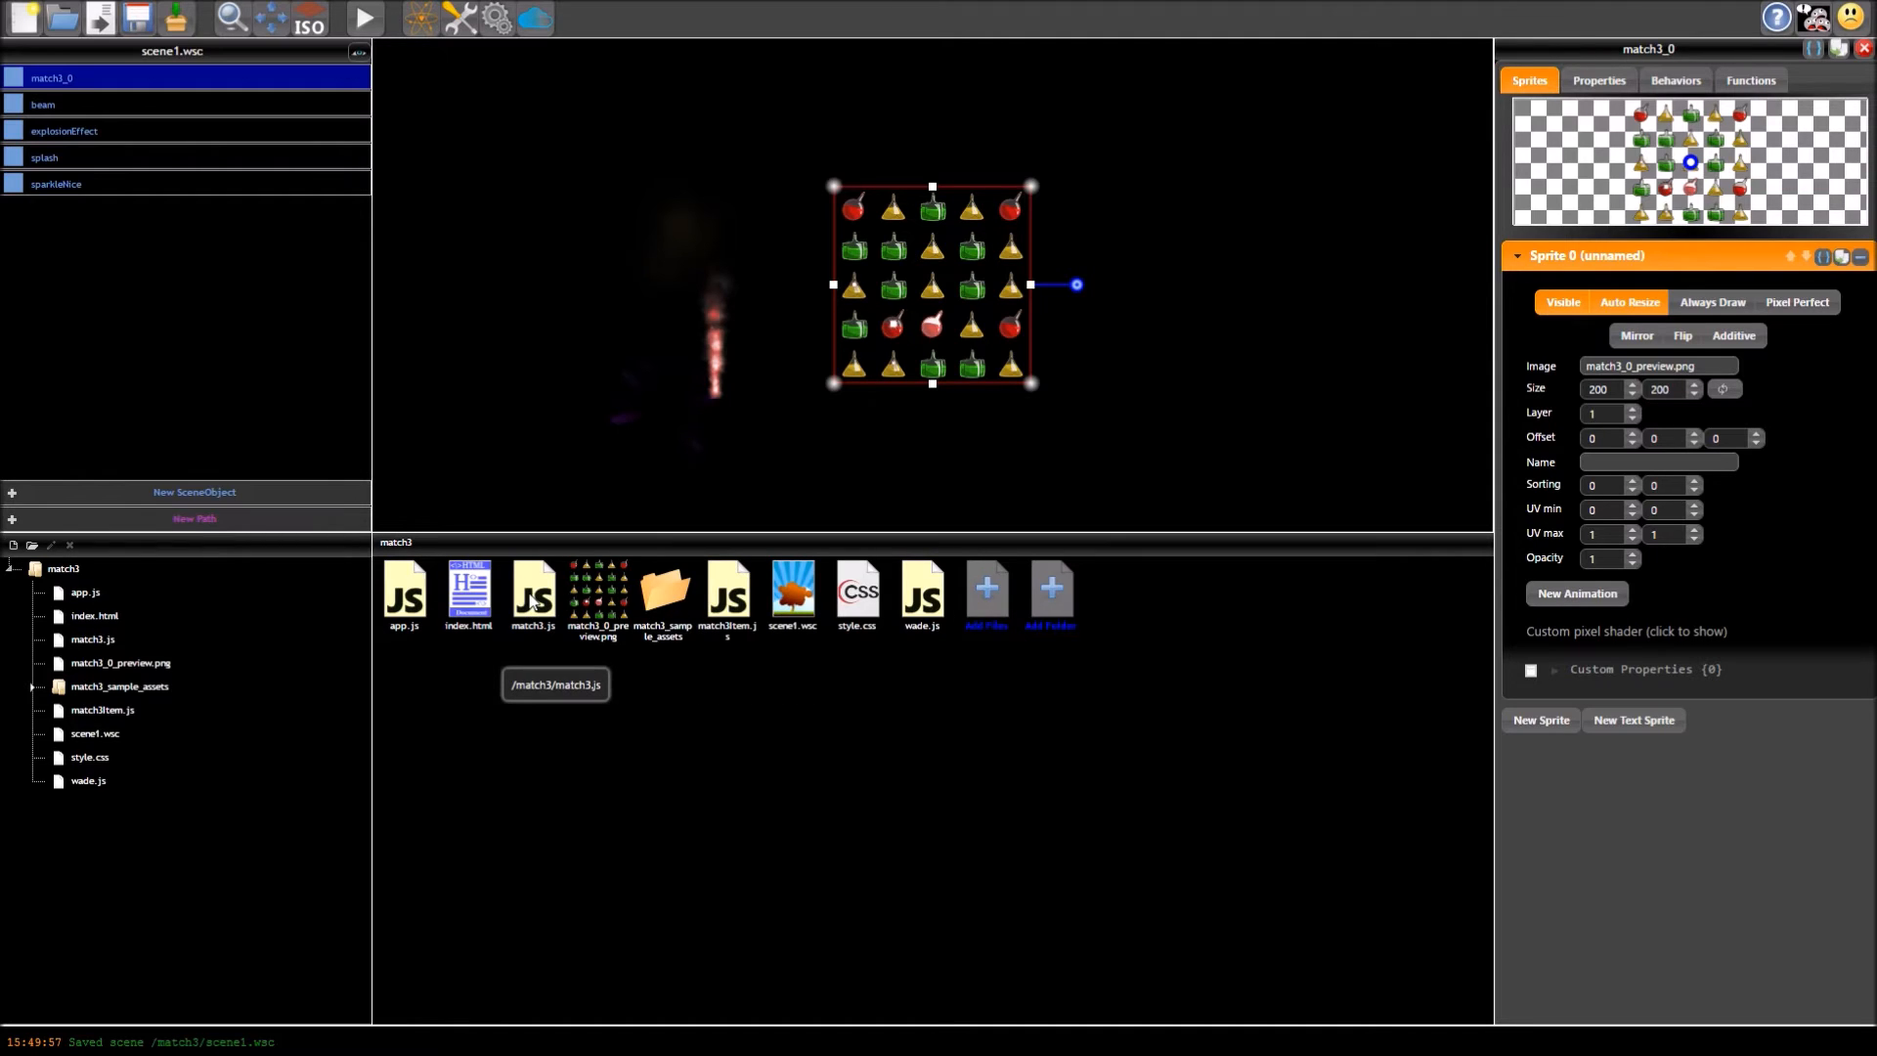
Step: Locate the gameOver function in match3.js and start a wade code hook inside its if block
{"action": "left_click", "coordinate": [727, 597]}
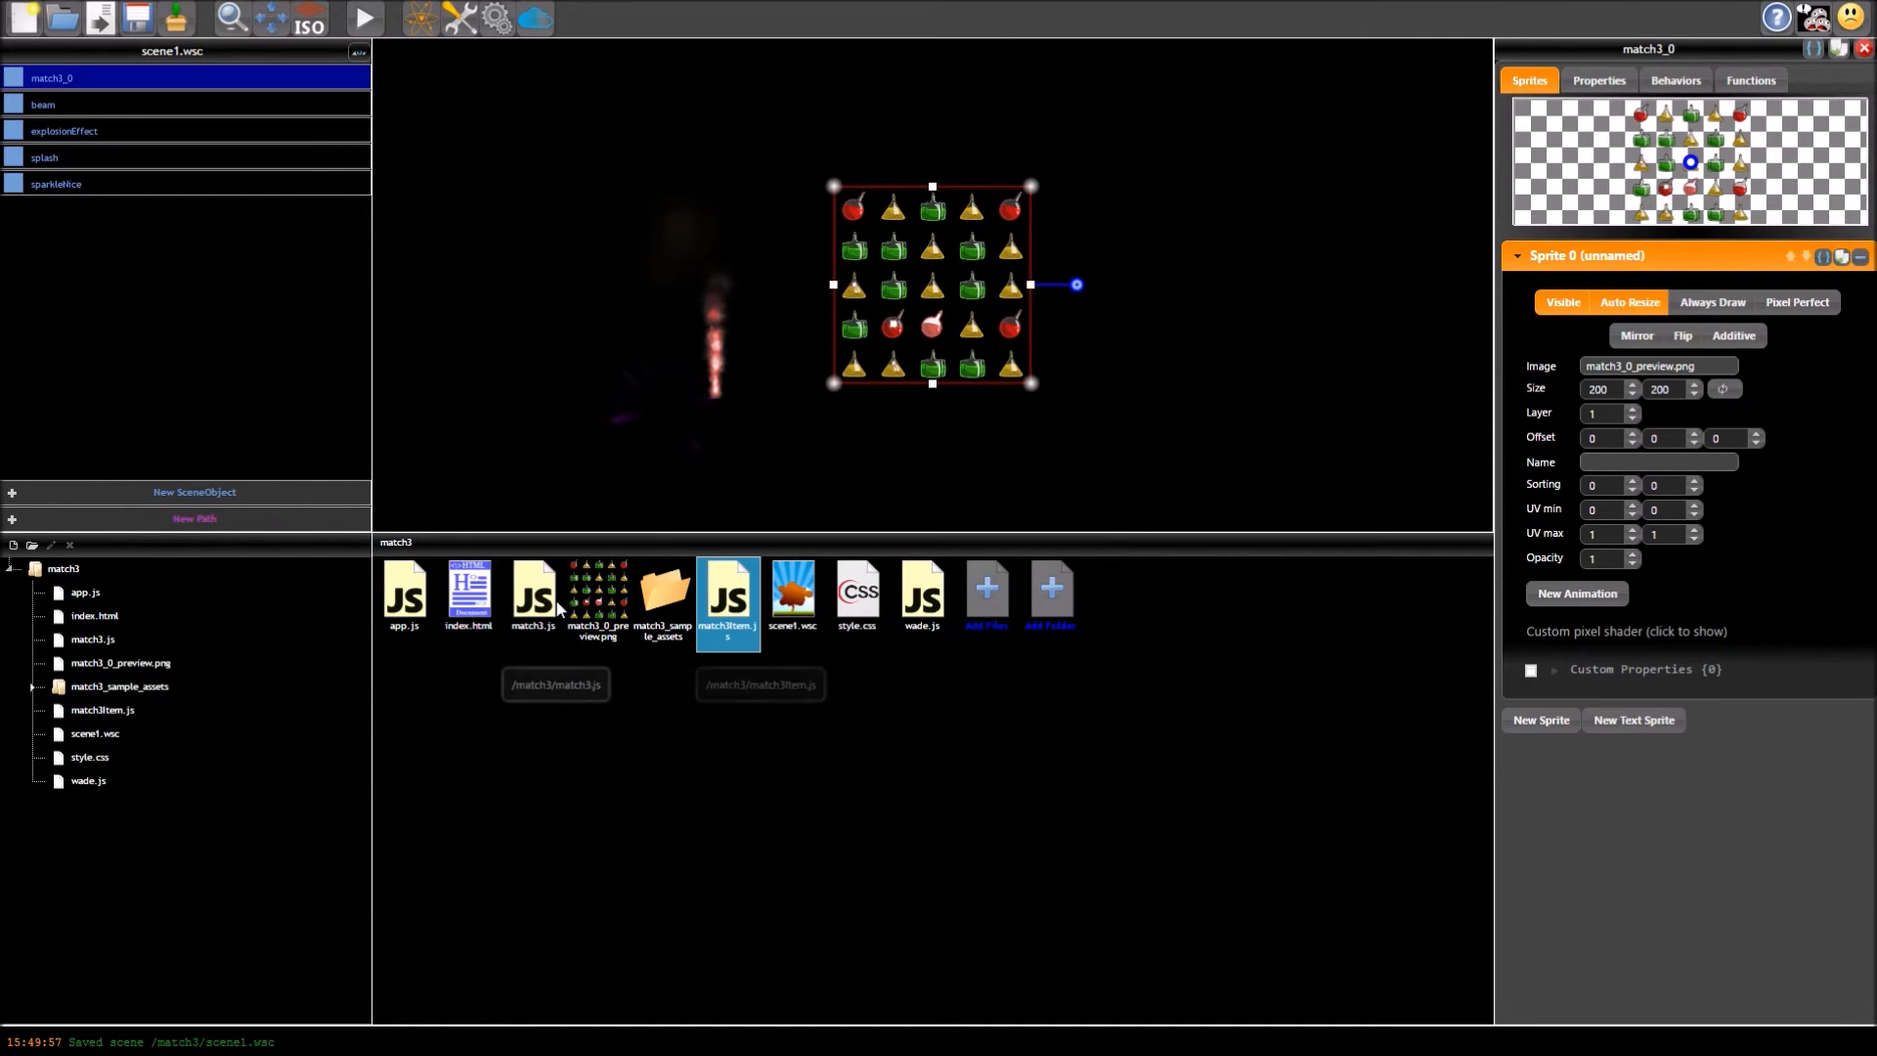
{"action": "double_click", "coordinate": [534, 594]}
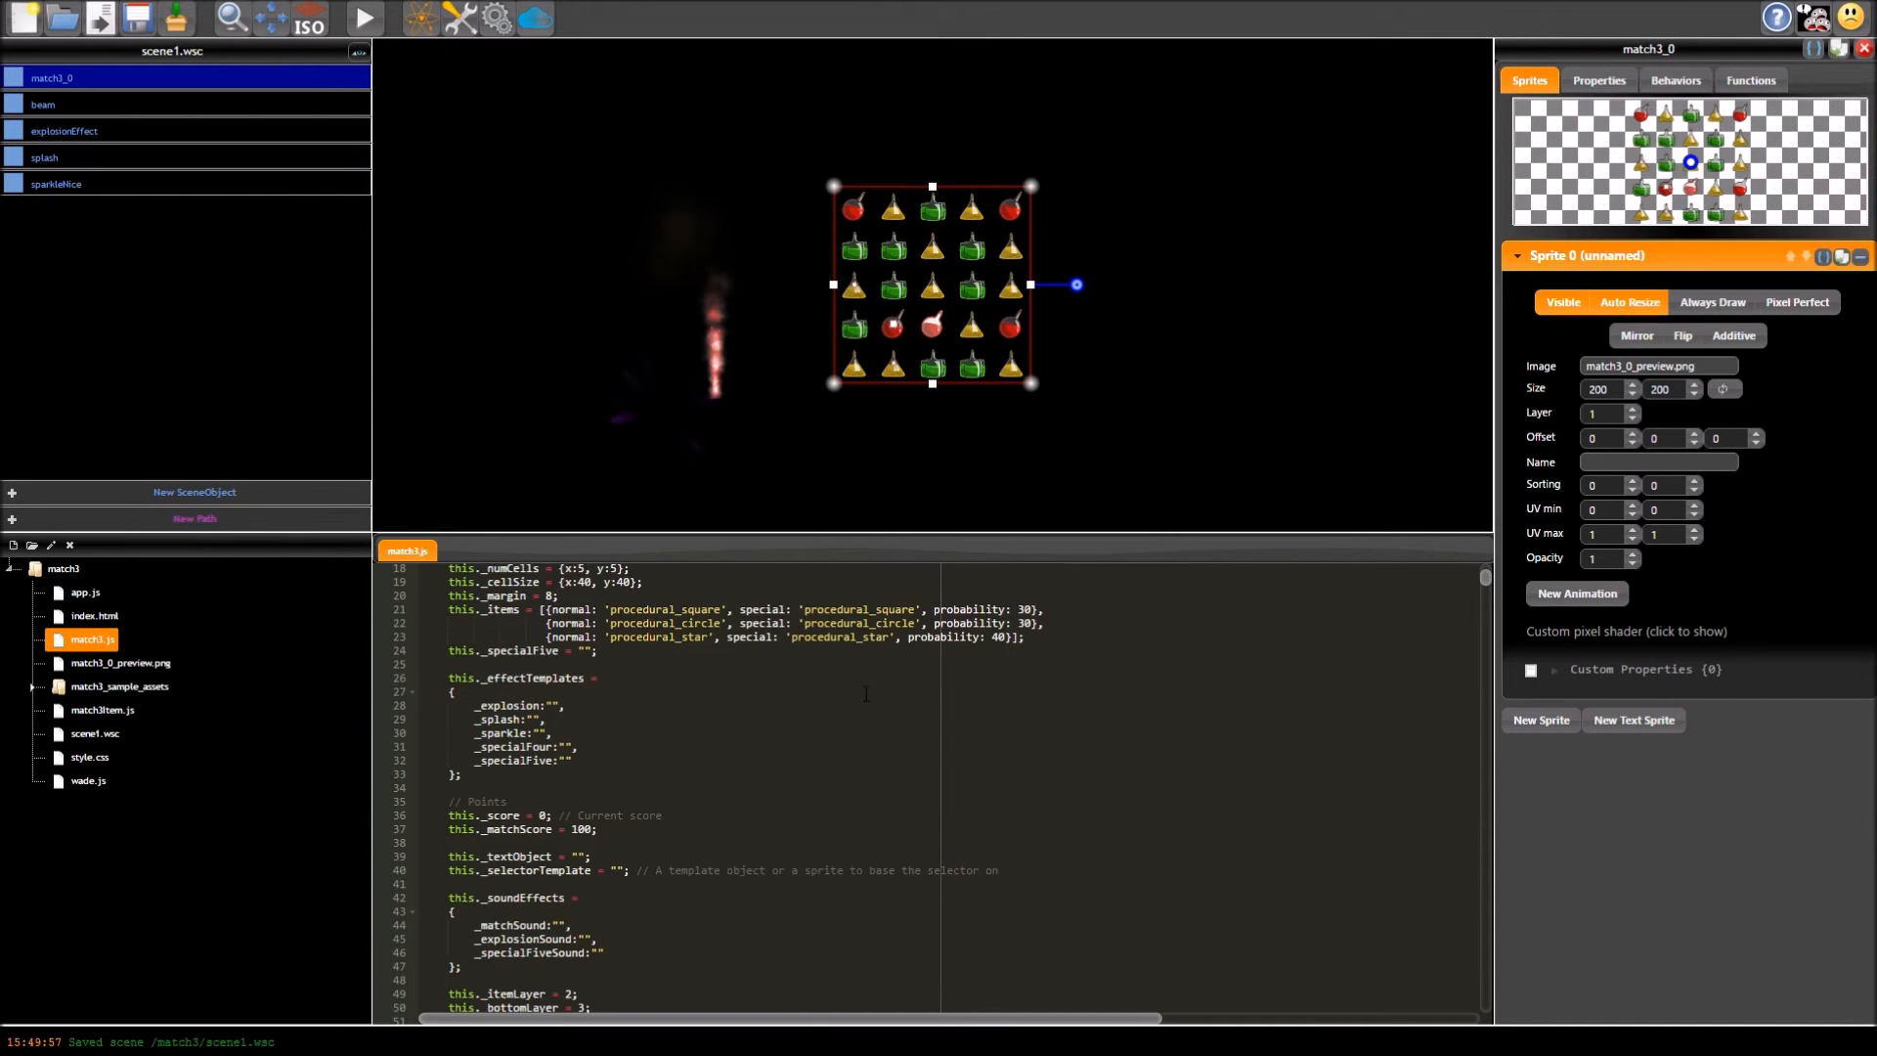
{"action": "scroll", "scroll_direction": "down", "scroll_amount": 3}
{"action": "type", "text": "gameO"}
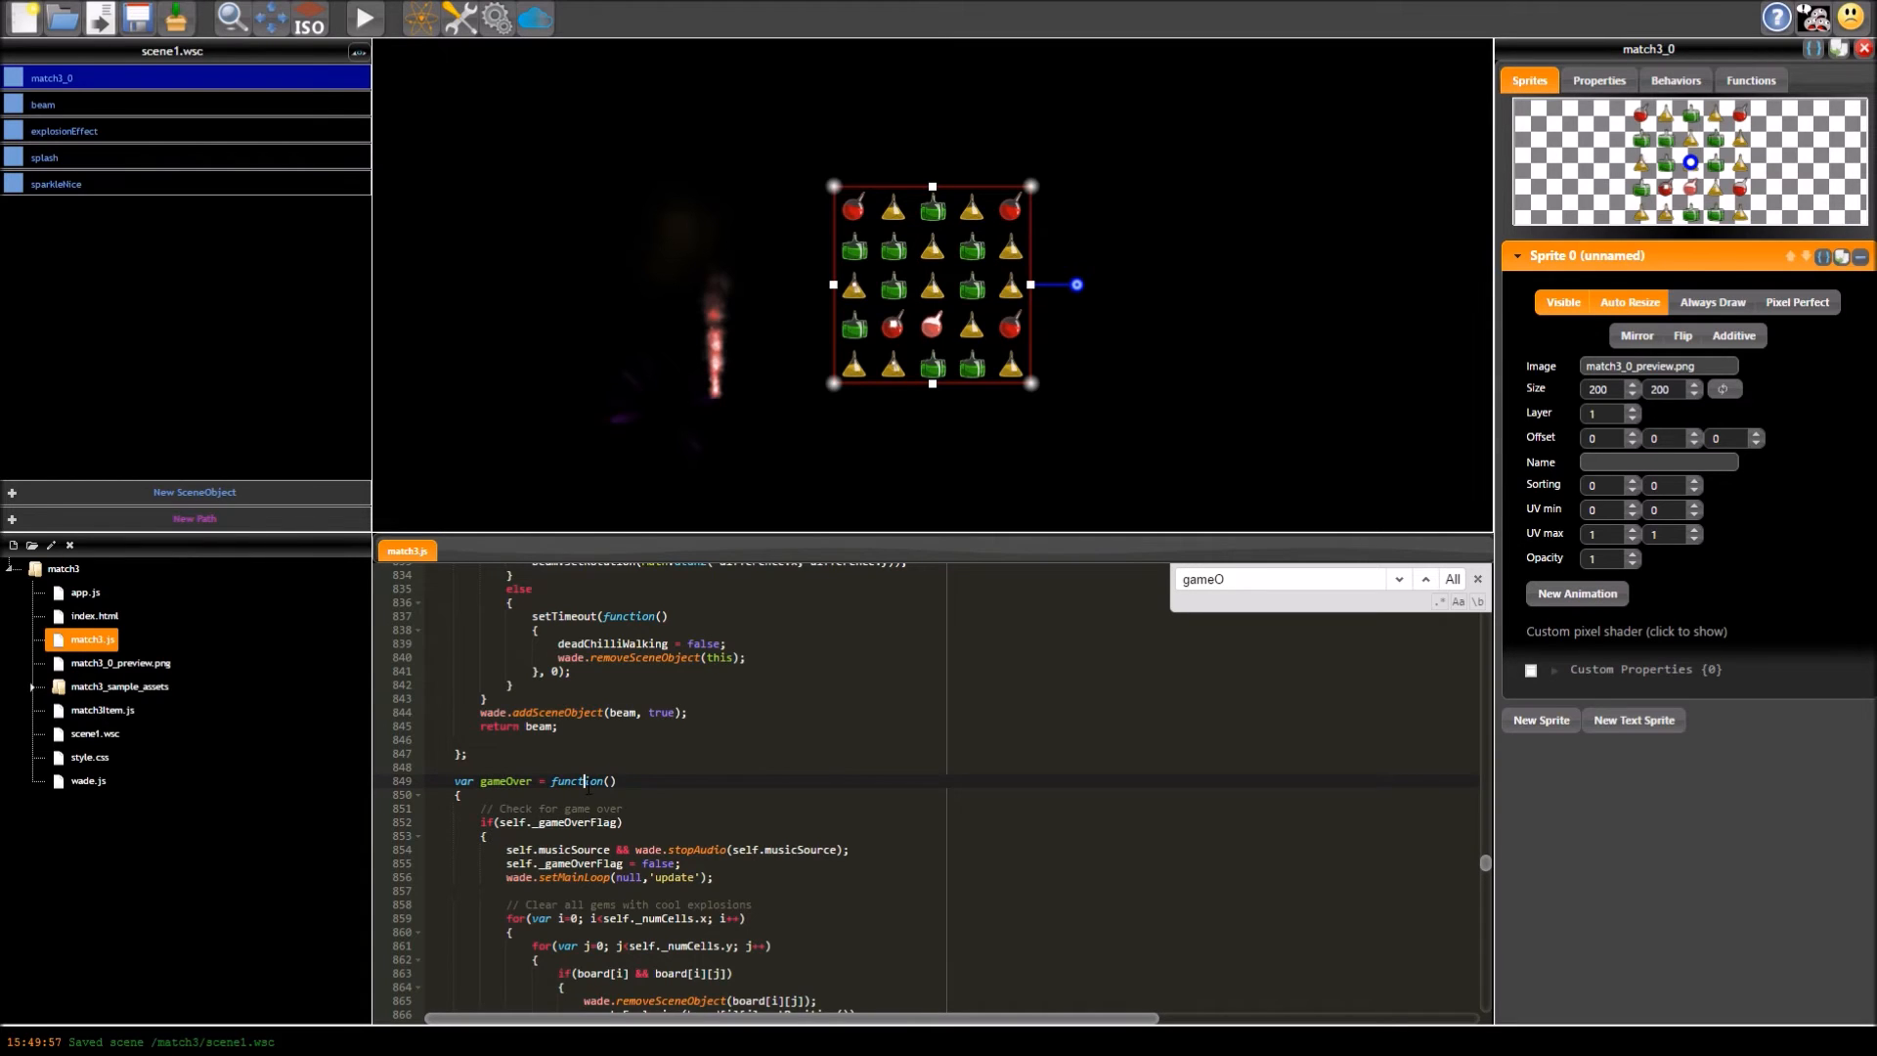
{"action": "scroll", "scroll_direction": "down", "scroll_amount": 3}
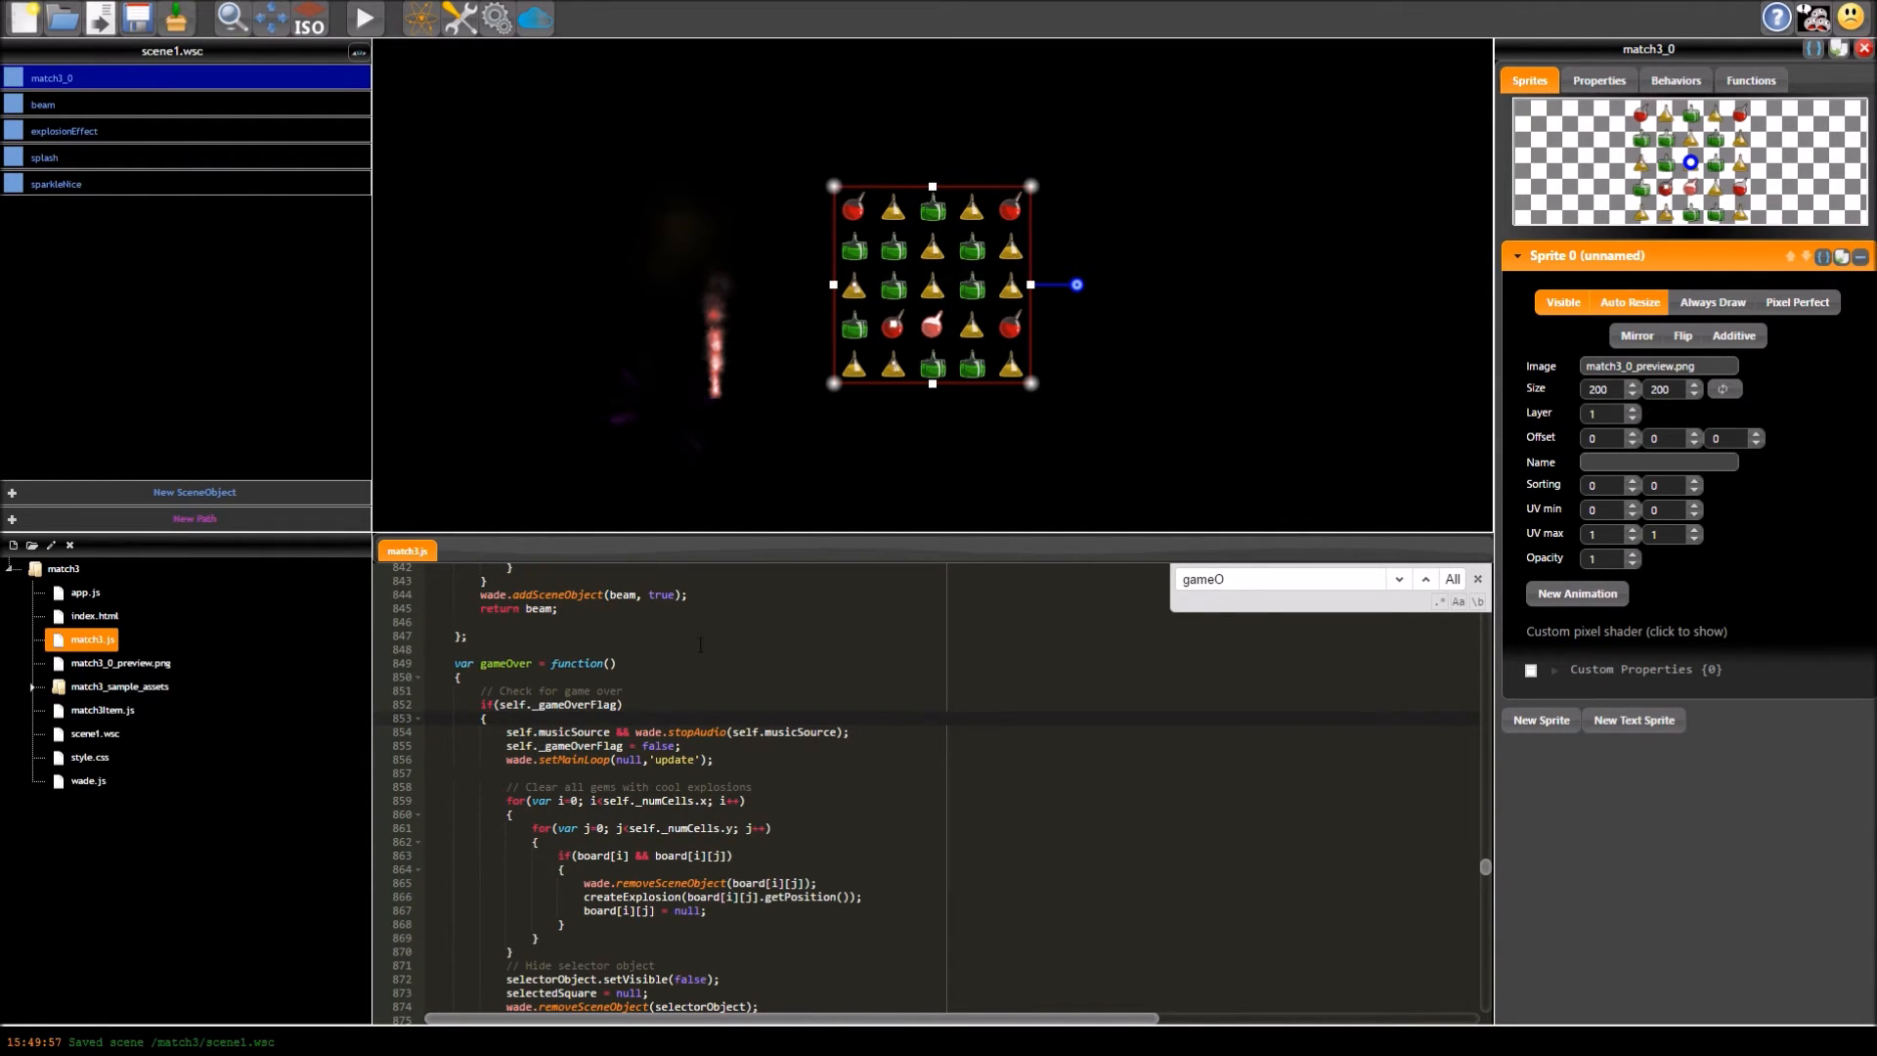
{"action": "left_click", "coordinate": [84, 591]}
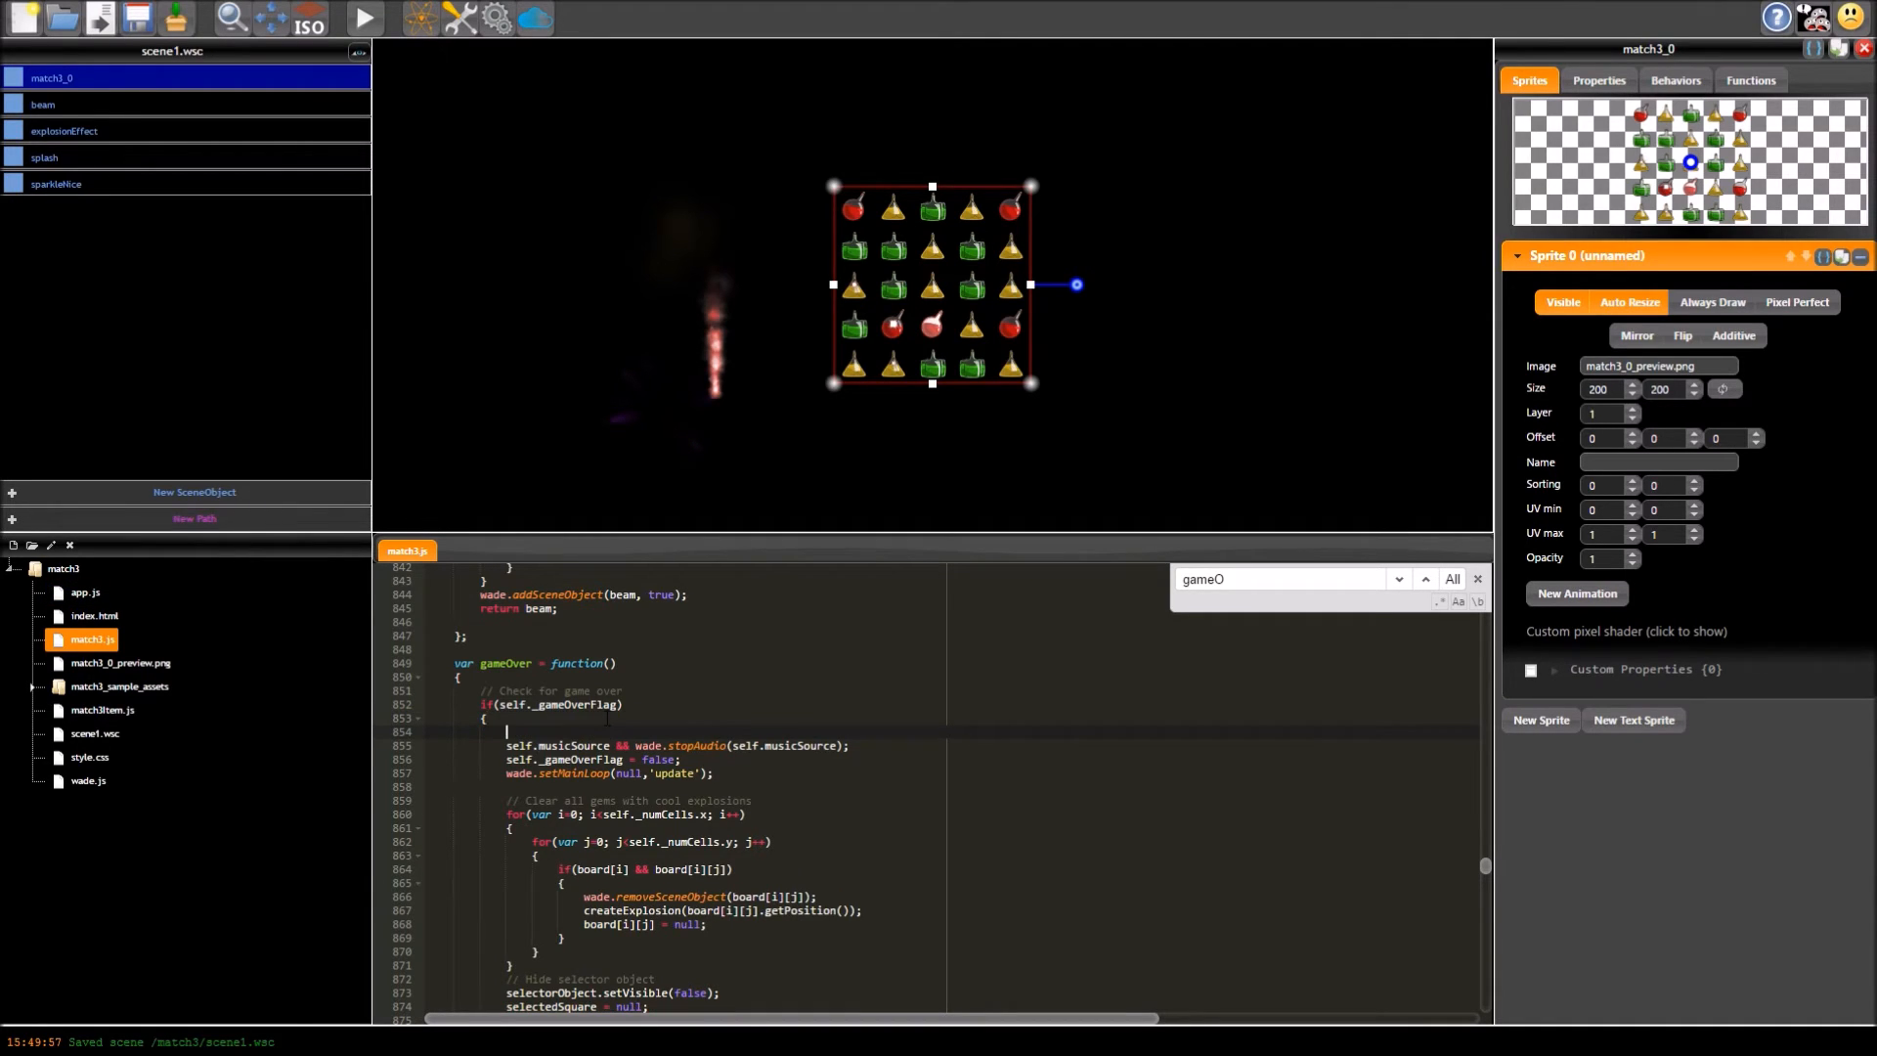
{"action": "type", "text": "wade.app."}
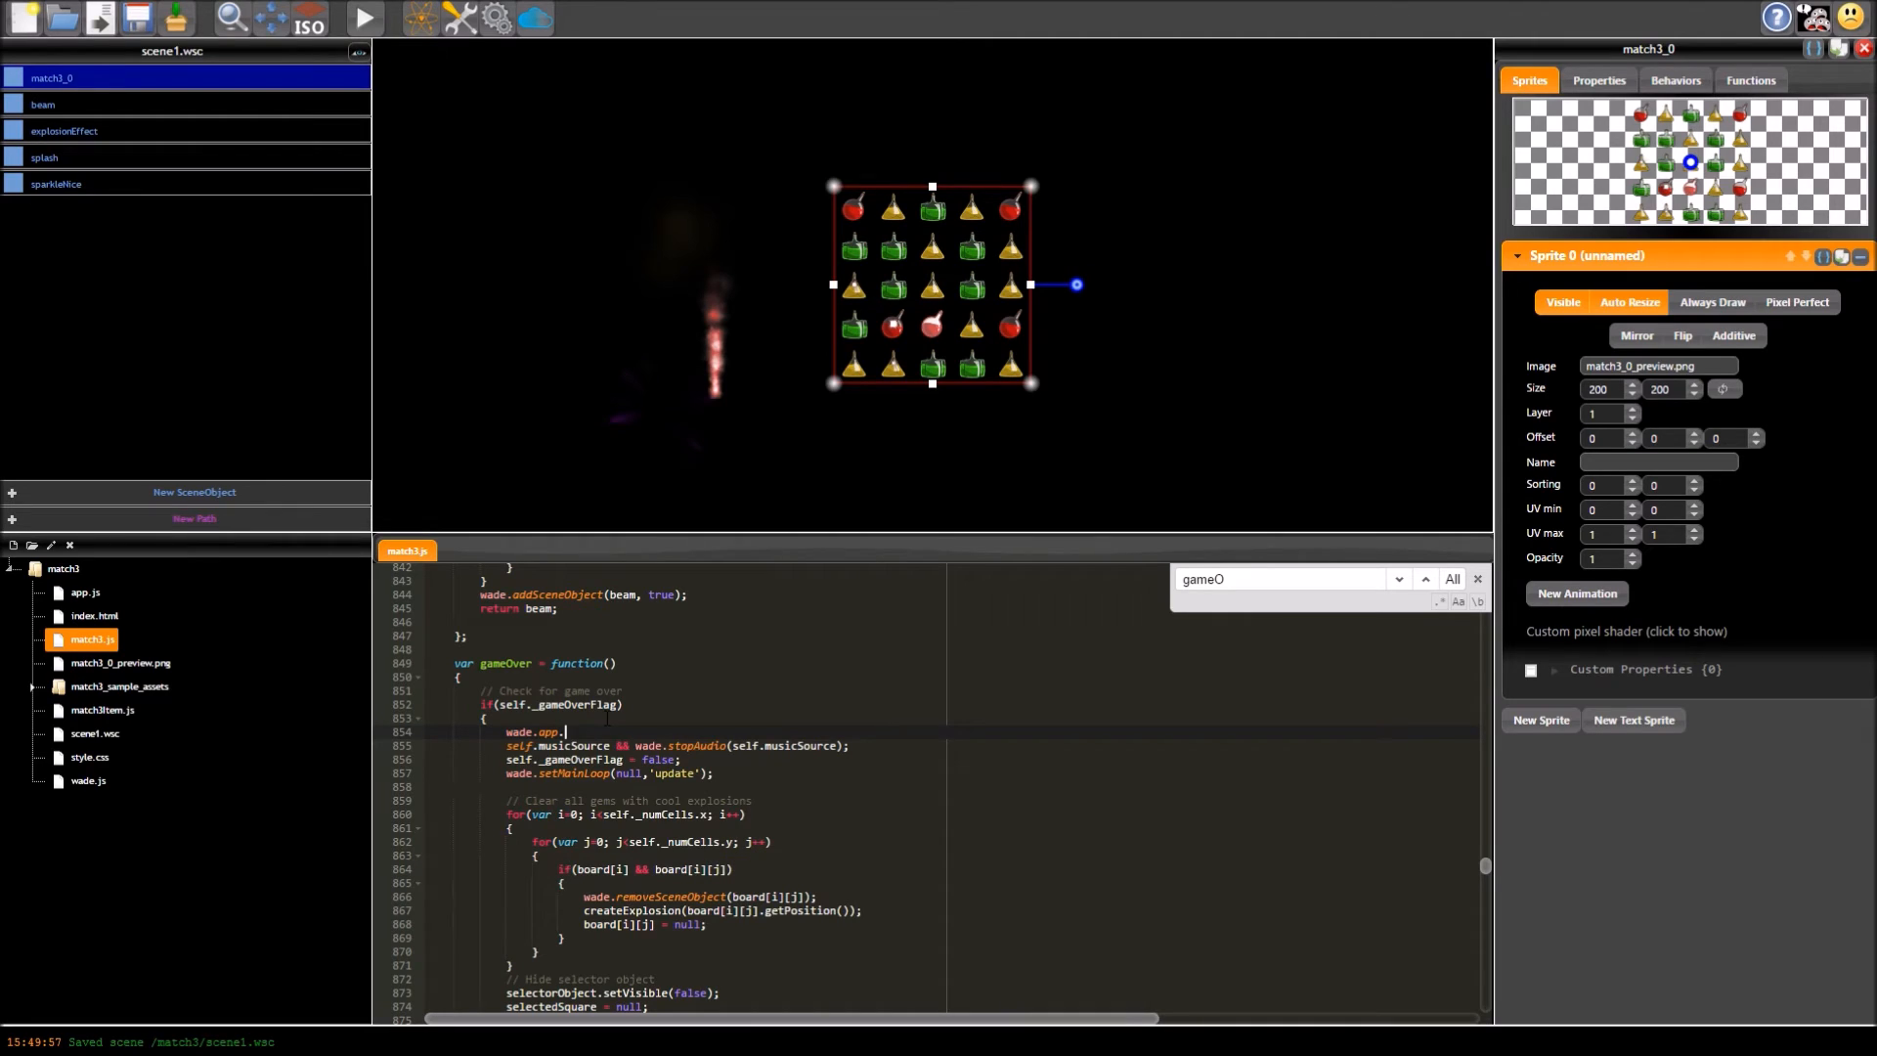
{"action": "type", "text": "your"}
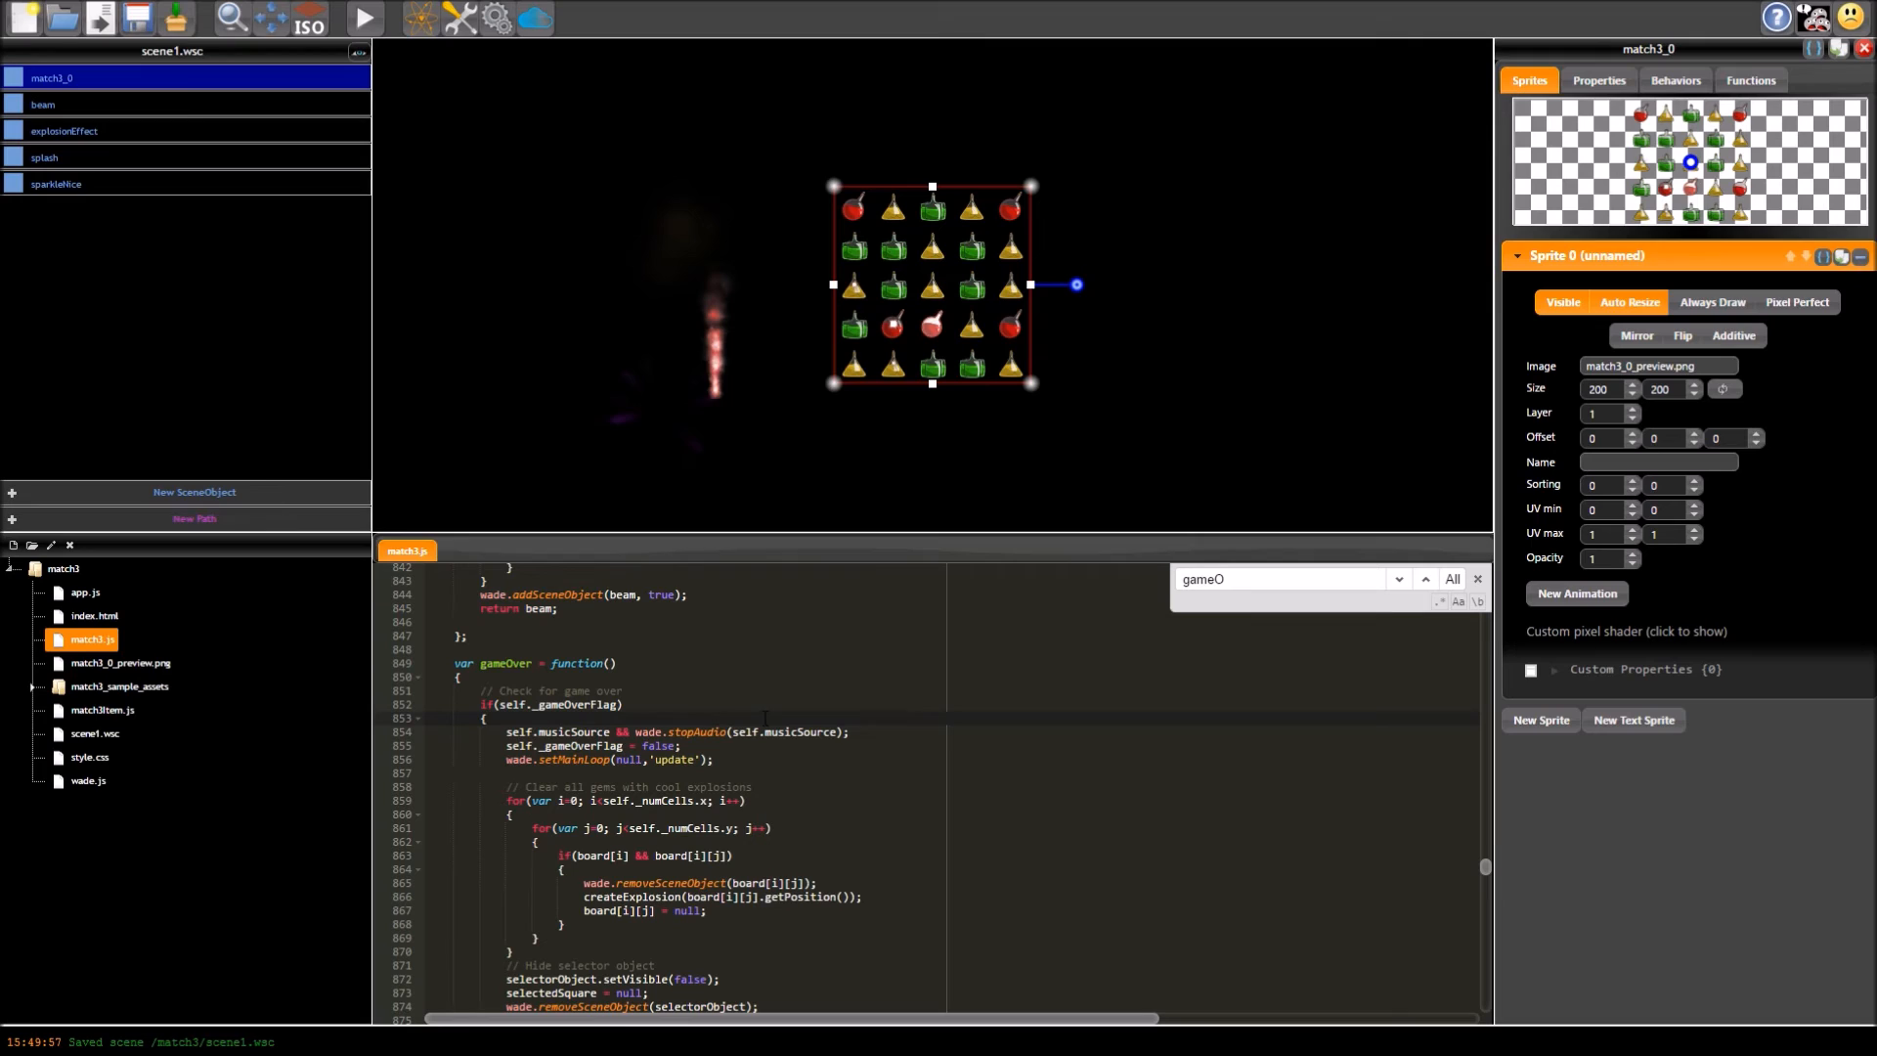
Step: Close match3.js and return to match3_0's Behaviors showing the Match3 behavior
{"action": "left_click", "coordinate": [63, 567]}
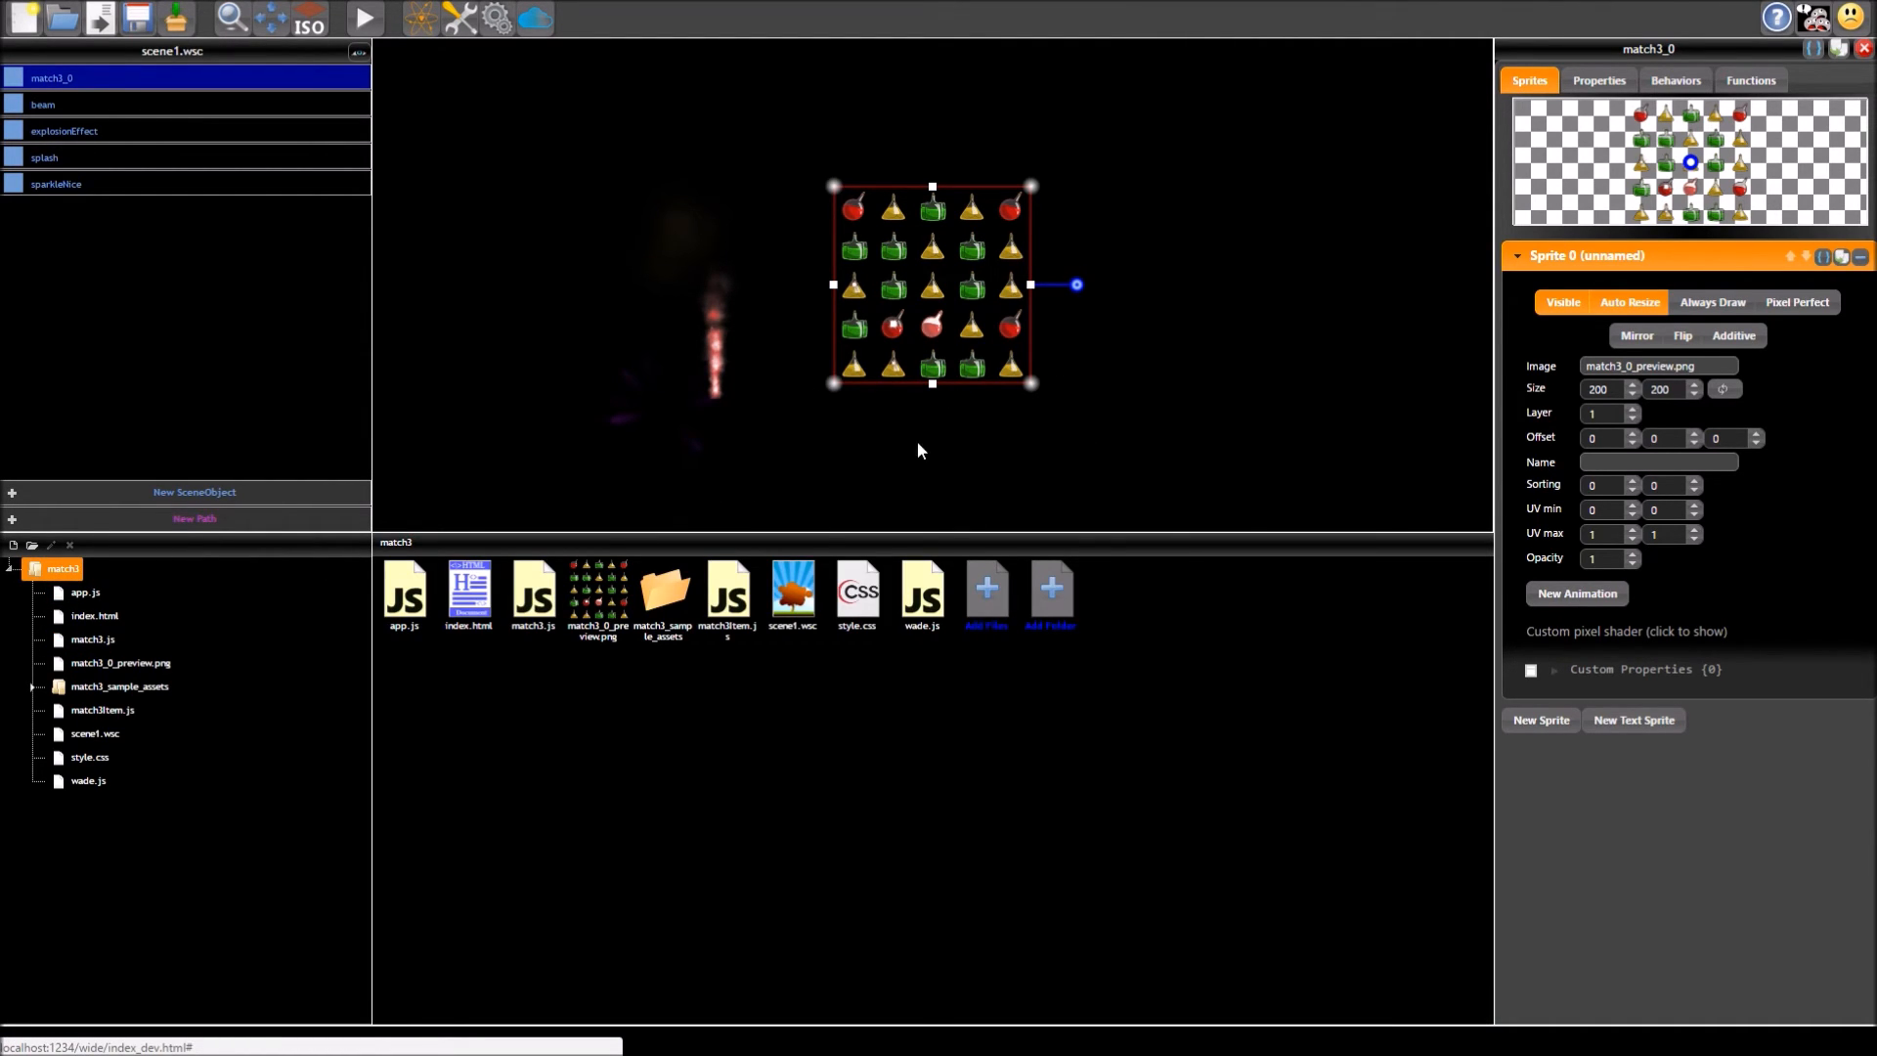
{"action": "mouse_move", "coordinate": [958, 466]}
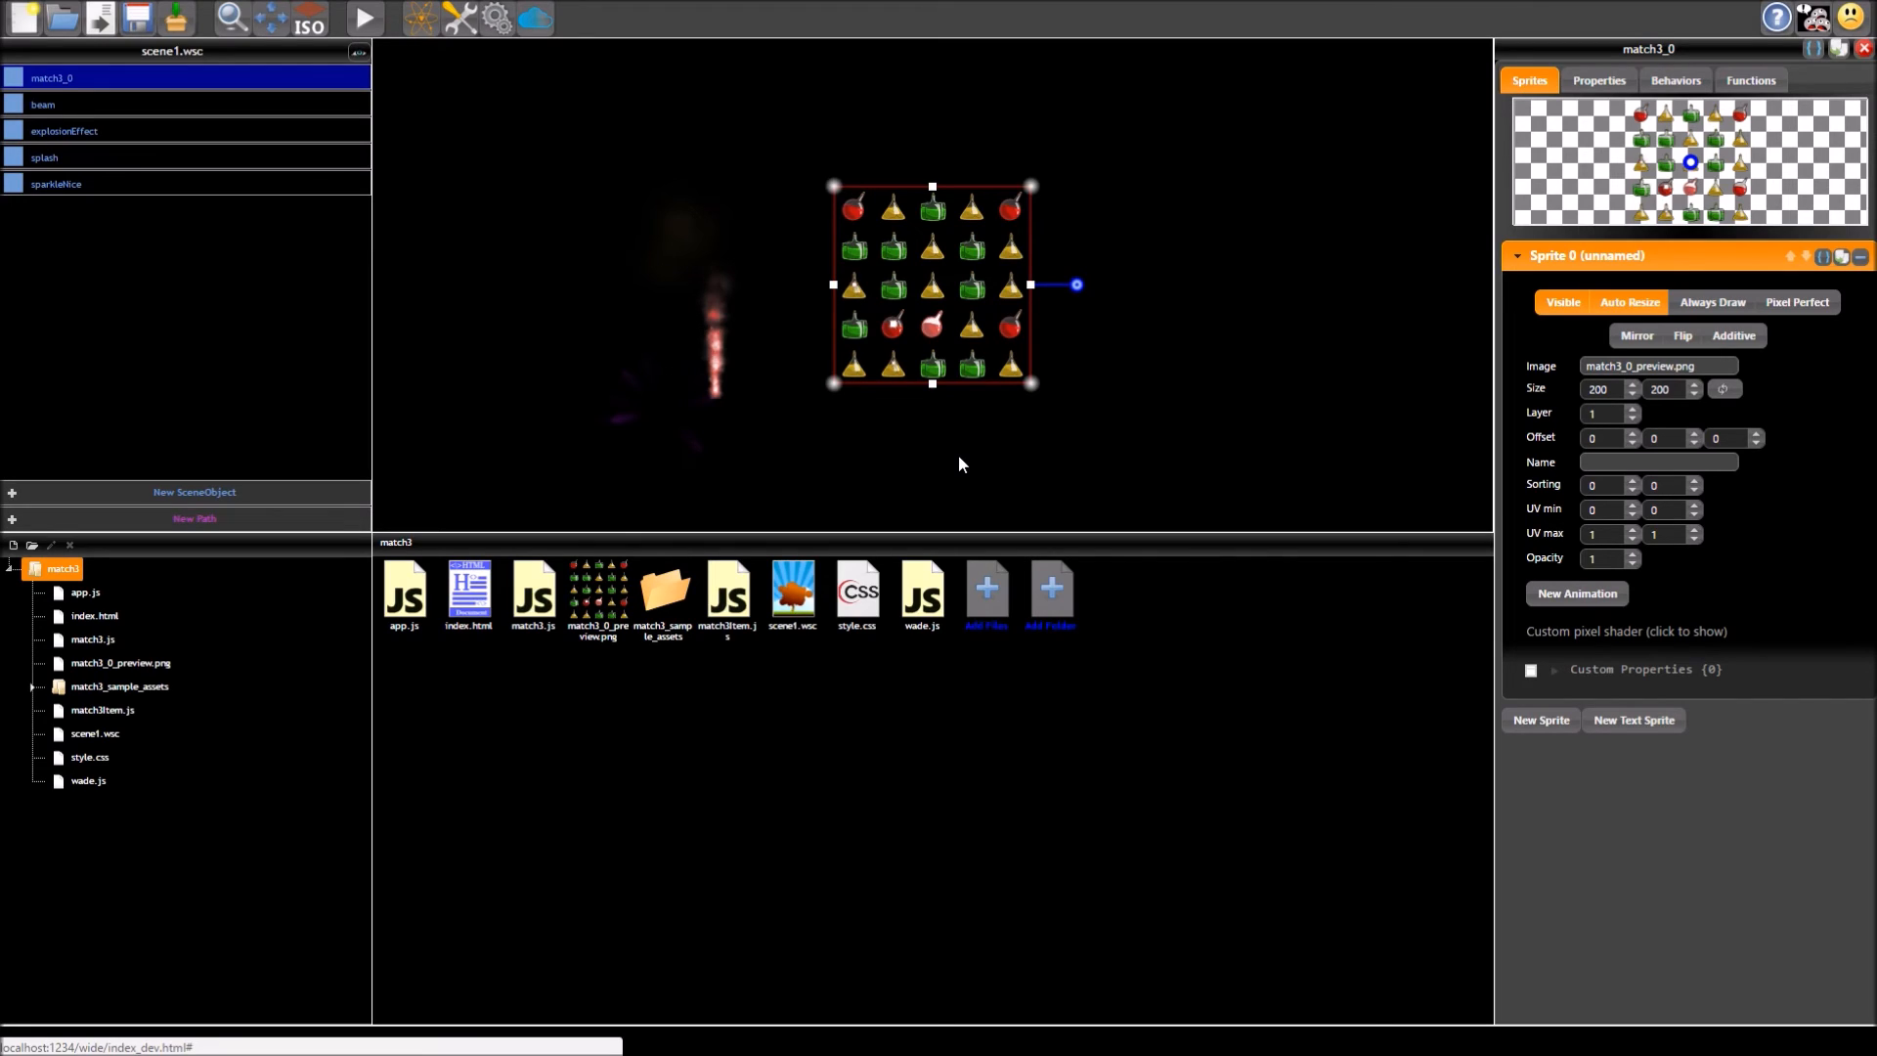
{"action": "mouse_move", "coordinate": [655, 131]}
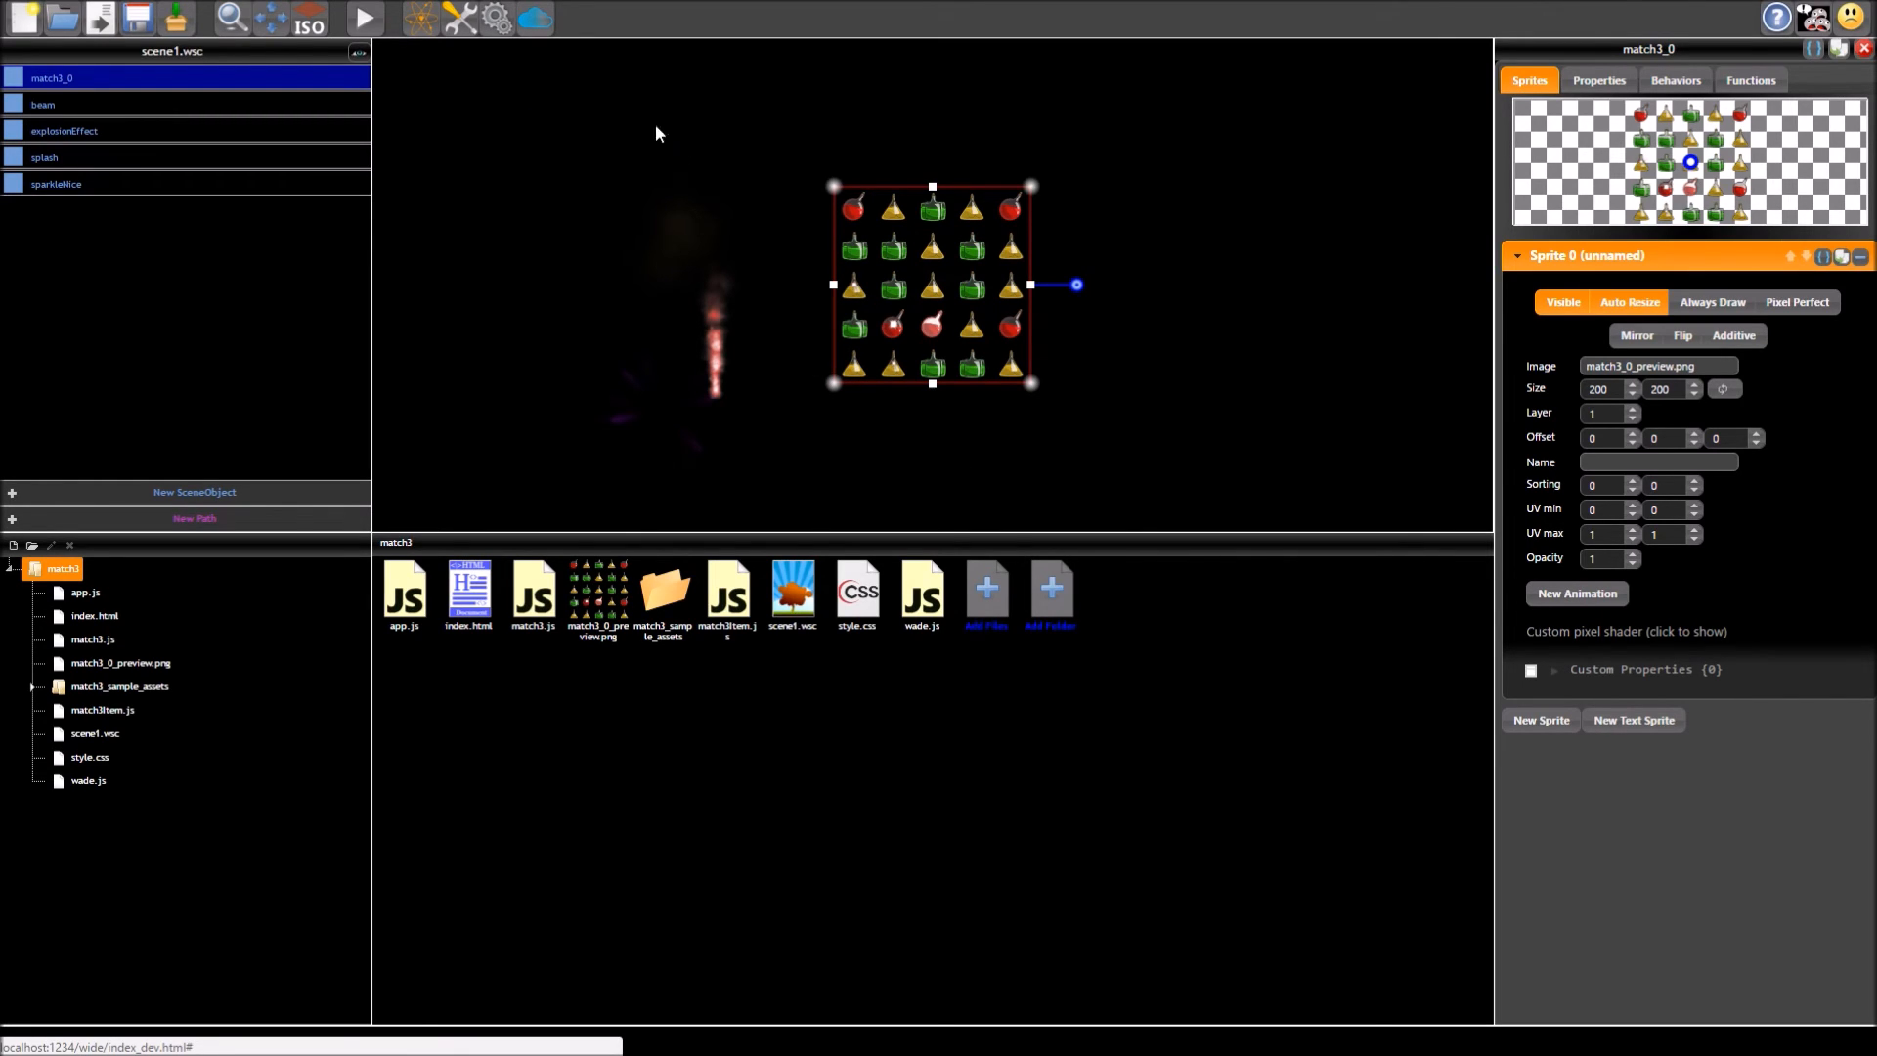
{"action": "mouse_move", "coordinate": [1694, 103]}
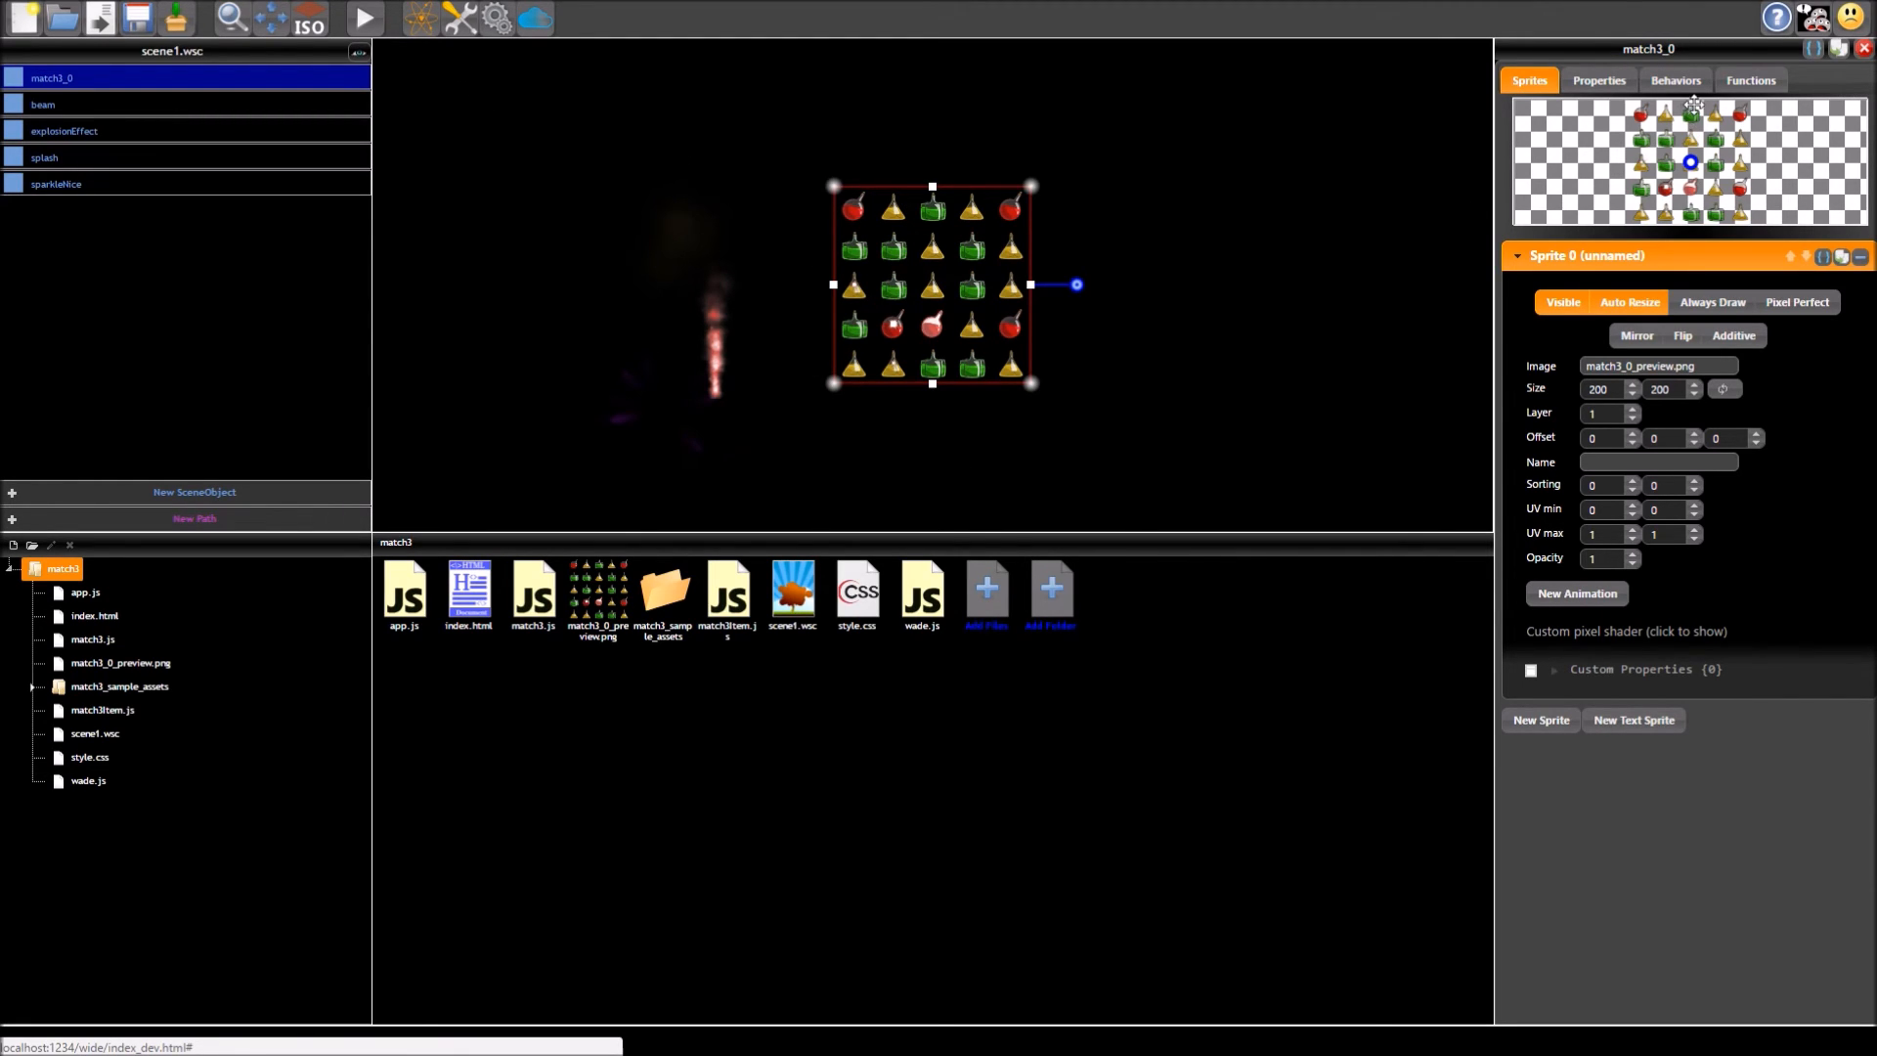
{"action": "mouse_move", "coordinate": [1324, 199]}
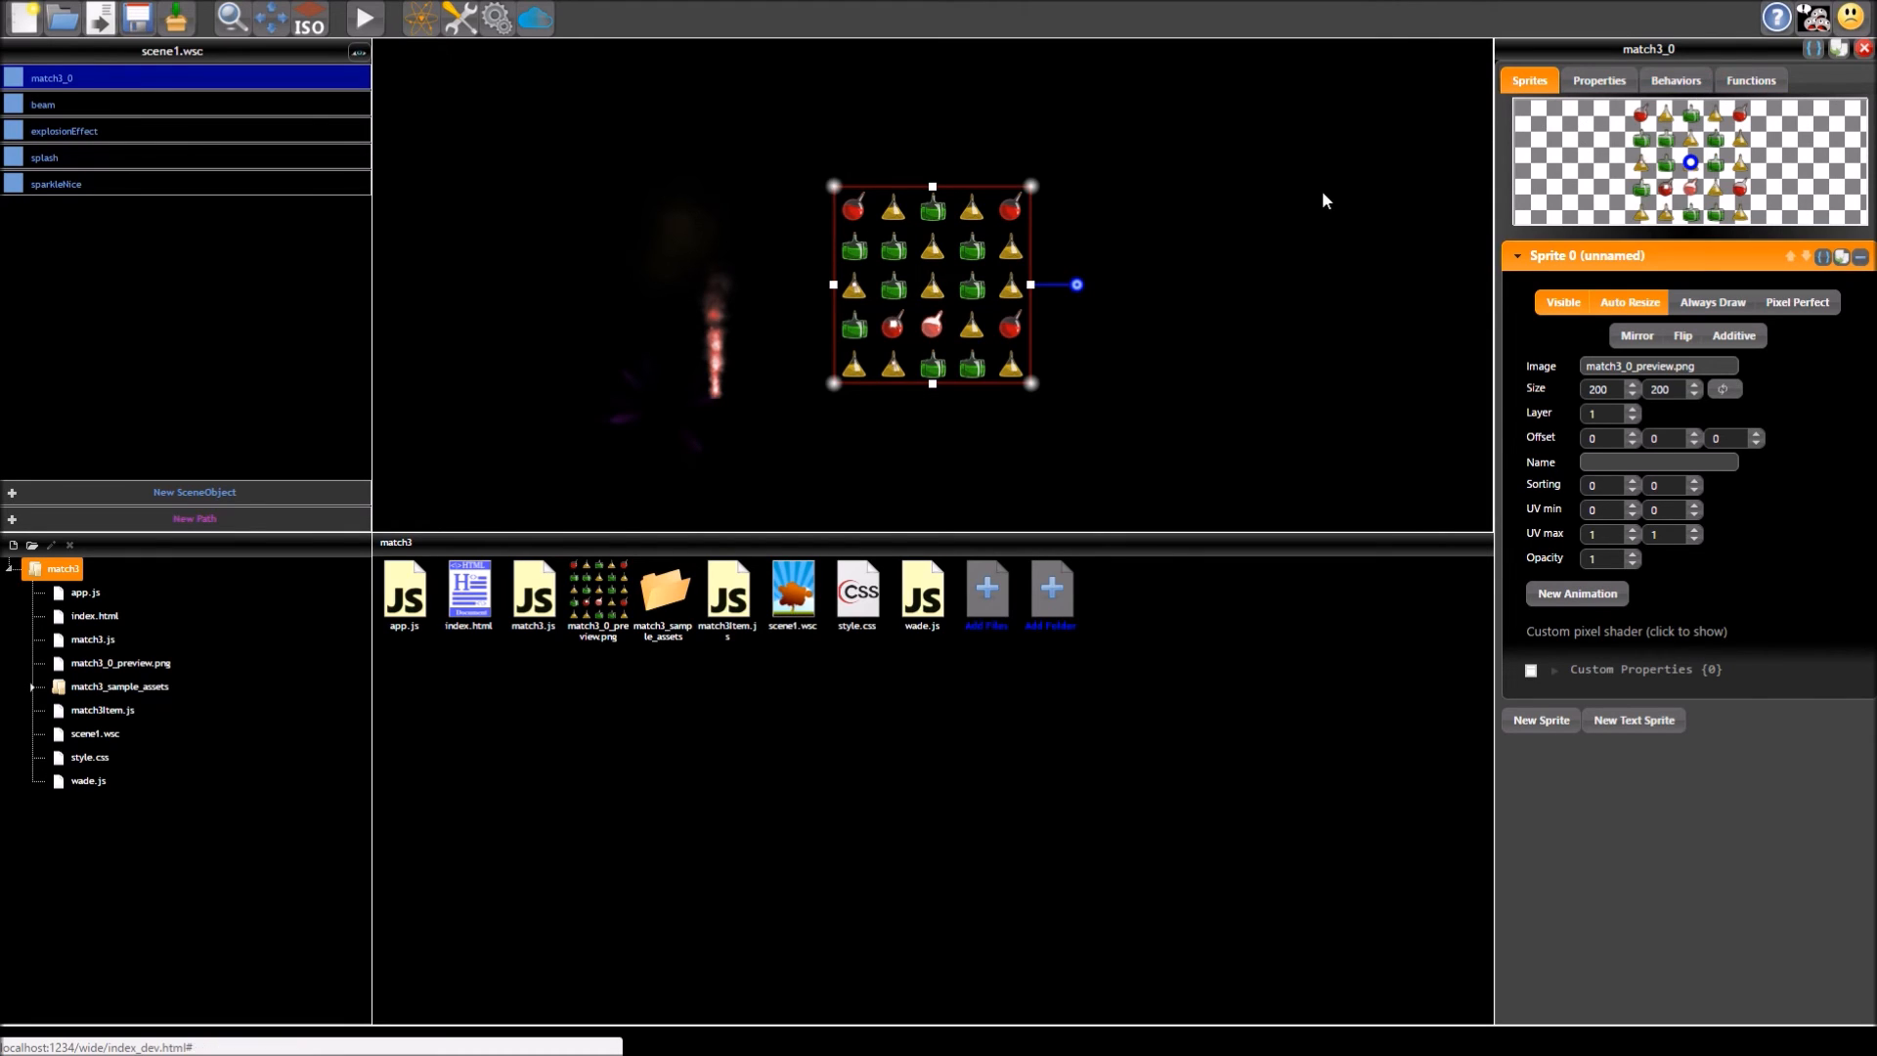
{"action": "left_click", "coordinate": [1676, 80]}
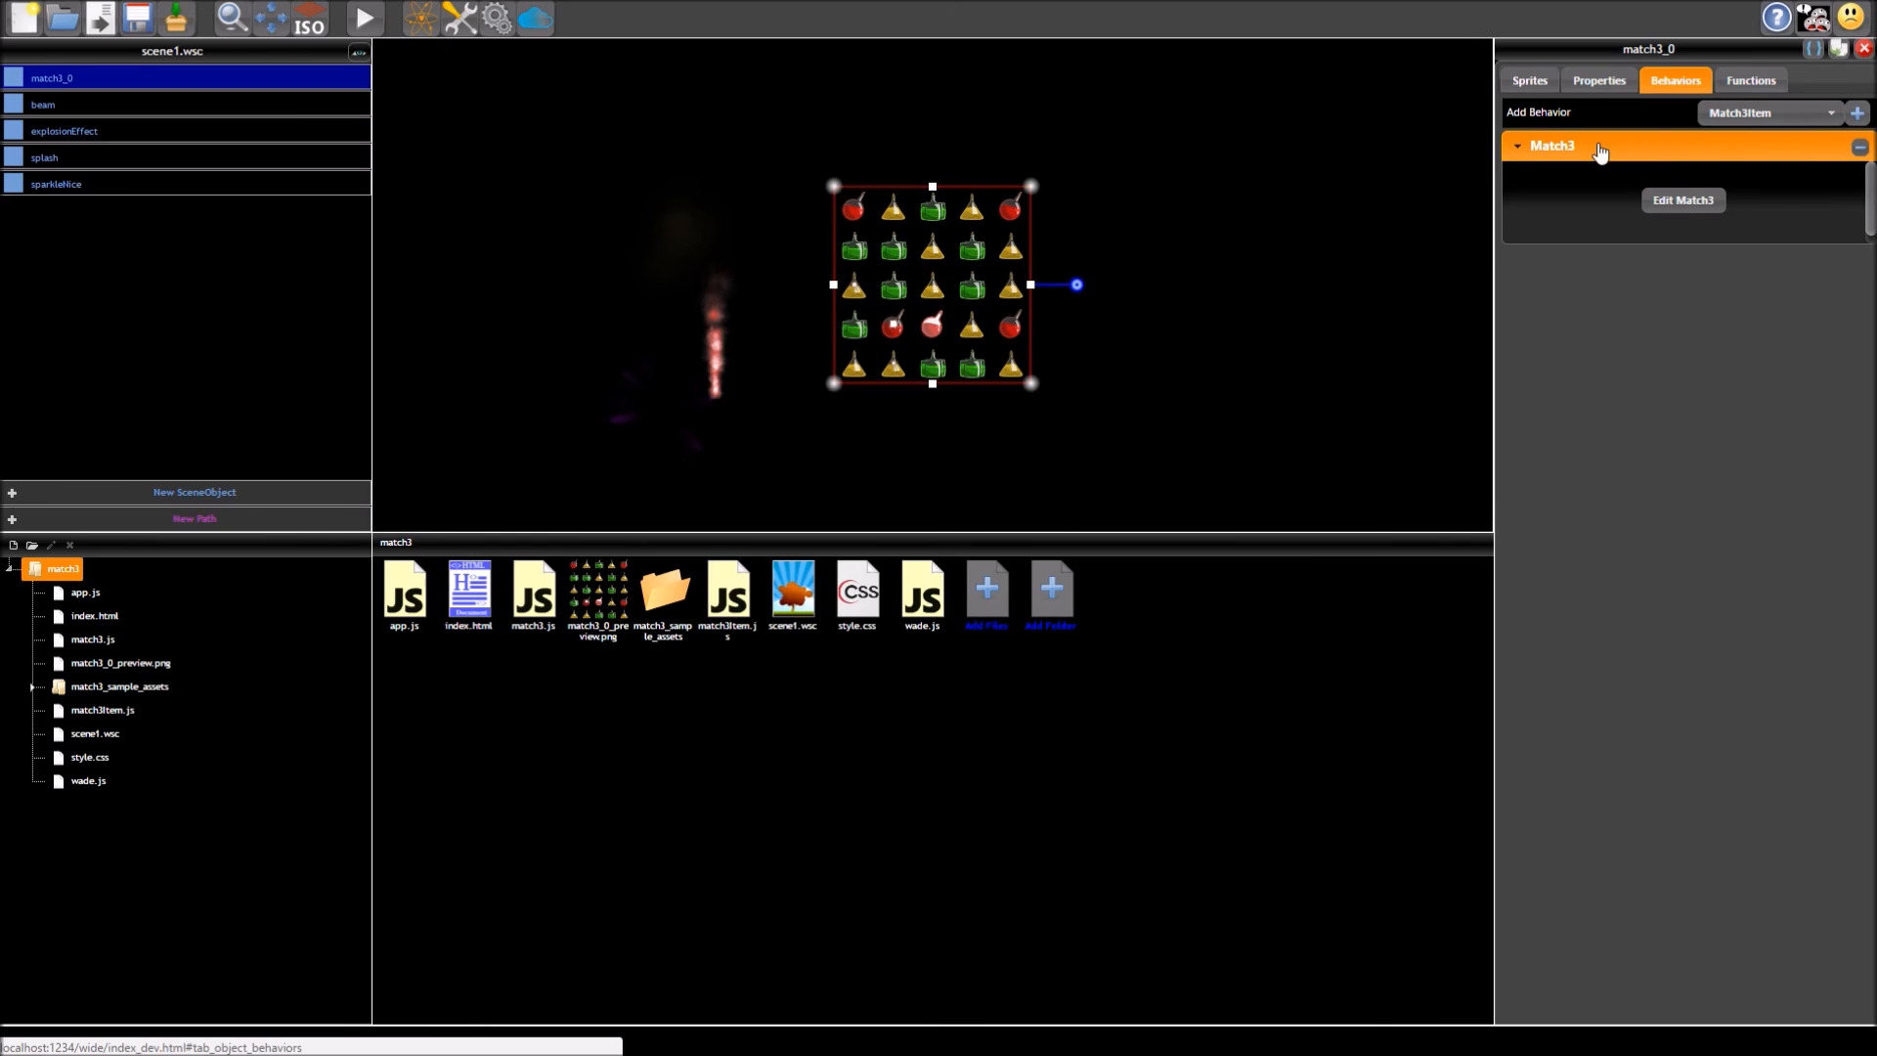
Step: In the Match 3 Editor, set the red item's Image to procedural_square, then review the Effects and Sounds settings
{"action": "left_click", "coordinate": [1682, 200]}
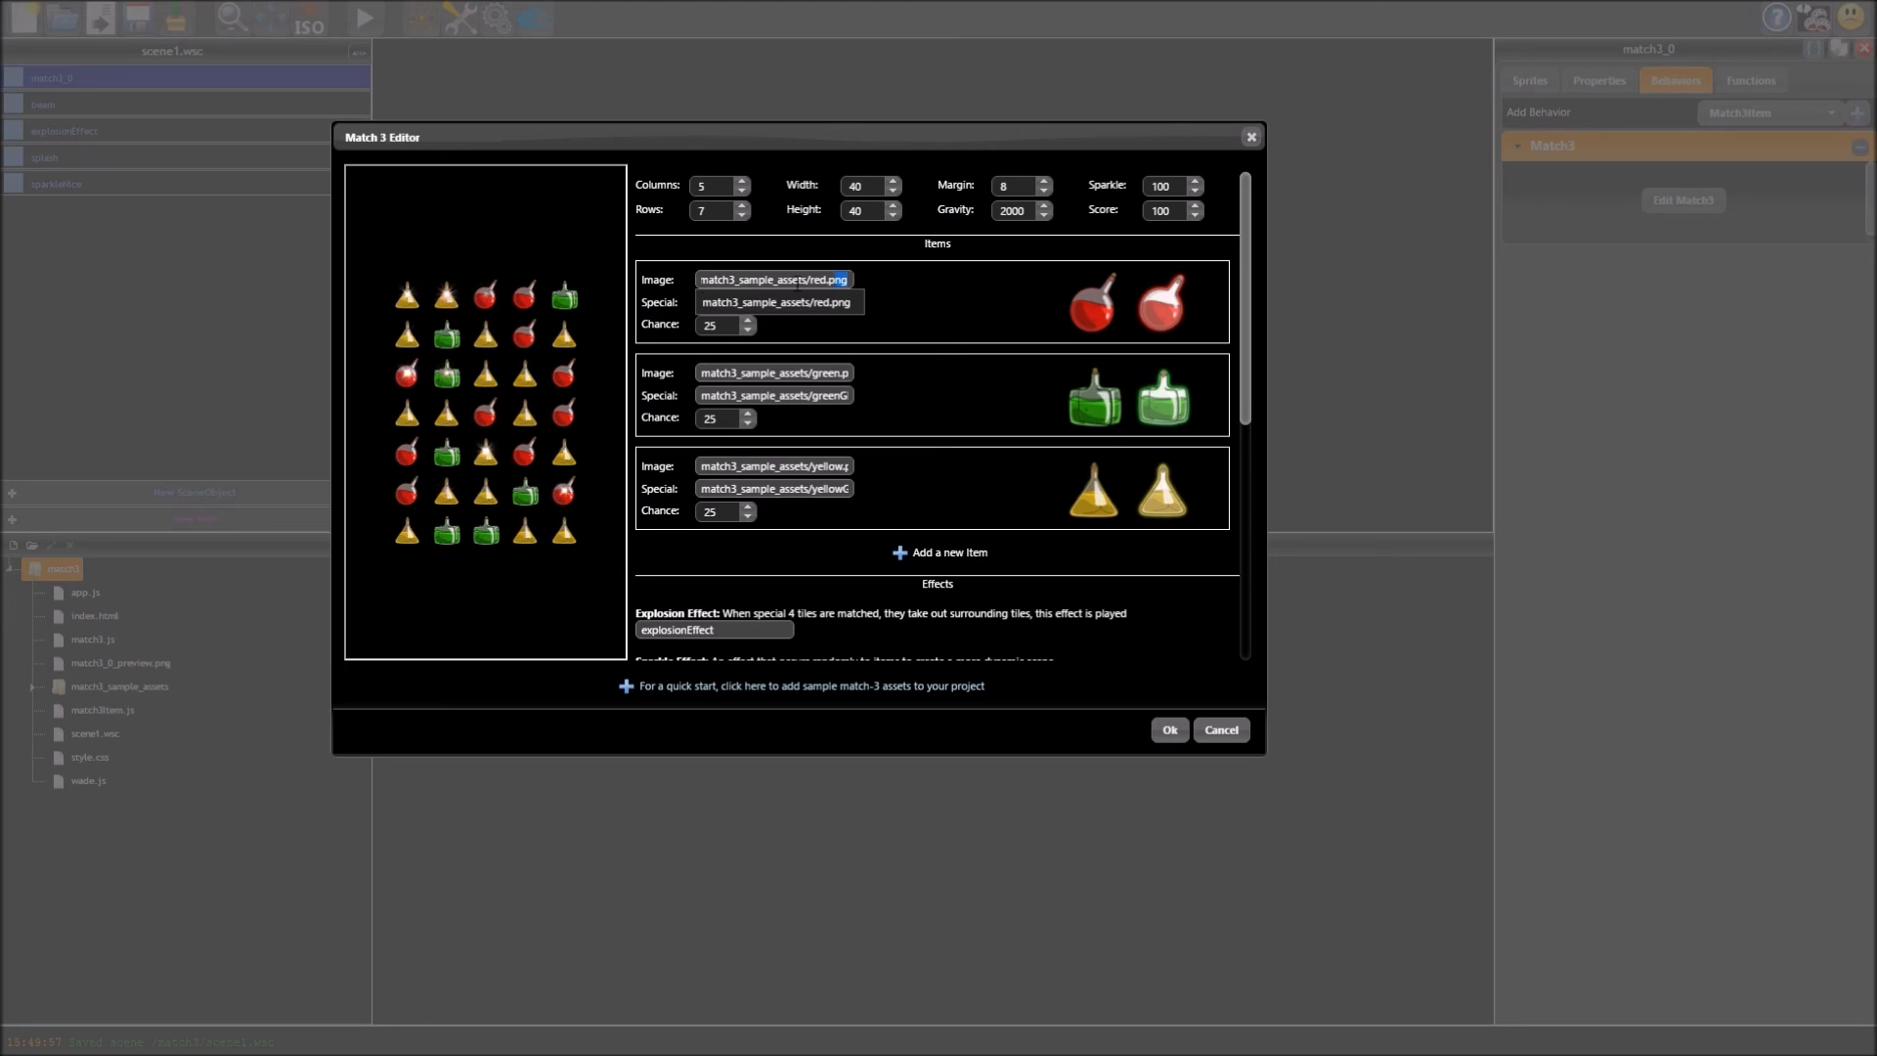
{"action": "type", "text": "p"}
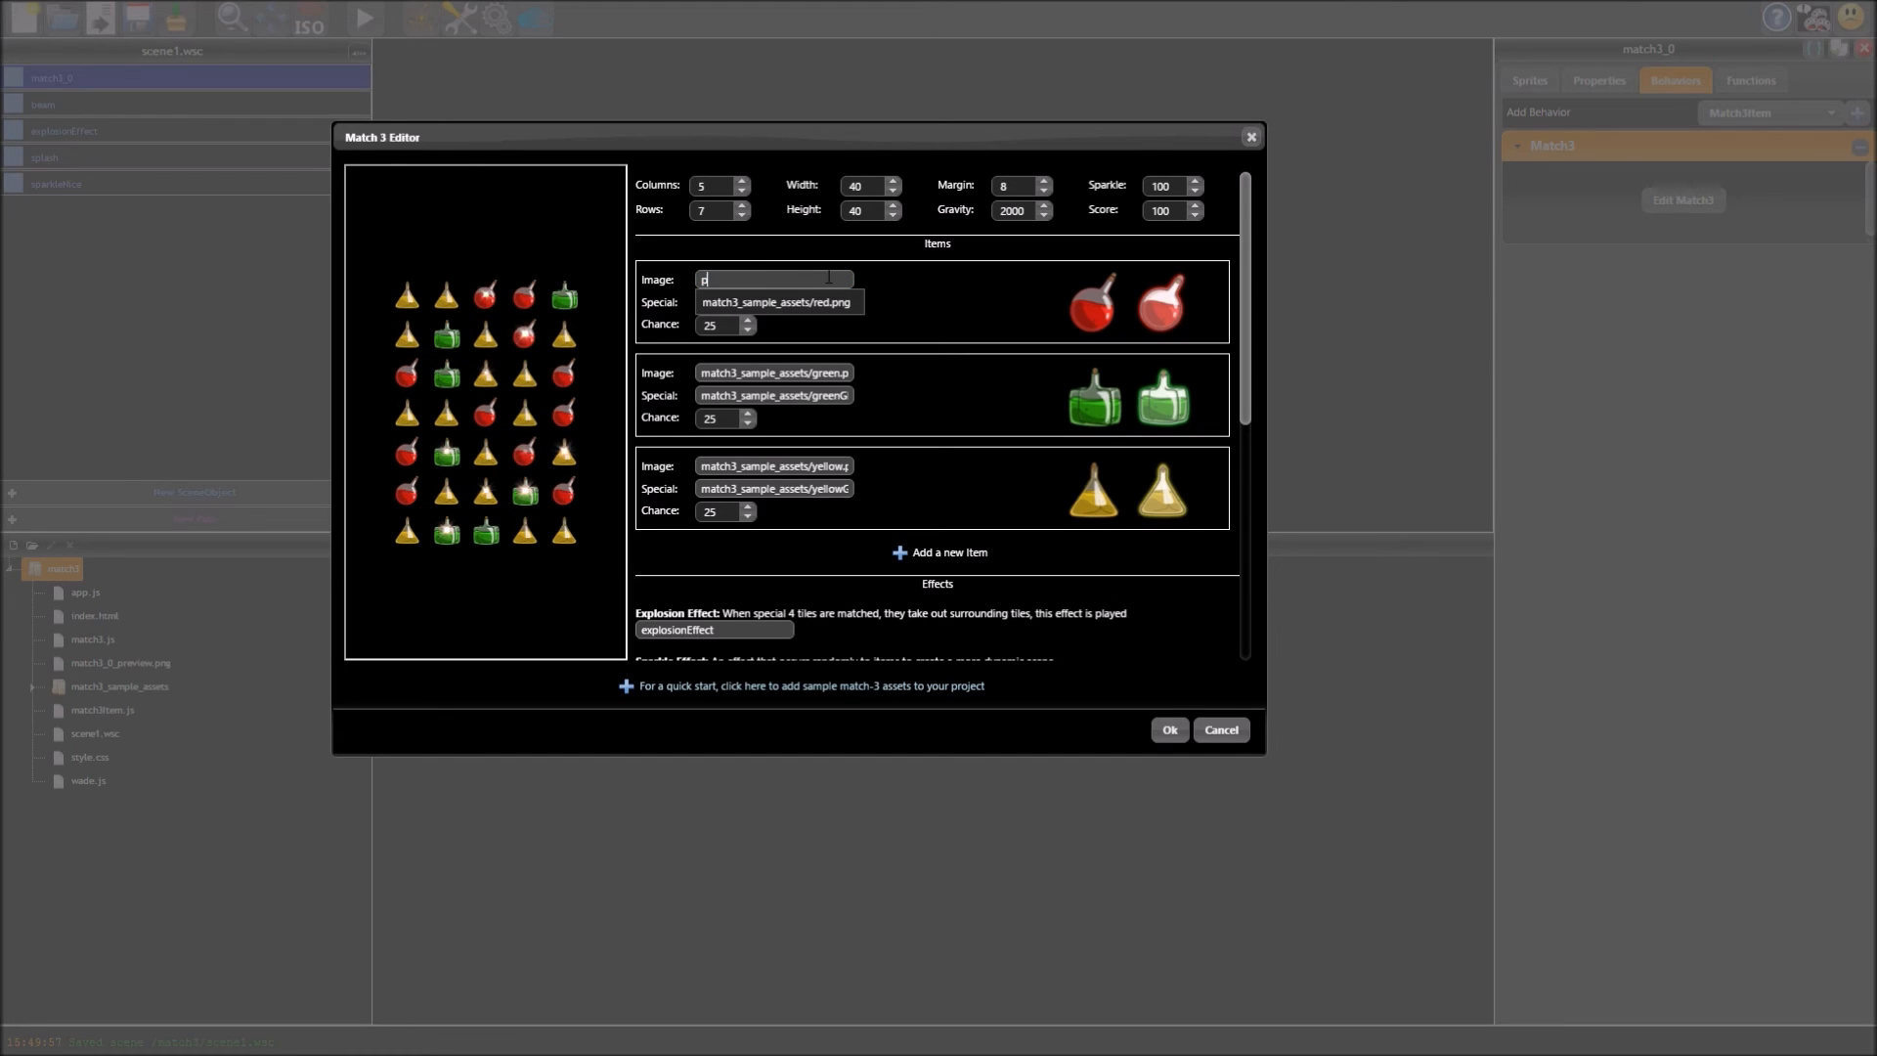
{"action": "type", "text": "rocedural_square"}
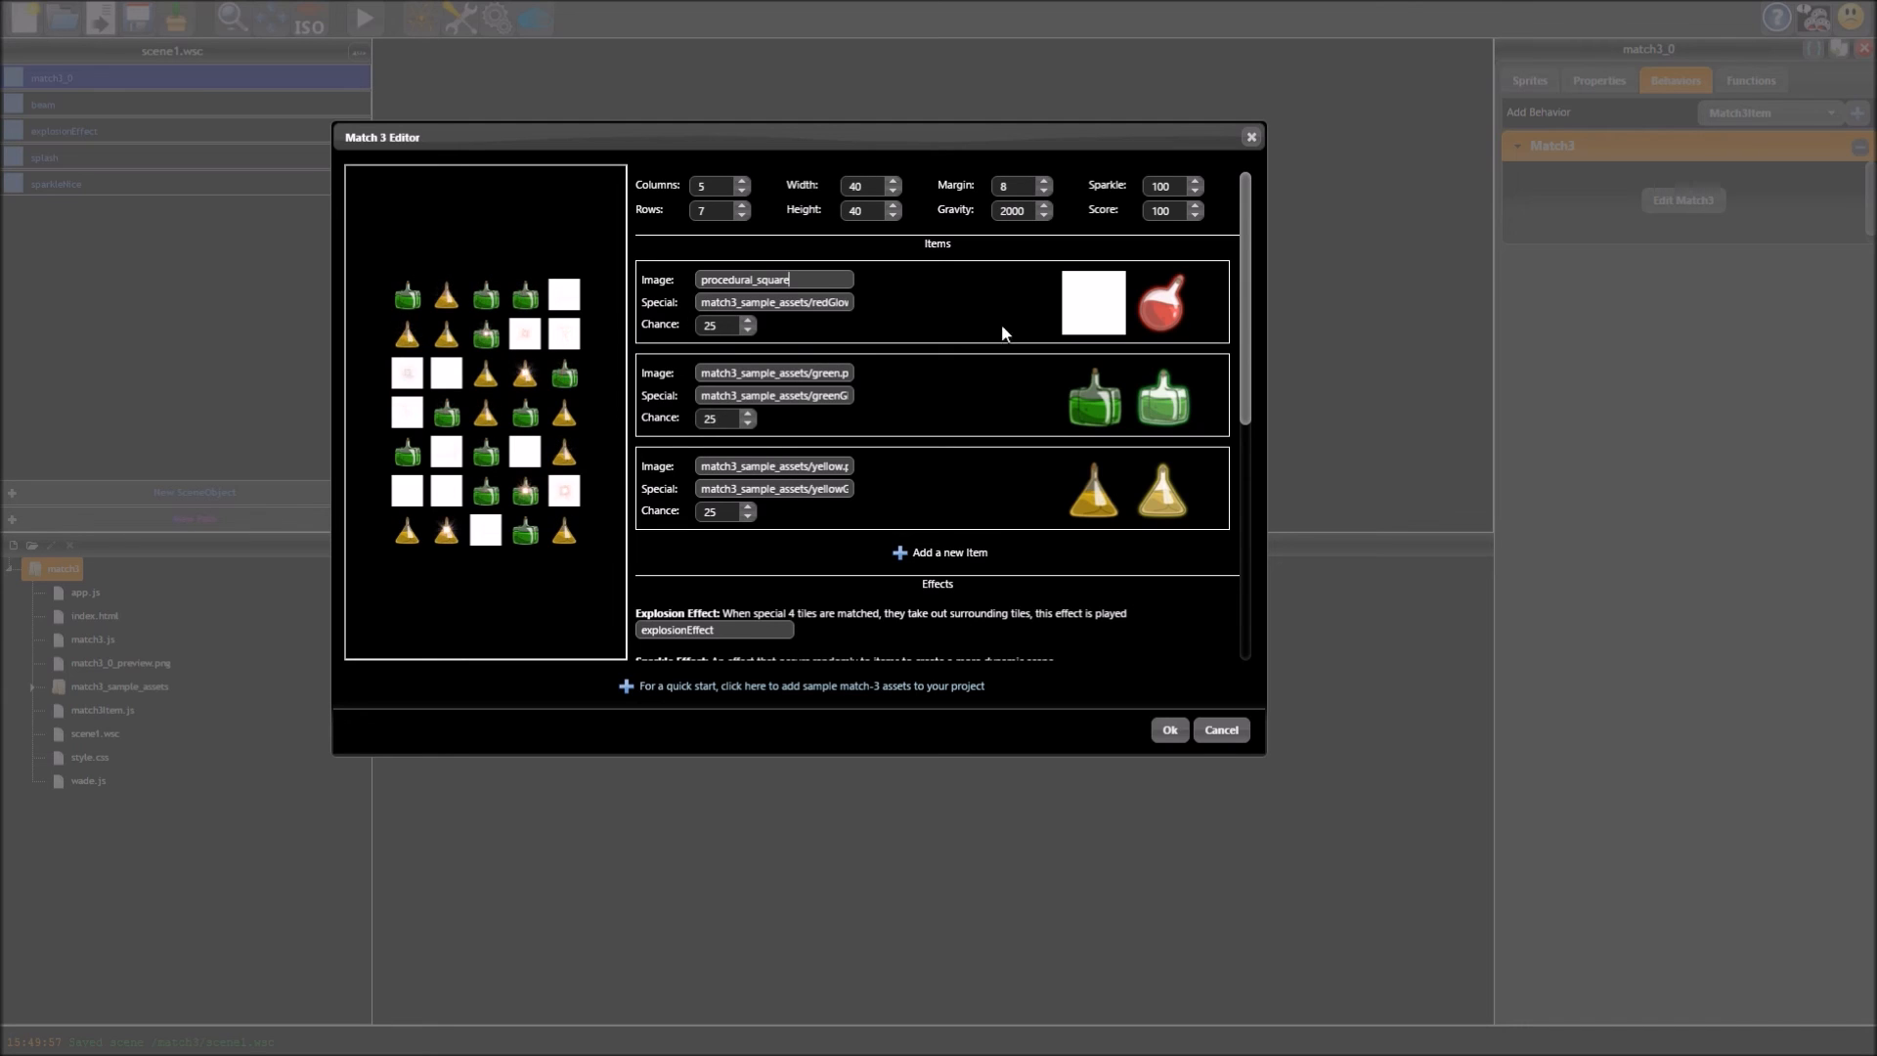
{"action": "scroll", "scroll_direction": "down", "scroll_amount": 3}
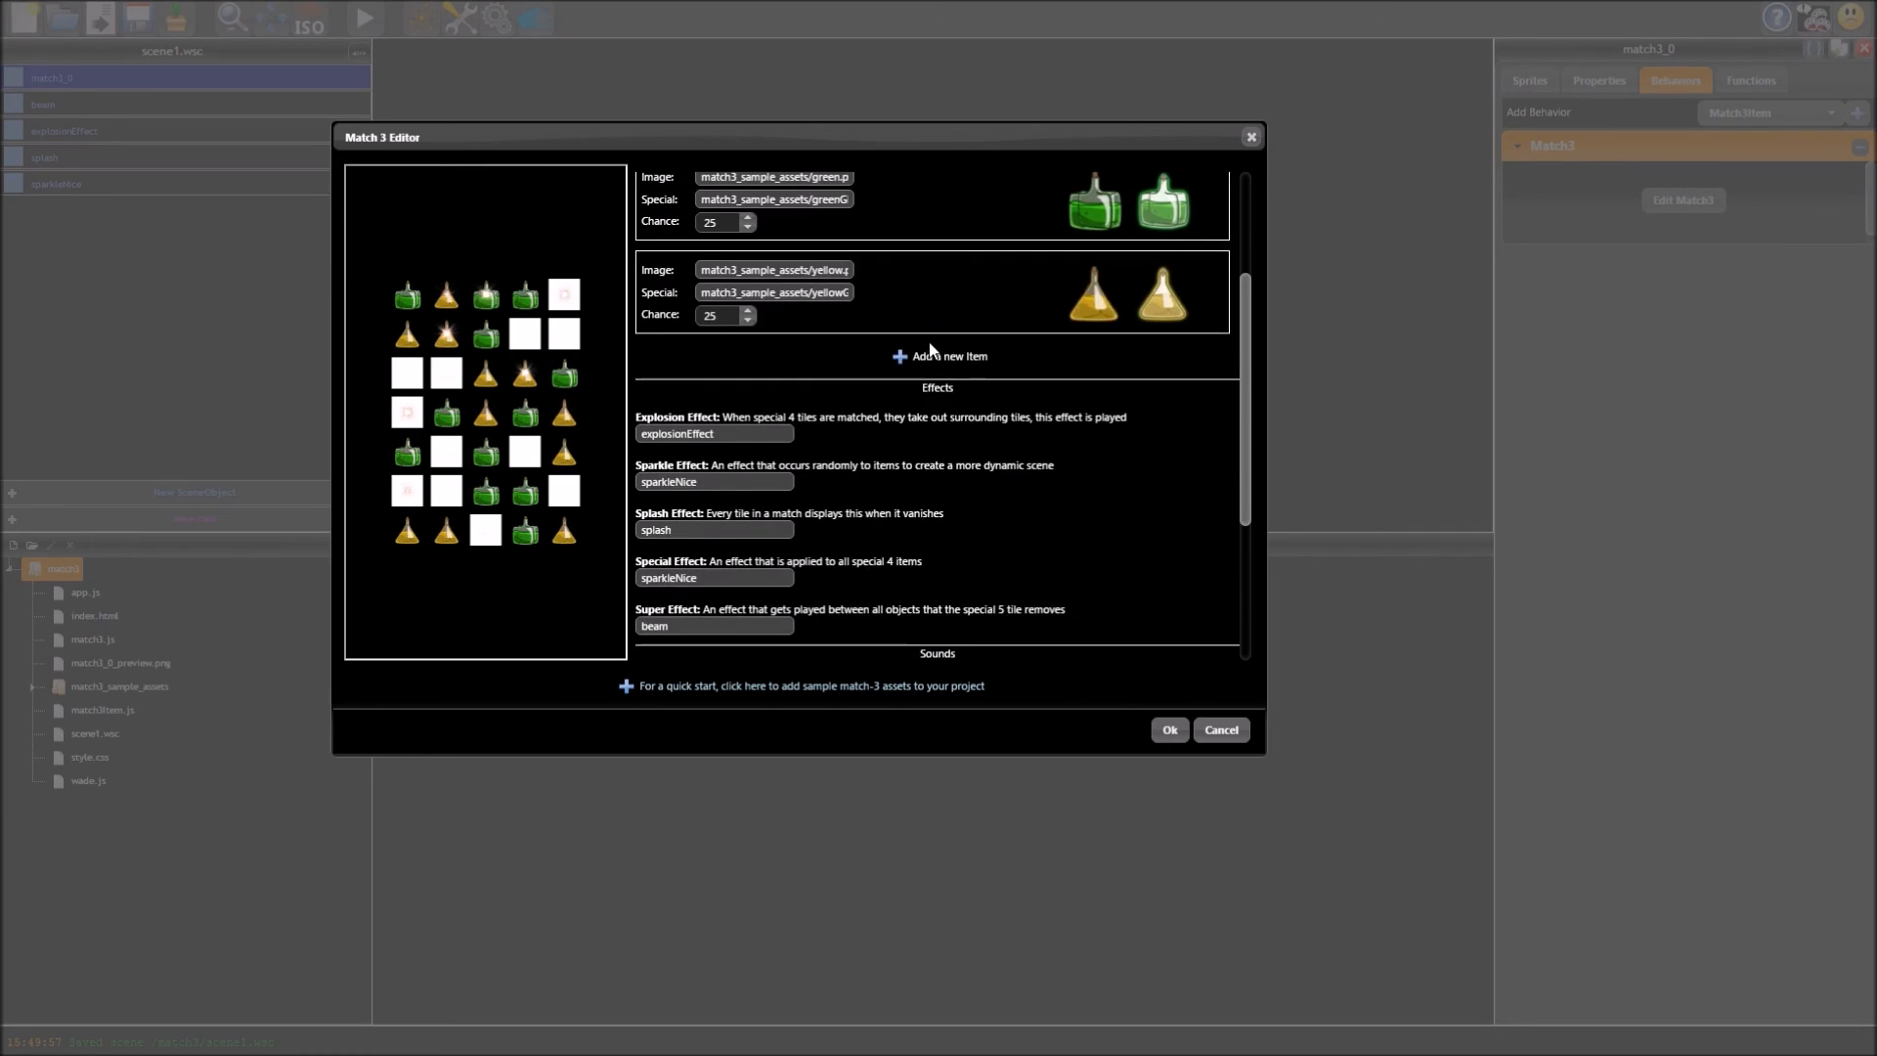
{"action": "scroll", "scroll_direction": "down", "scroll_amount": 3}
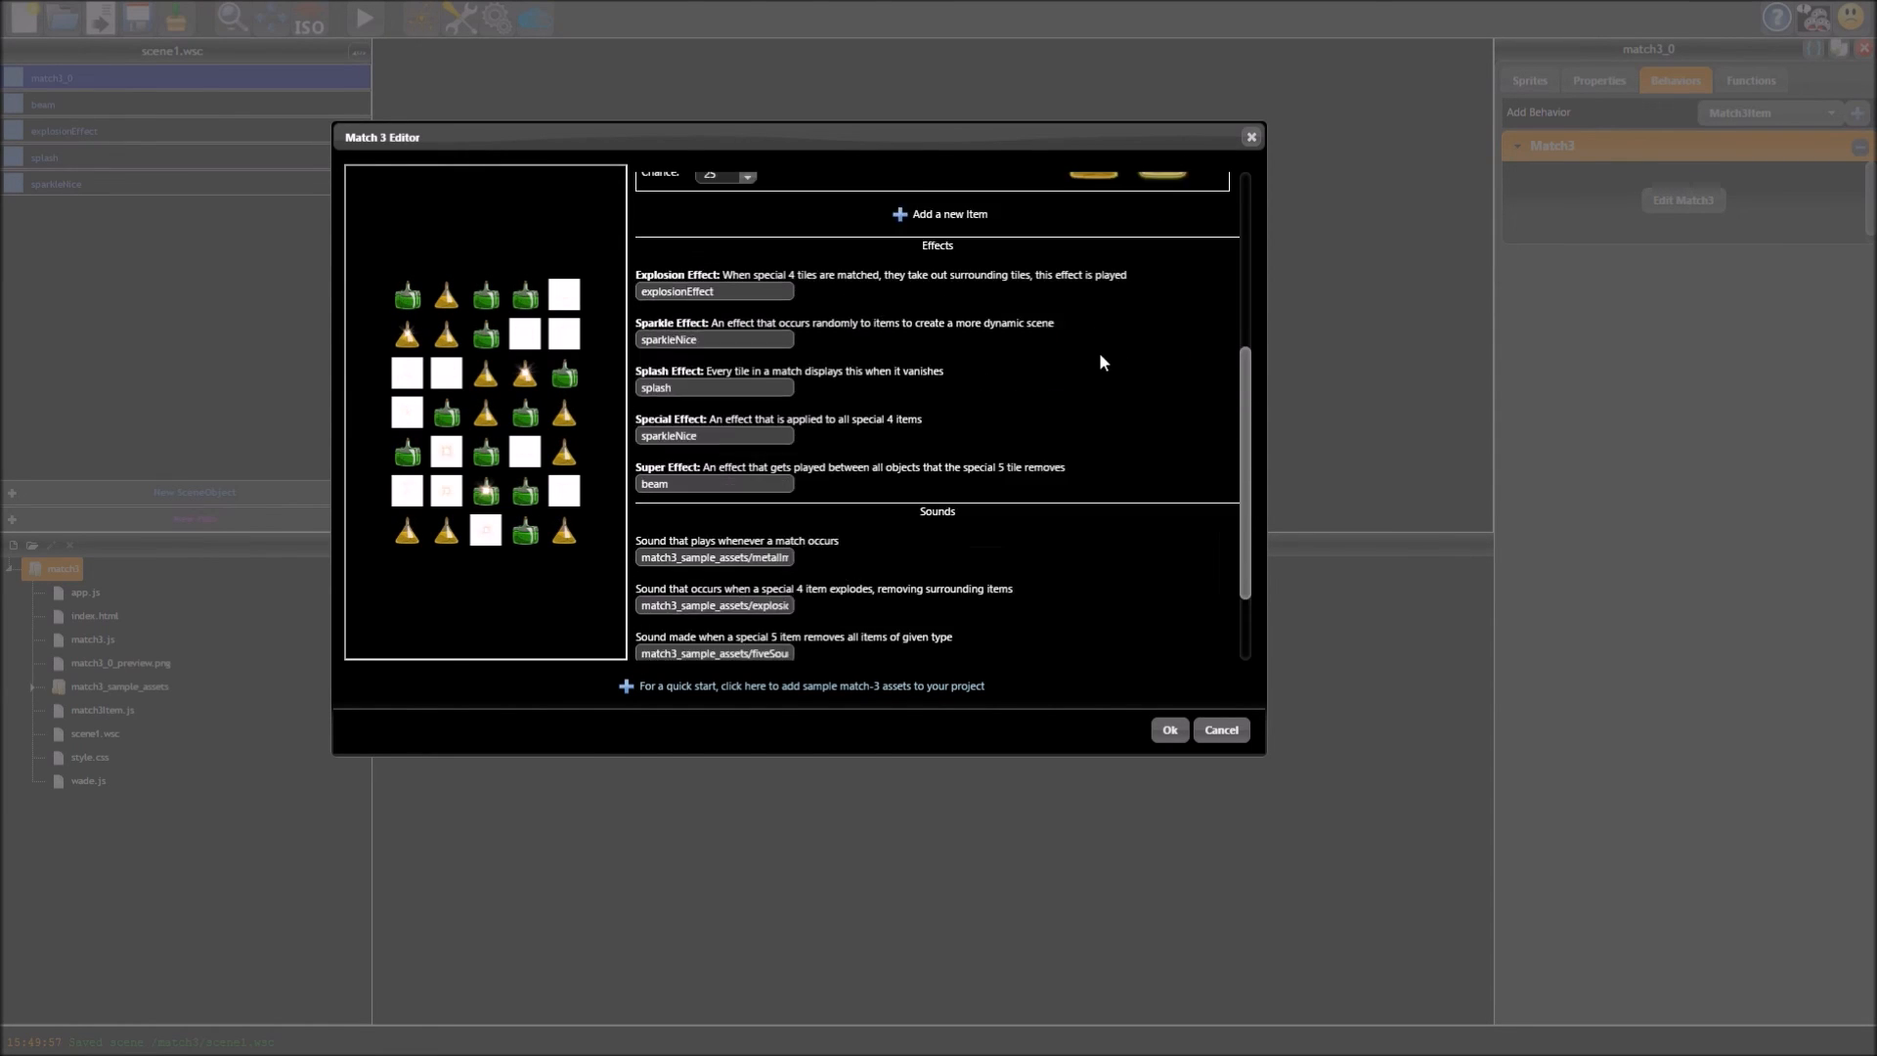